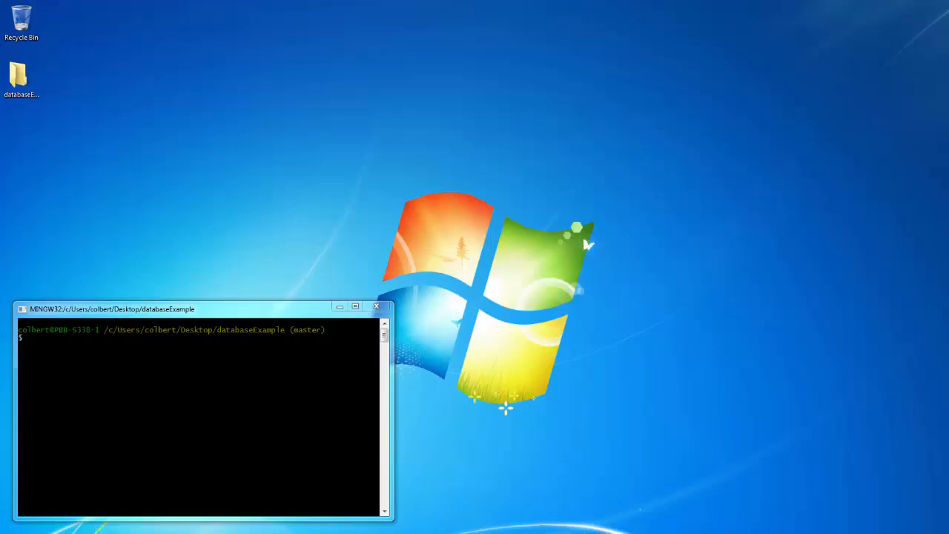
{"action": "mouse_move", "coordinate": [217, 414]}
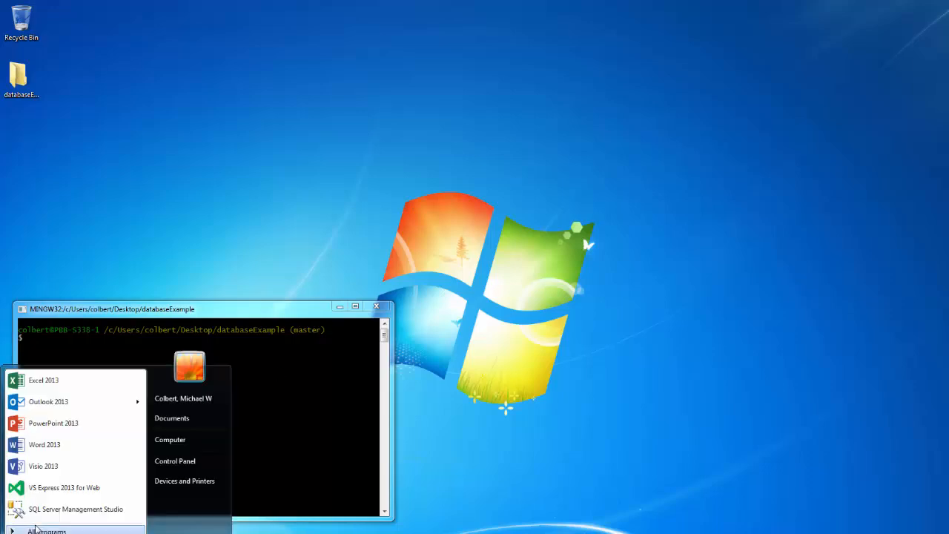
{"action": "mouse_move", "coordinate": [46, 513]}
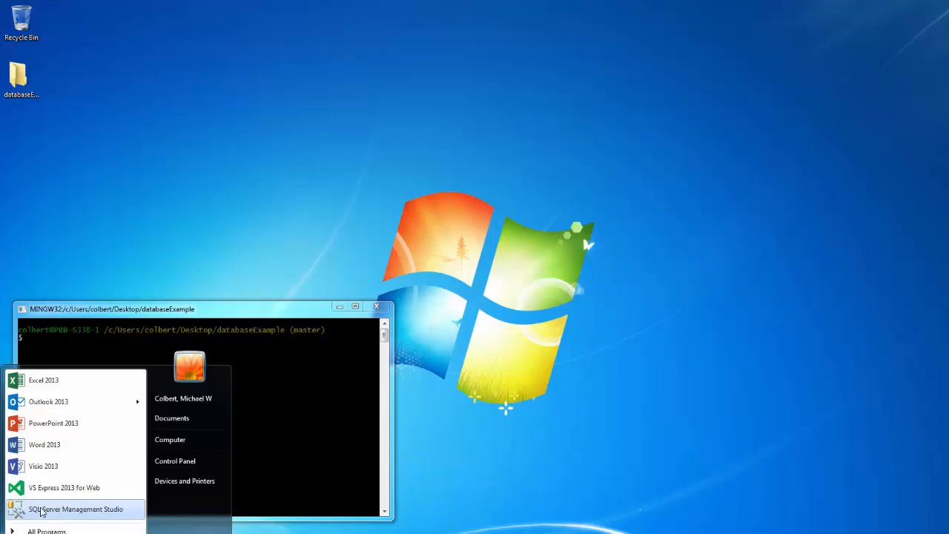
Step: Launch SQL Server Management Studio and log into the apollo server with the SQL Server password
{"action": "left_click", "coordinate": [74, 509]}
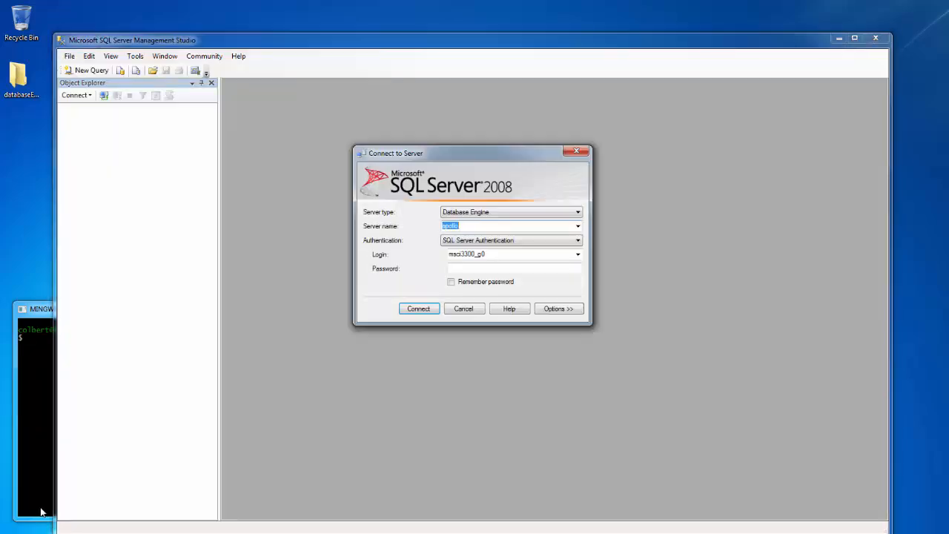
{"action": "left_click", "coordinate": [510, 268]}
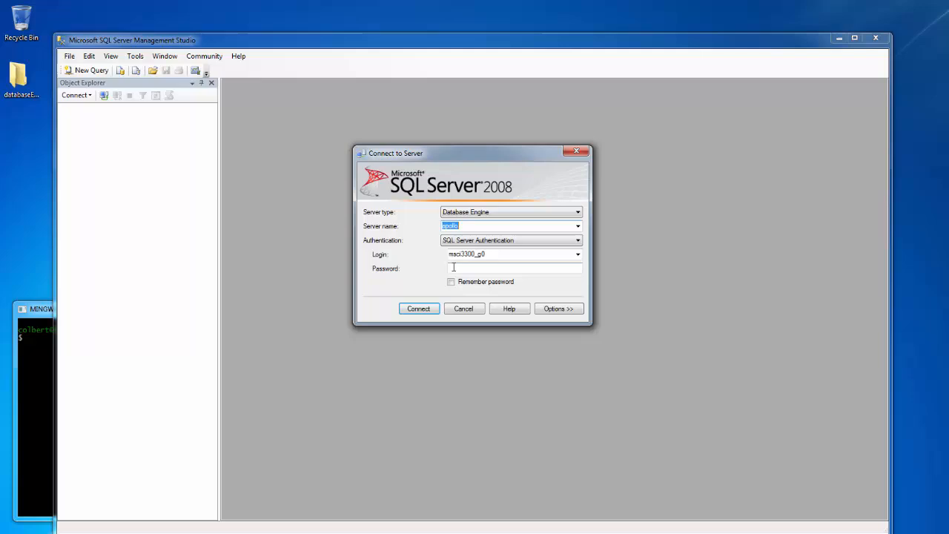
{"action": "left_click", "coordinate": [511, 268]}
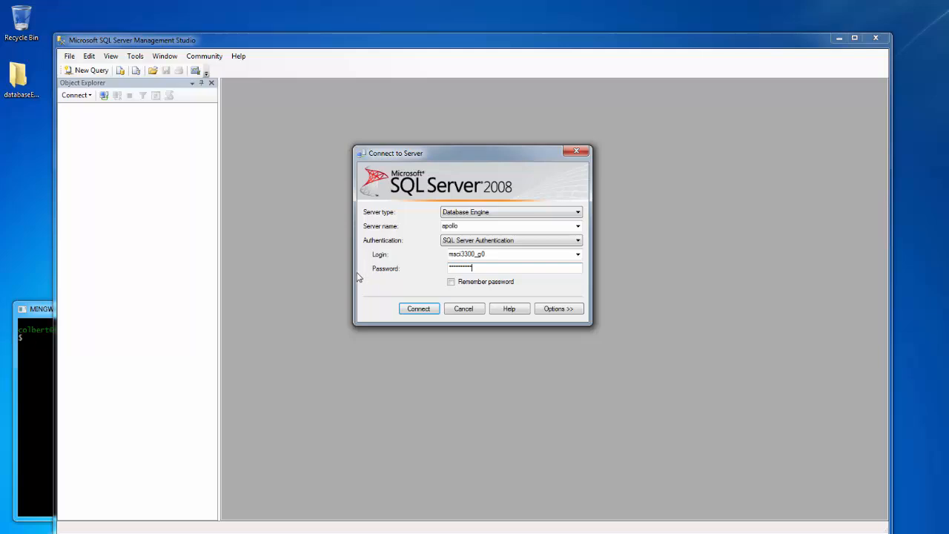
{"action": "left_click", "coordinate": [419, 307]}
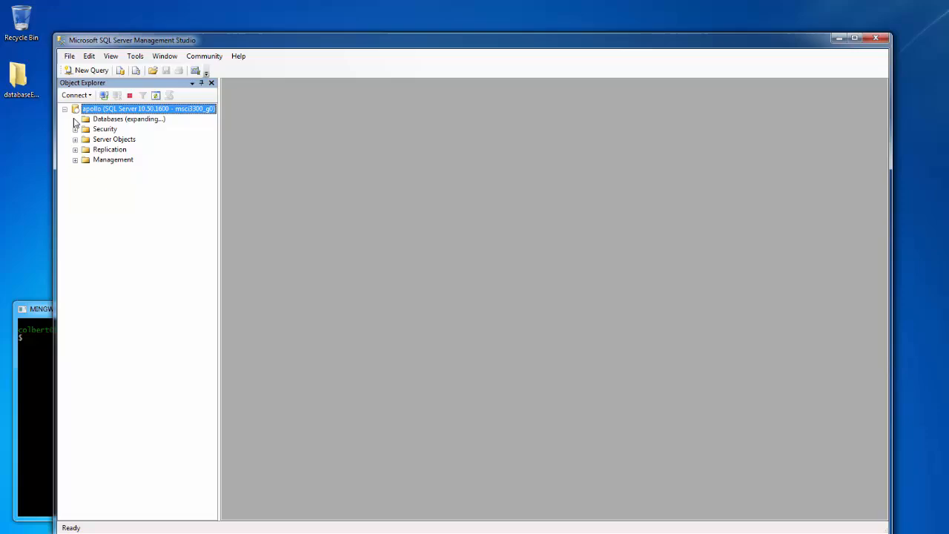
Step: Expand the Databases folder and the msci3300_g0 course database in Object Explorer
{"action": "left_click", "coordinate": [75, 118]}
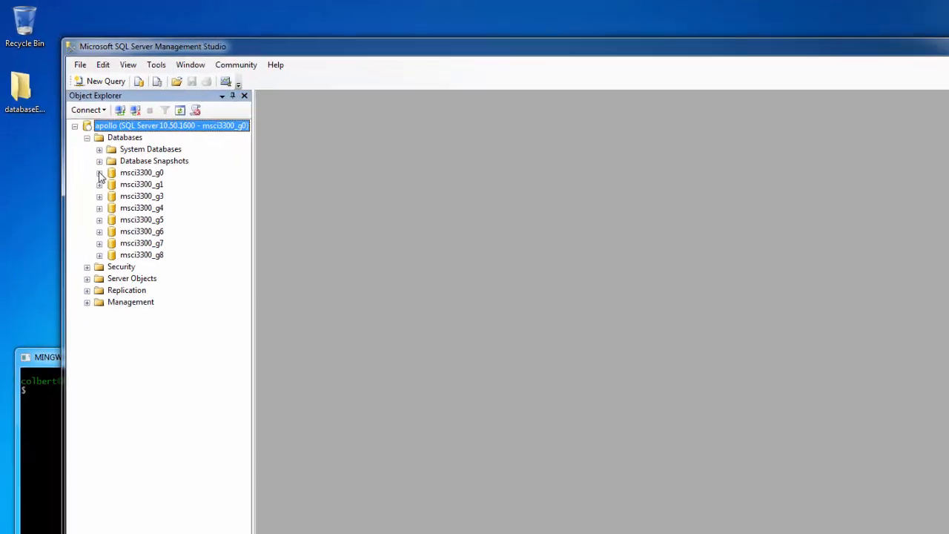
{"action": "left_click", "coordinate": [99, 172]}
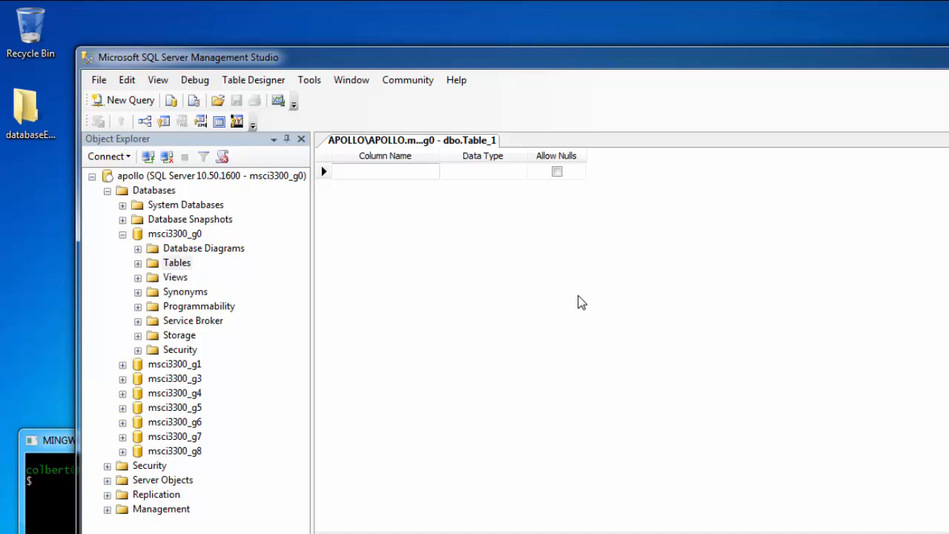
Step: Add the stID (int), state_name and state_capital columns to the table design
{"action": "left_click", "coordinate": [385, 171]}
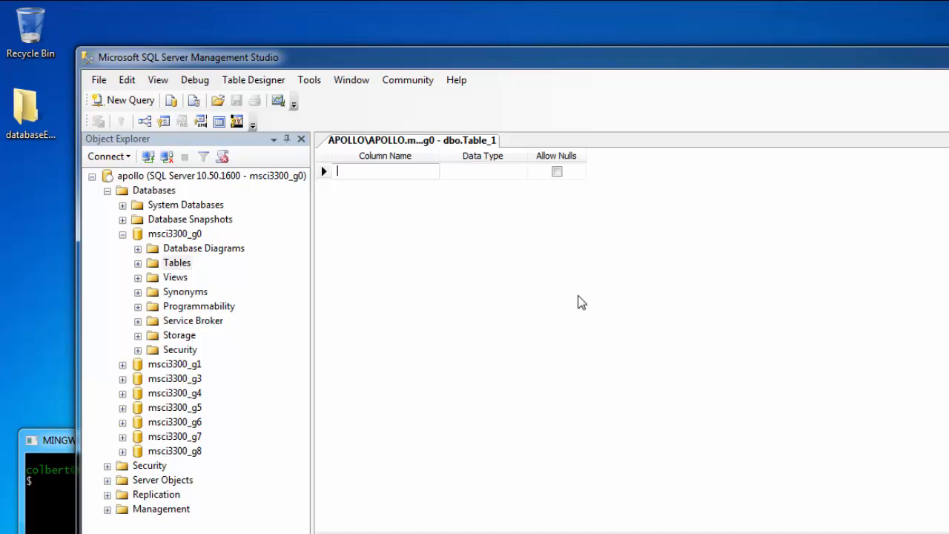
{"action": "type", "text": "stID"}
{"action": "left_click", "coordinate": [485, 171]}
{"action": "type", "text": "int"}
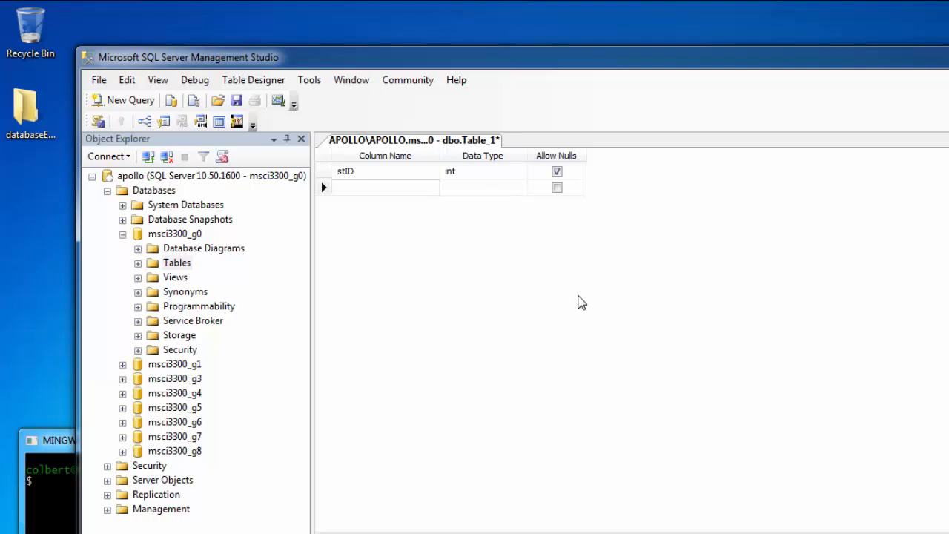
{"action": "type", "text": "state_name"}
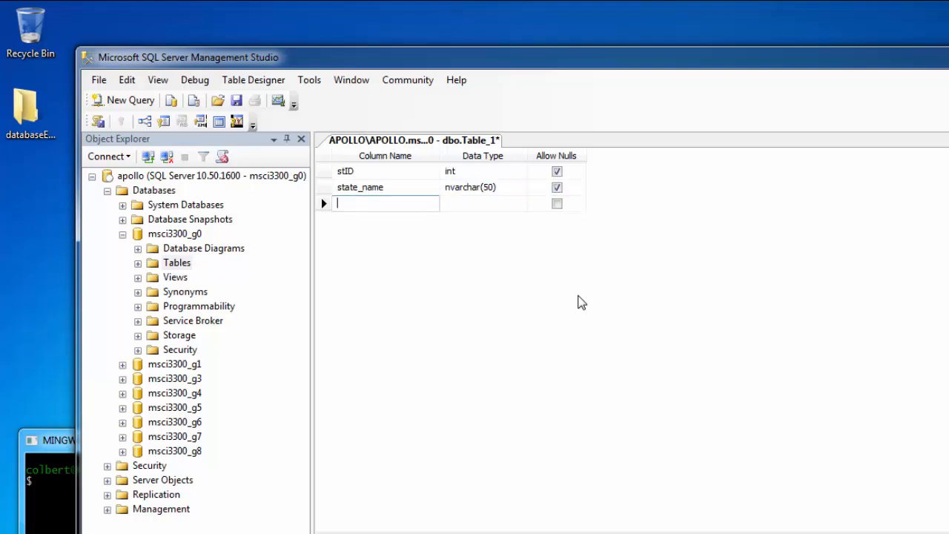
{"action": "type", "text": "state_capi"}
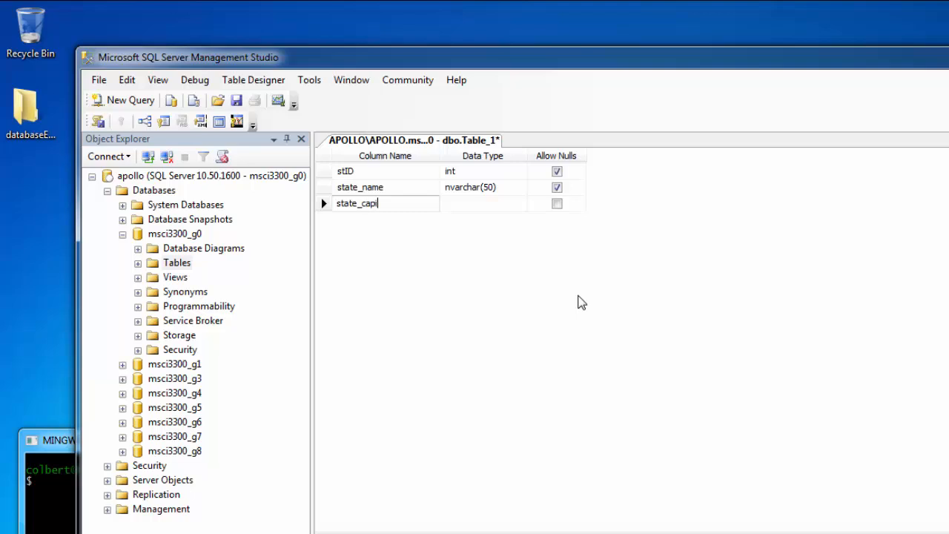
{"action": "key", "text": "Backspace"}
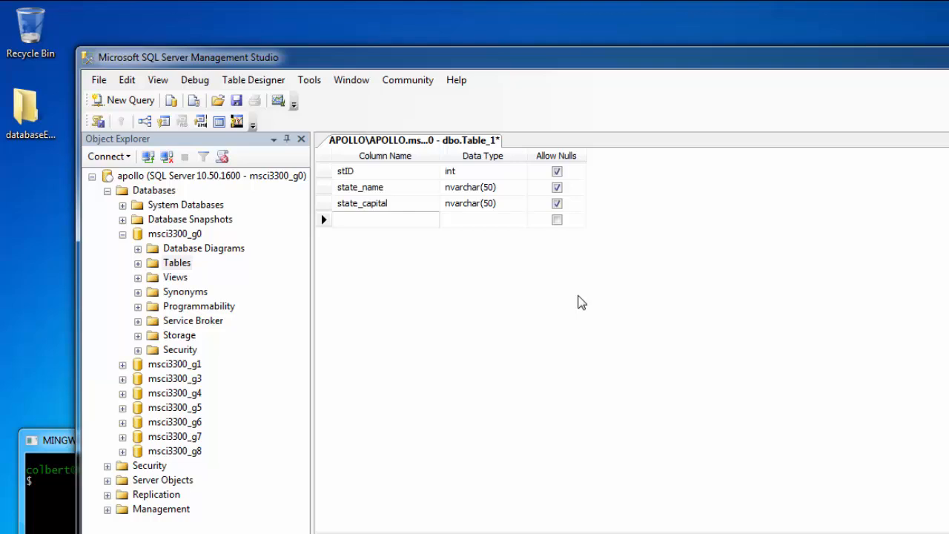
Step: Add state_code as nvarchar(2), plus state_bird and state_flower as nvarchar(50) columns
{"action": "type", "text": "state_do"}
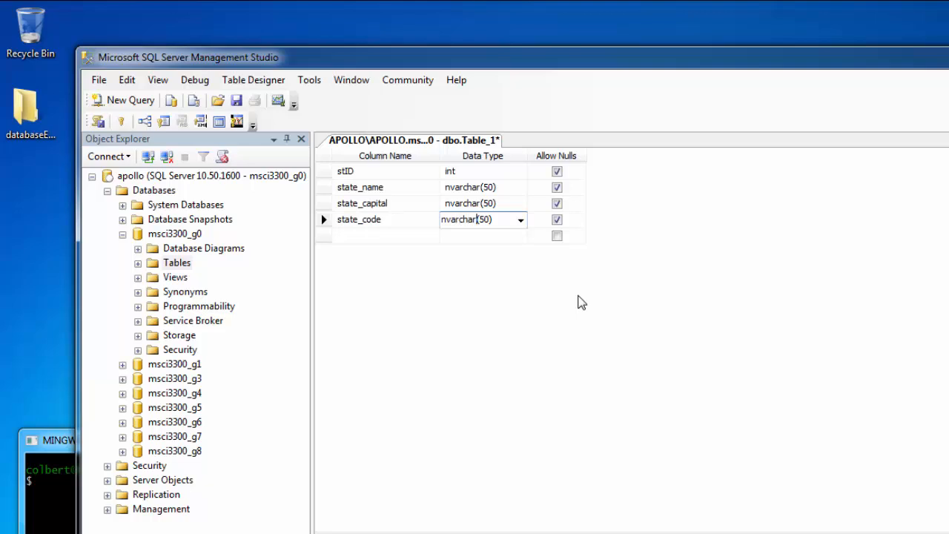
{"action": "type", "text": "2"}
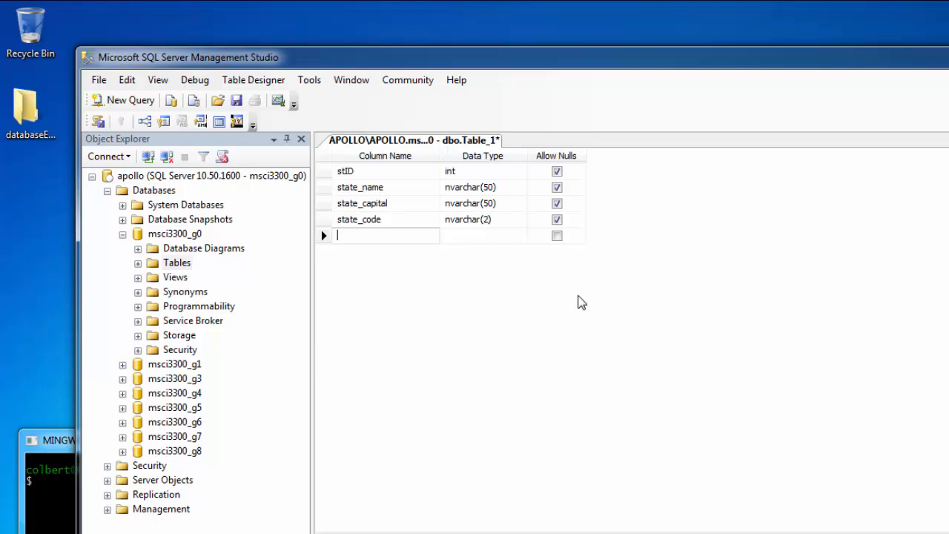
{"action": "type", "text": "state_bird"}
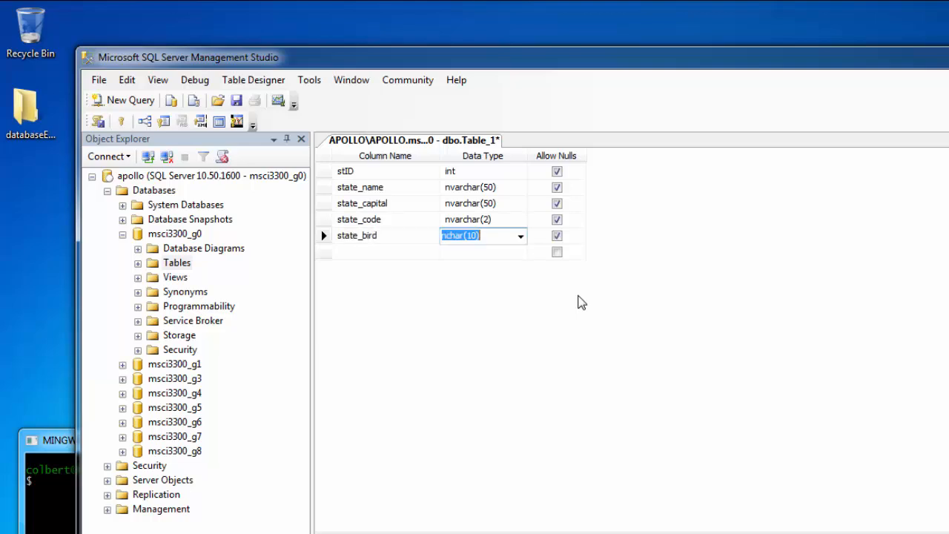
{"action": "type", "text": "nvarchar(50)"}
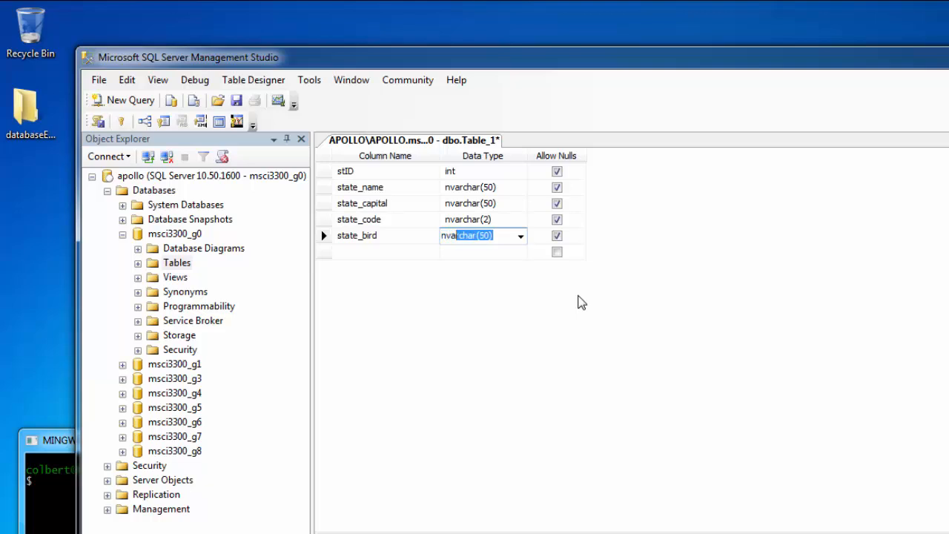
{"action": "left_click", "coordinate": [555, 235]}
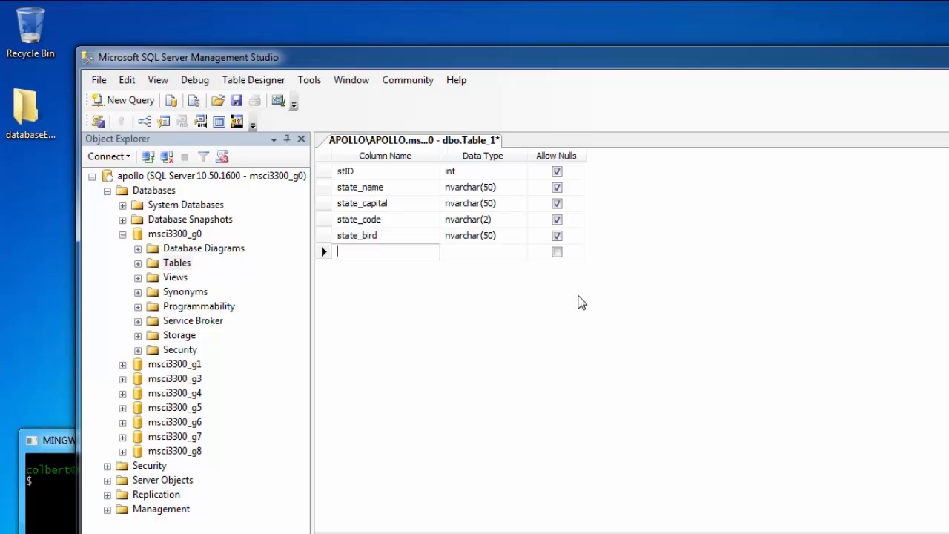
{"action": "type", "text": "state"}
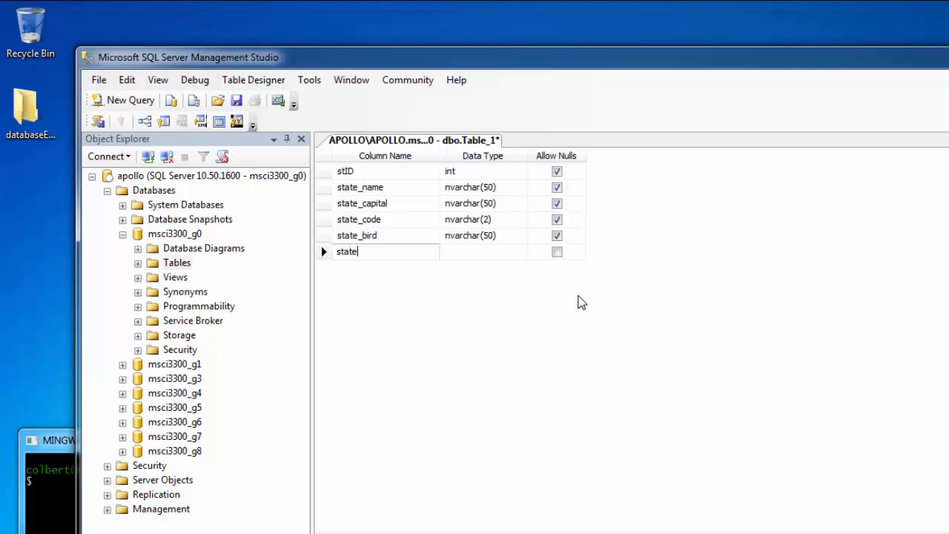
{"action": "type", "text": "_flower"}
{"action": "left_click", "coordinate": [483, 251]}
{"action": "type", "text": "nvar"}
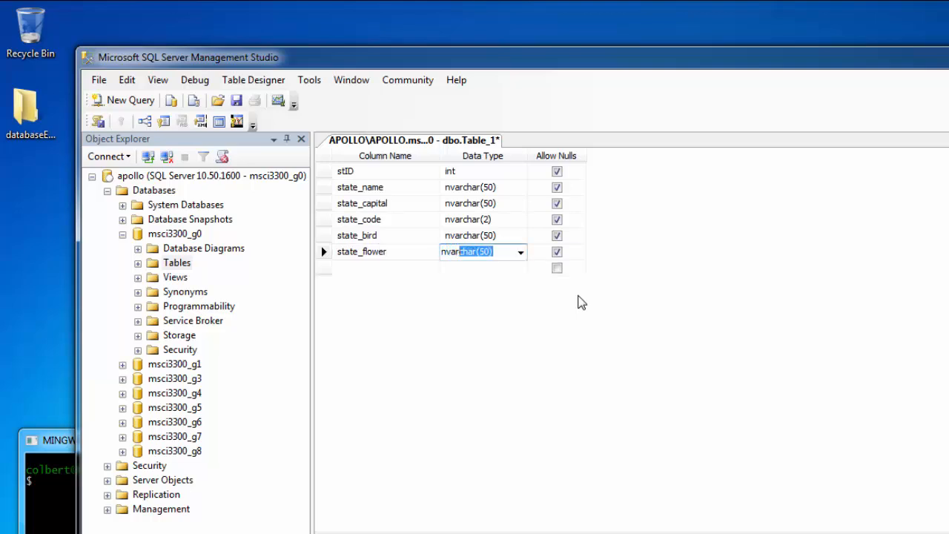
{"action": "left_click", "coordinate": [556, 251]}
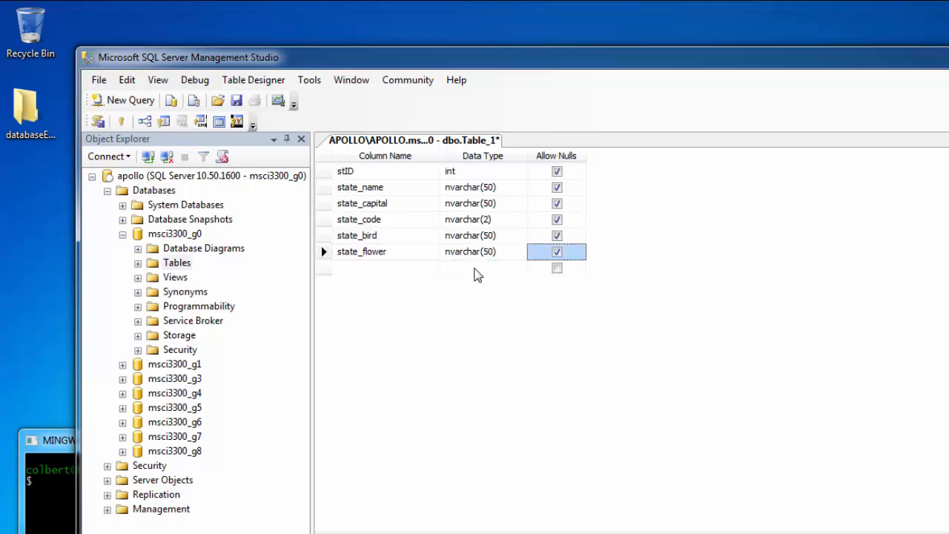
Step: Disallow nulls on state_flower and set stID's (Is Identity) to Yes
{"action": "left_click", "coordinate": [556, 235]}
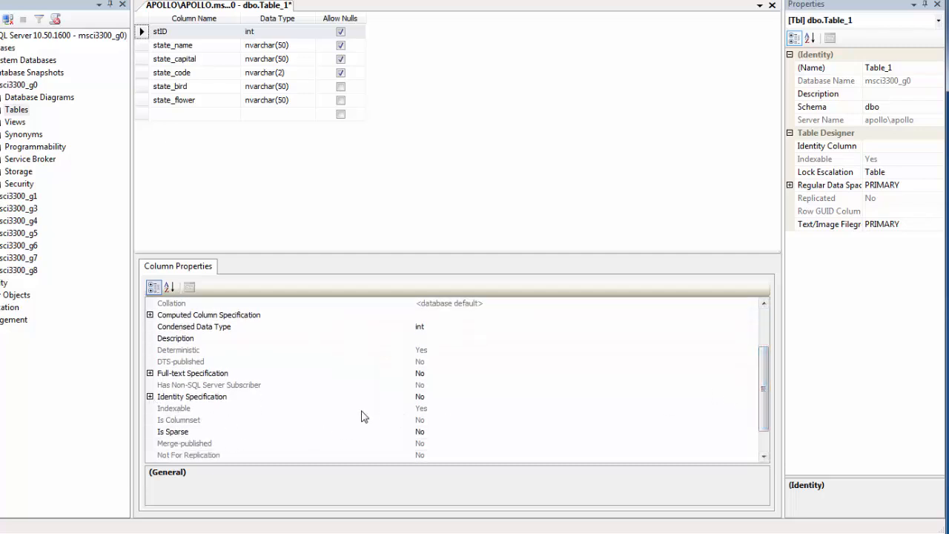
{"action": "left_click", "coordinate": [149, 400]}
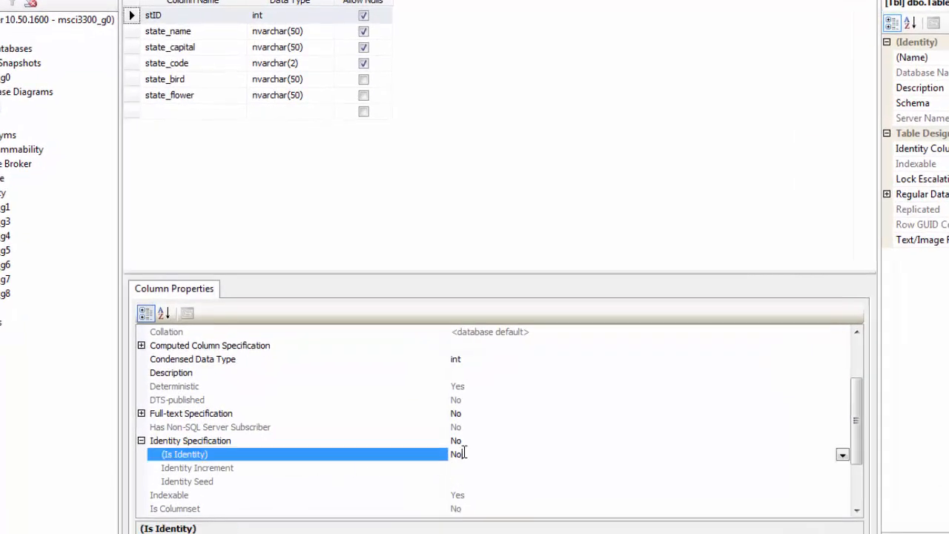
{"action": "left_click", "coordinate": [842, 455]}
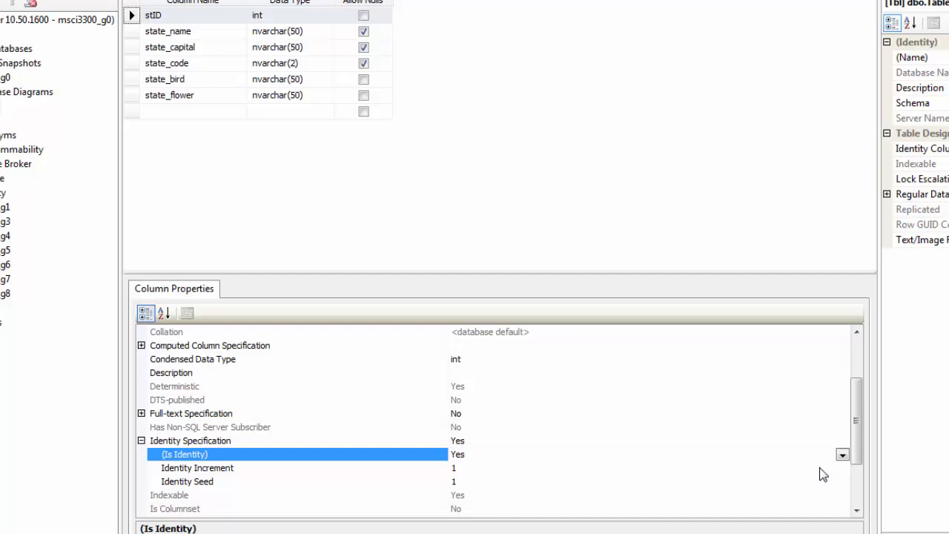
{"action": "scroll", "scroll_direction": "down", "scroll_amount": 3}
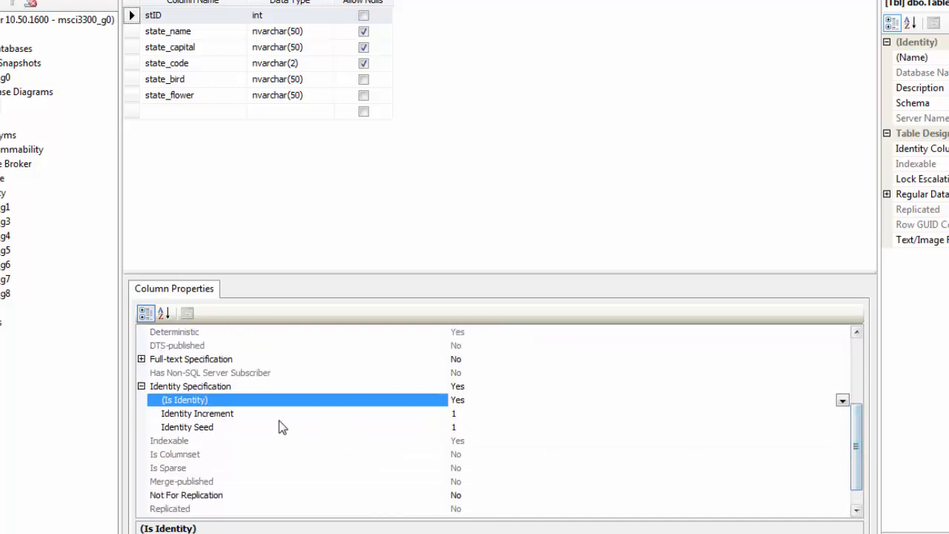
{"action": "mouse_move", "coordinate": [211, 428]}
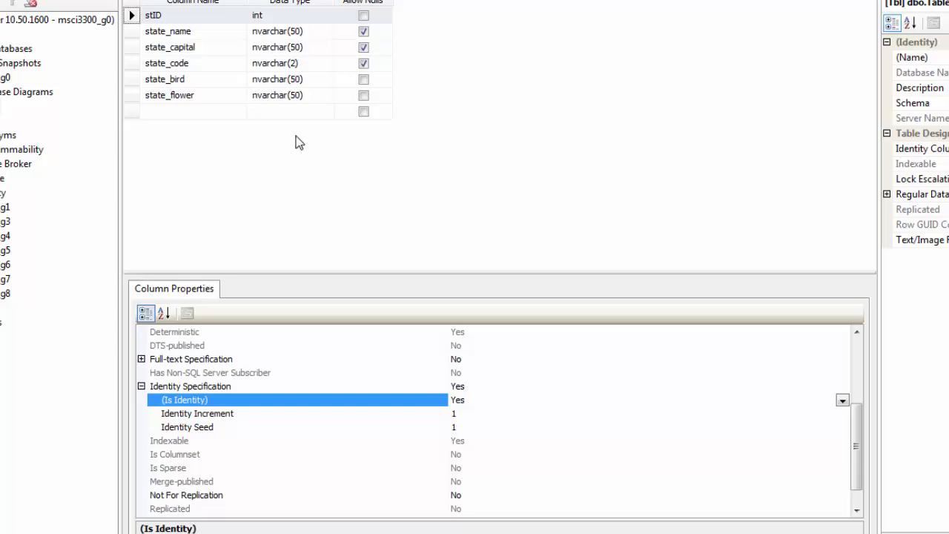
{"action": "mouse_move", "coordinate": [310, 20]}
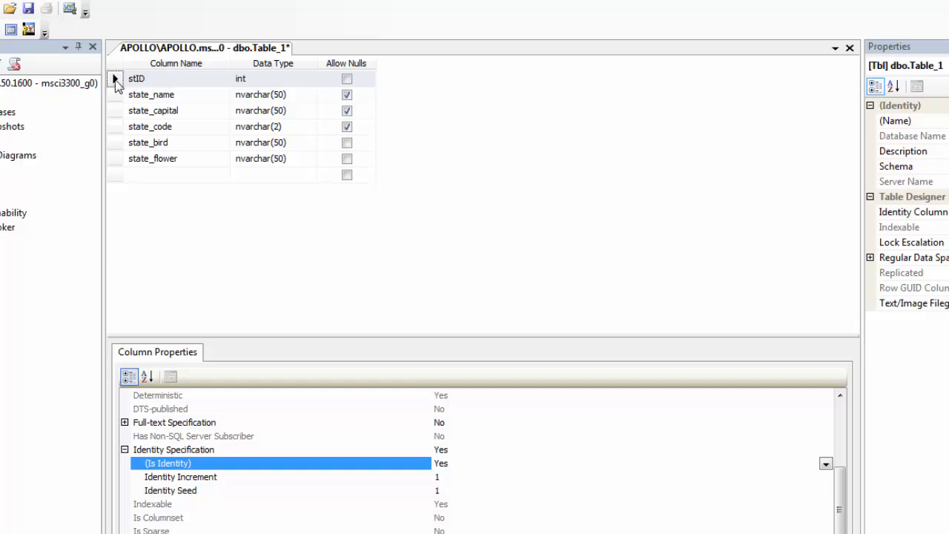
Step: Make stID the primary key and tick Allow Nulls for state_bird and state_flower
{"action": "left_click", "coordinate": [115, 78]}
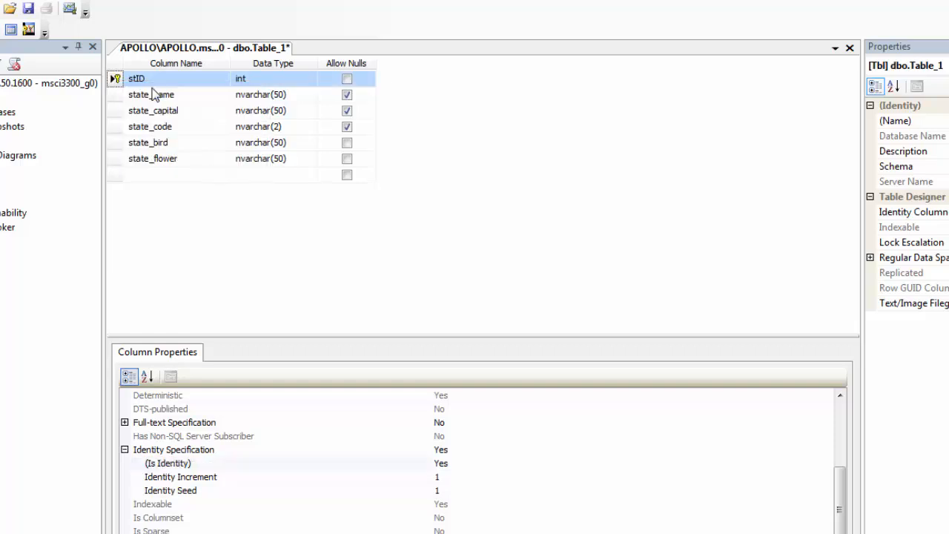
{"action": "left_click", "coordinate": [346, 94]}
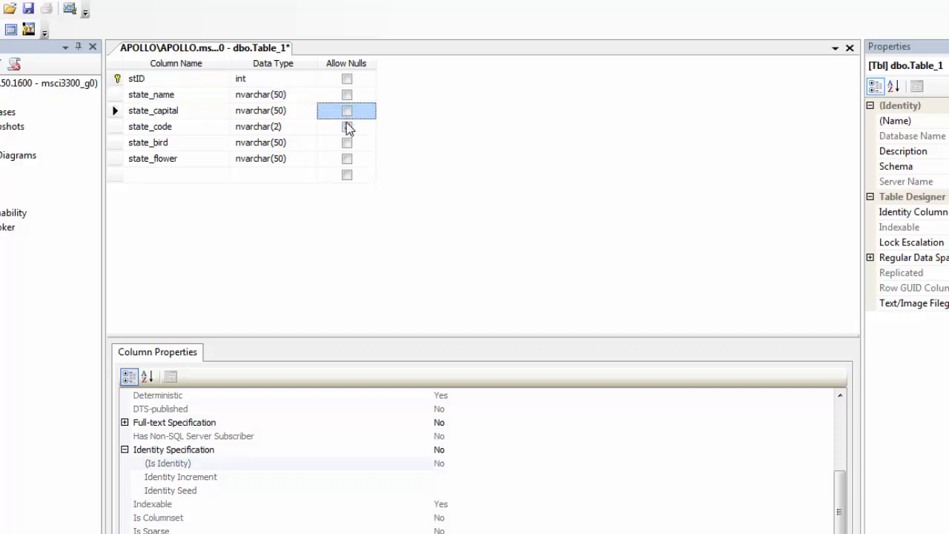
{"action": "left_click", "coordinate": [347, 143]}
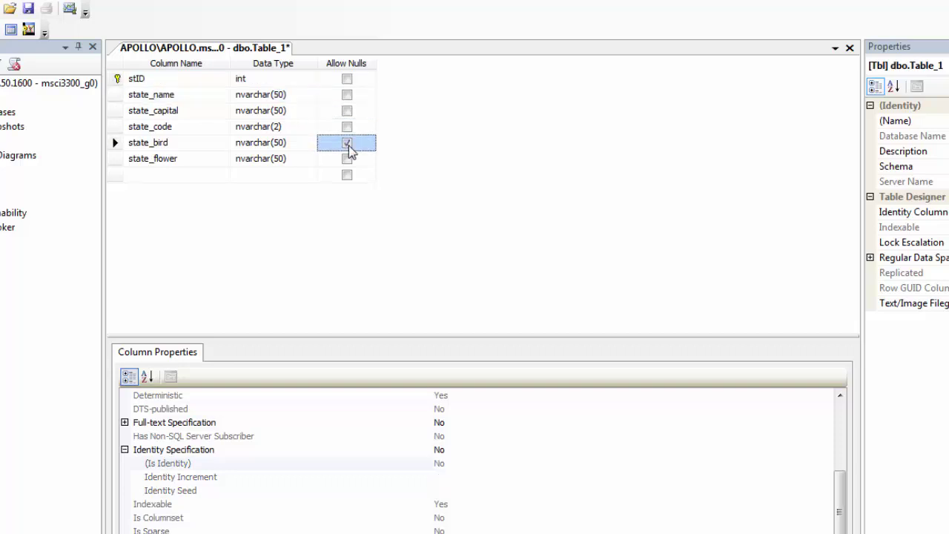
{"action": "left_click", "coordinate": [345, 158]}
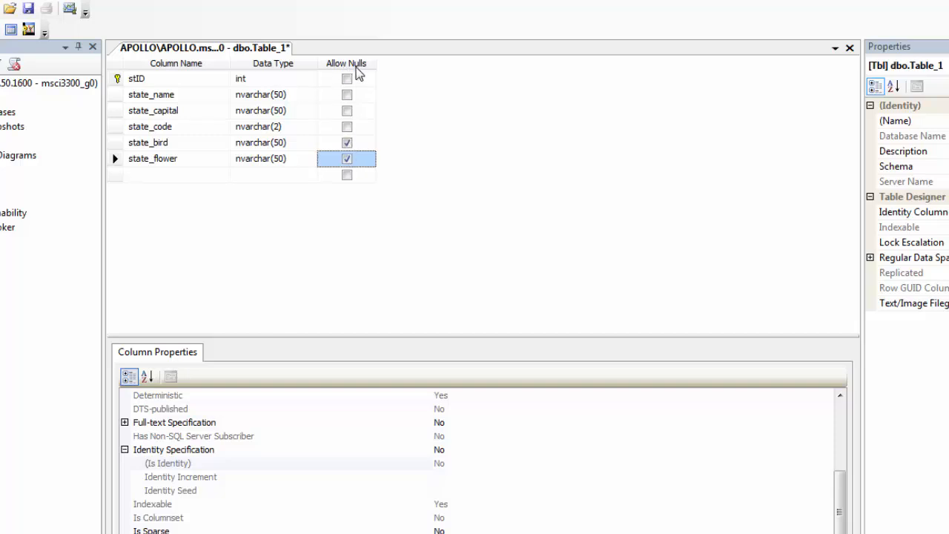
{"action": "mouse_move", "coordinate": [70, 68]}
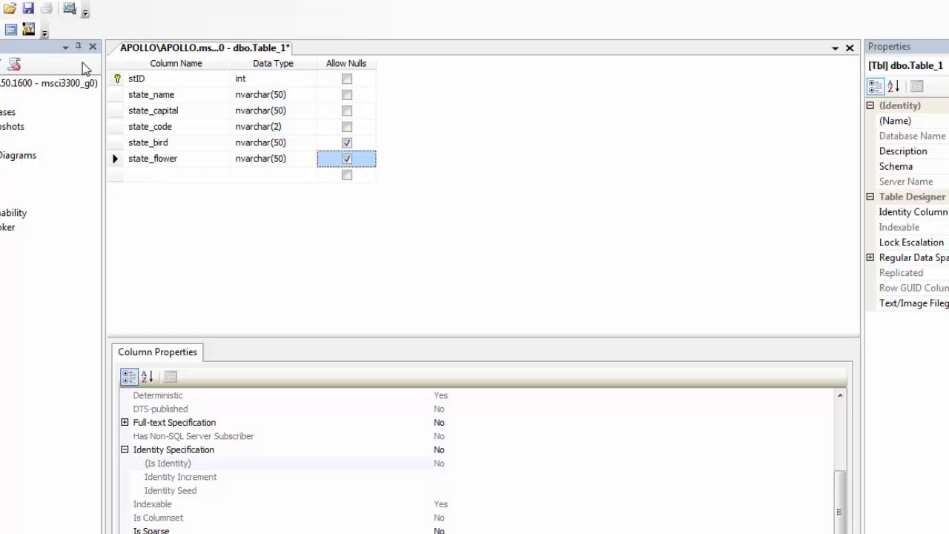
Step: Save the table design with the name state_facts
{"action": "left_click", "coordinate": [165, 58]}
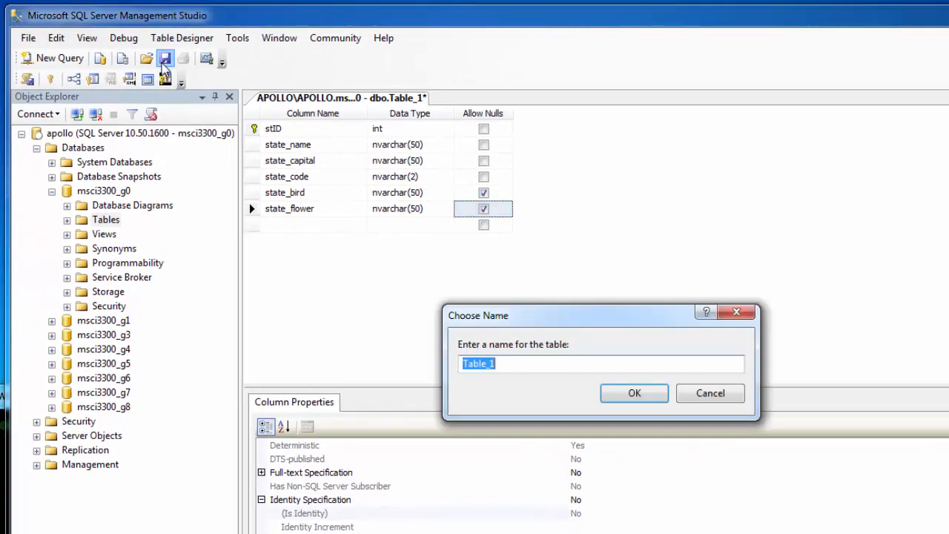
{"action": "mouse_move", "coordinate": [527, 324]}
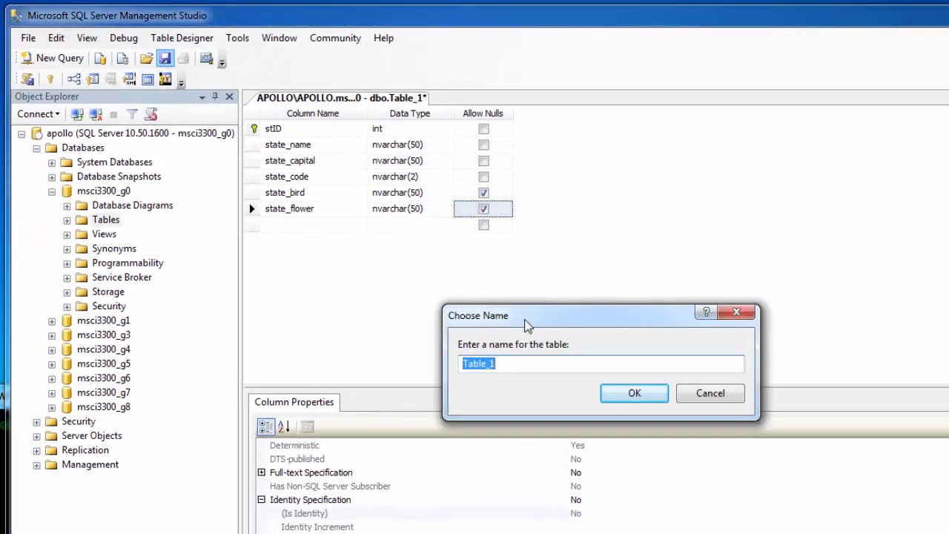
{"action": "type", "text": "state"}
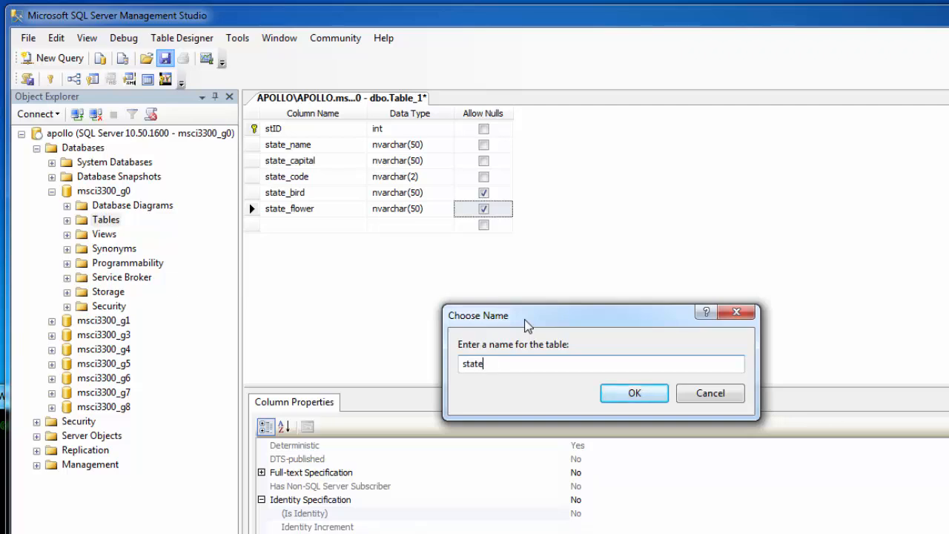
{"action": "type", "text": "_facts"}
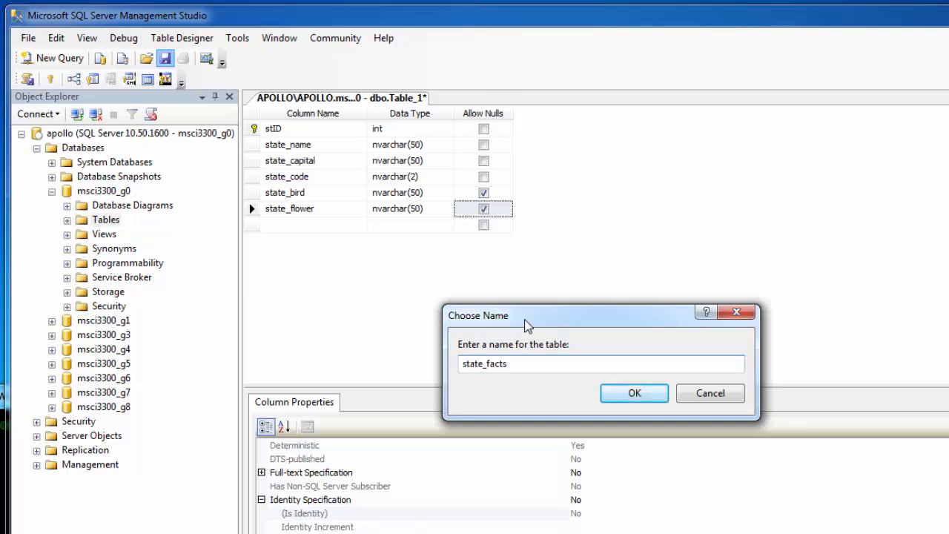
{"action": "left_click", "coordinate": [634, 393]}
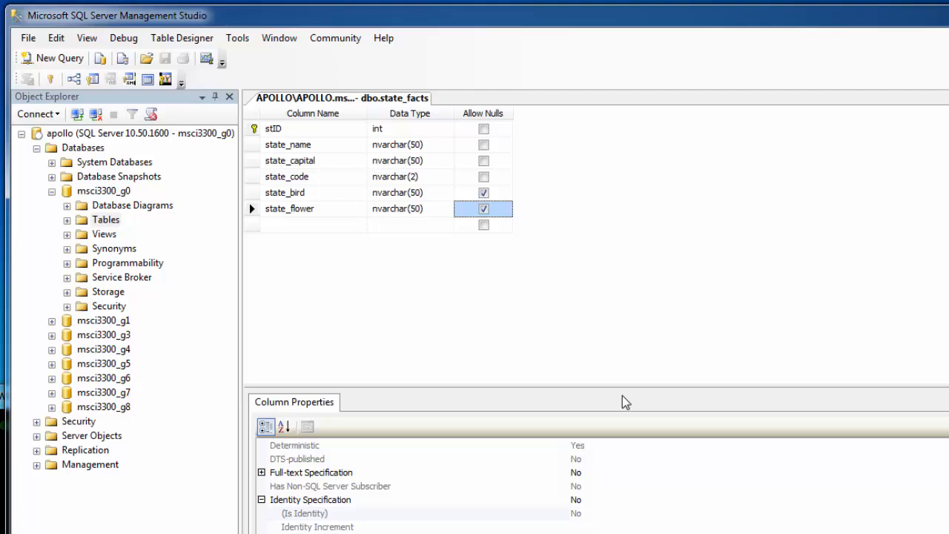
{"action": "mouse_move", "coordinate": [363, 284]}
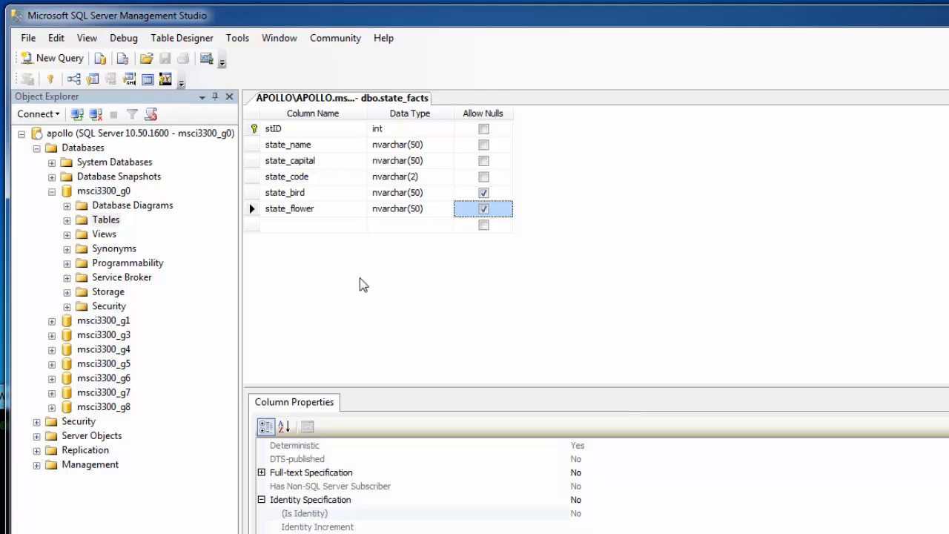
Step: Expand Tables and rename dbo.state_facts to colbert_stateFacts
{"action": "left_click", "coordinate": [105, 220]}
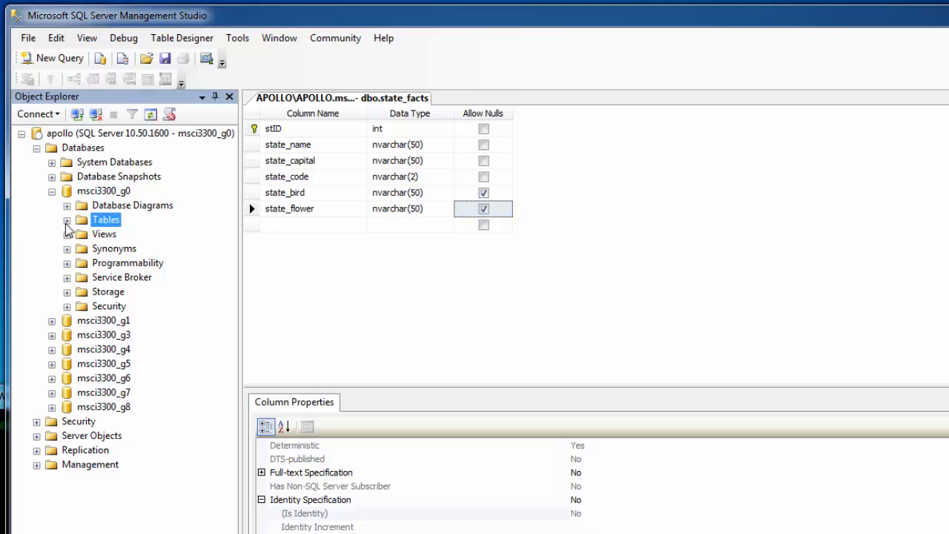
{"action": "left_click", "coordinate": [67, 219]}
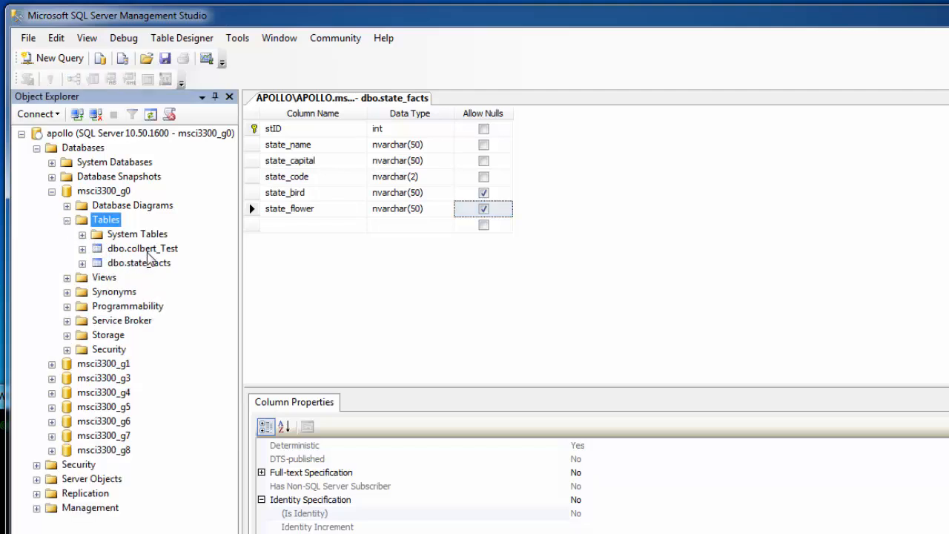
{"action": "left_click", "coordinate": [139, 262]}
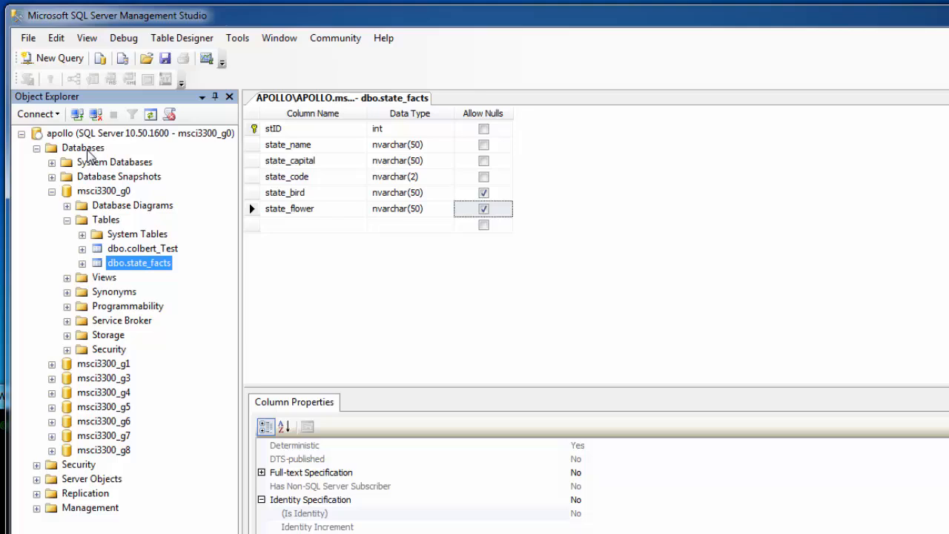
{"action": "mouse_move", "coordinate": [205, 233]}
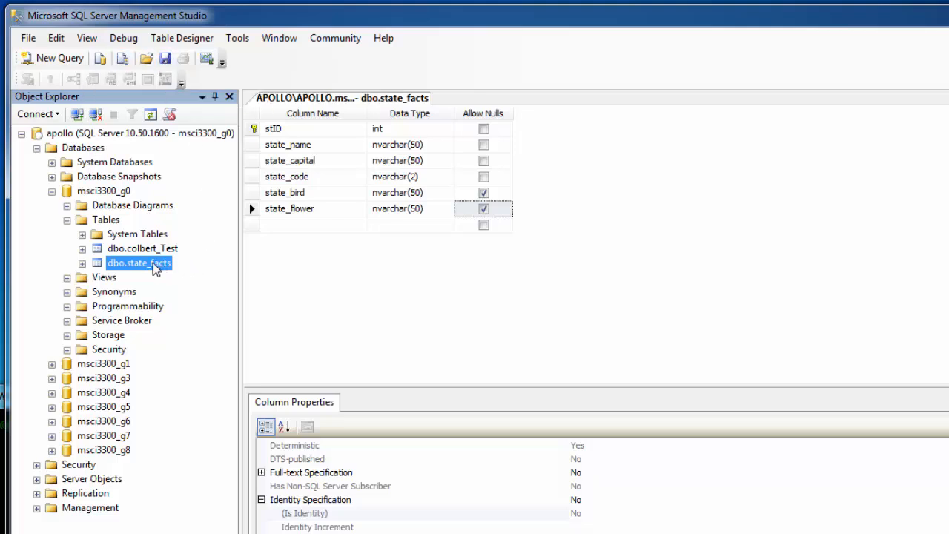
{"action": "right_click", "coordinate": [139, 263]}
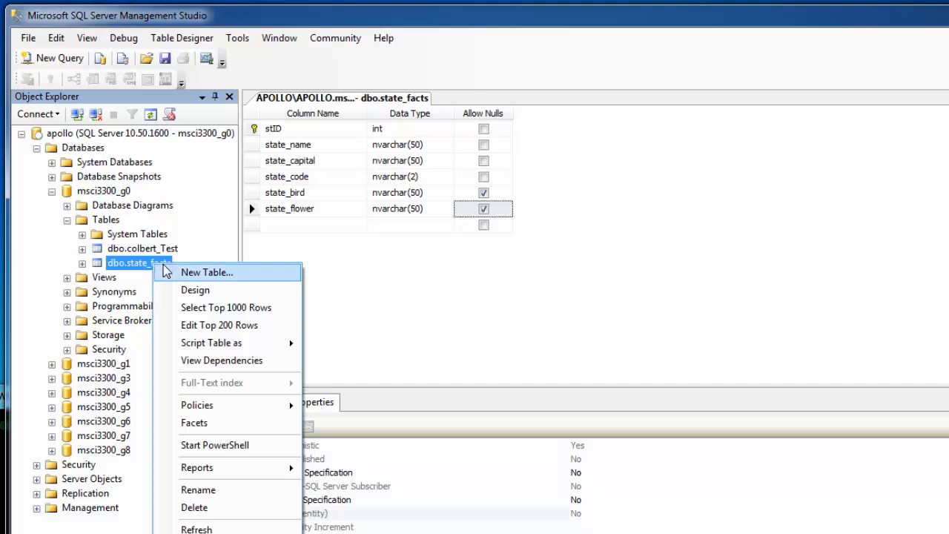
{"action": "left_click", "coordinate": [198, 490]}
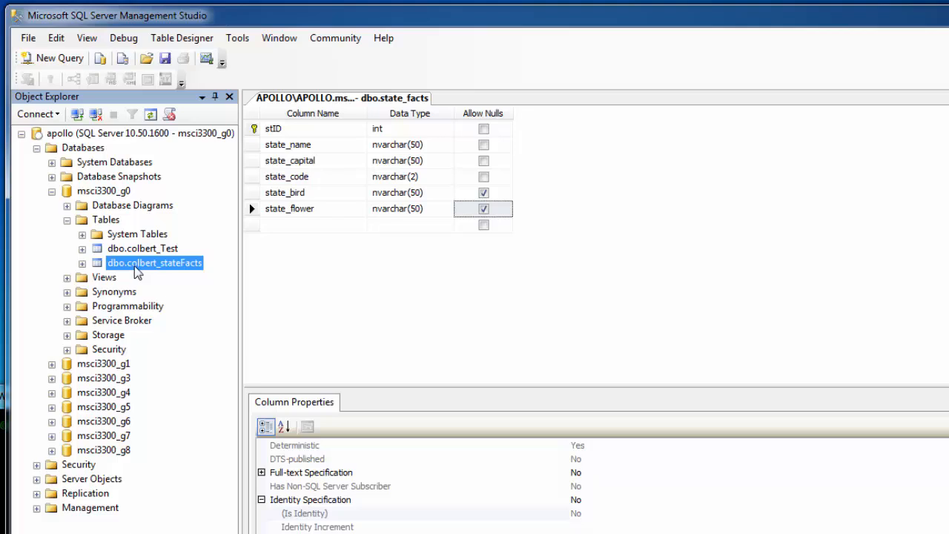
{"action": "mouse_move", "coordinate": [159, 274]}
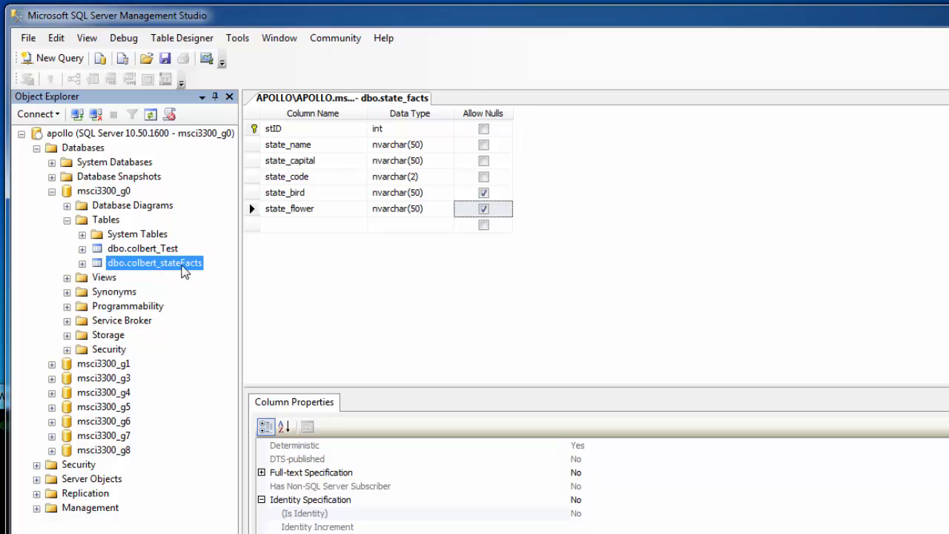
{"action": "mouse_move", "coordinate": [141, 267]}
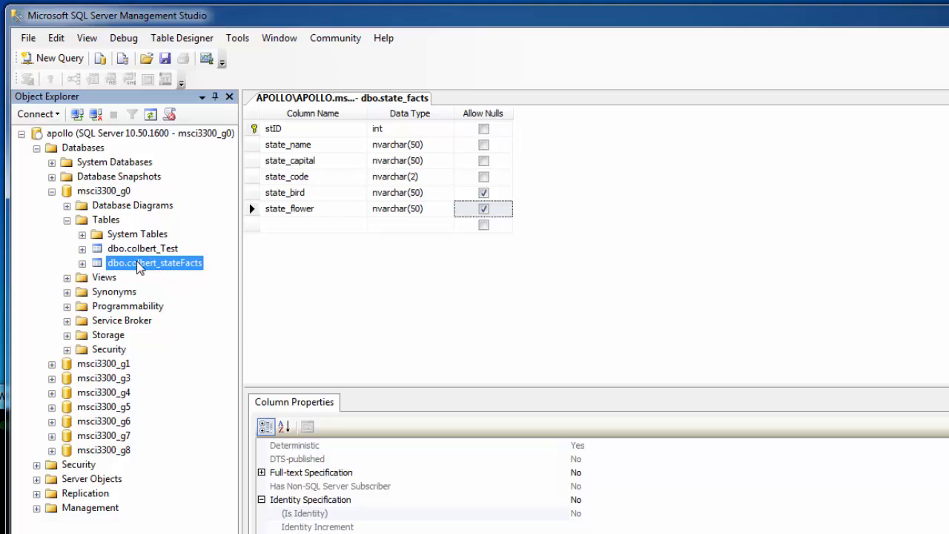
{"action": "mouse_move", "coordinate": [151, 262]}
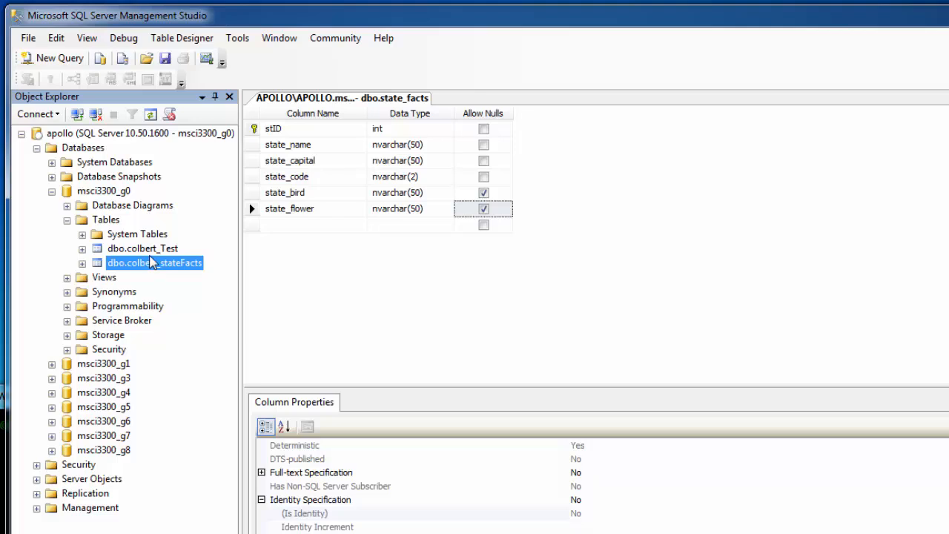
{"action": "mouse_move", "coordinate": [150, 284]}
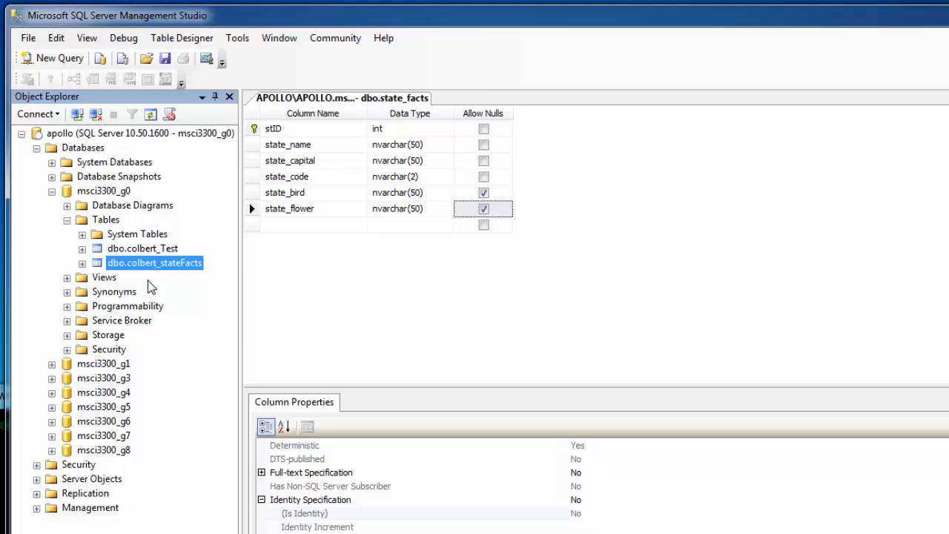
{"action": "mouse_move", "coordinate": [165, 288]}
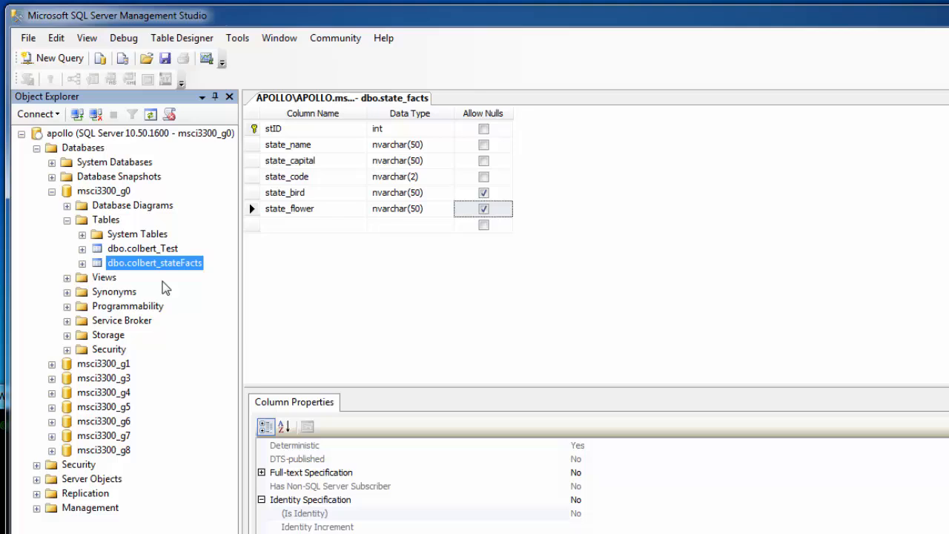
{"action": "mouse_move", "coordinate": [135, 256]}
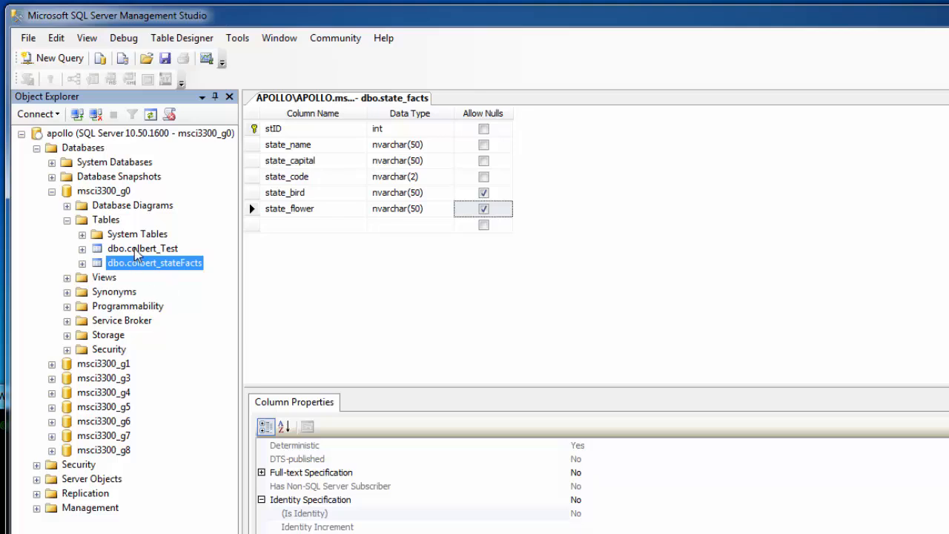
{"action": "mouse_move", "coordinate": [142, 269]}
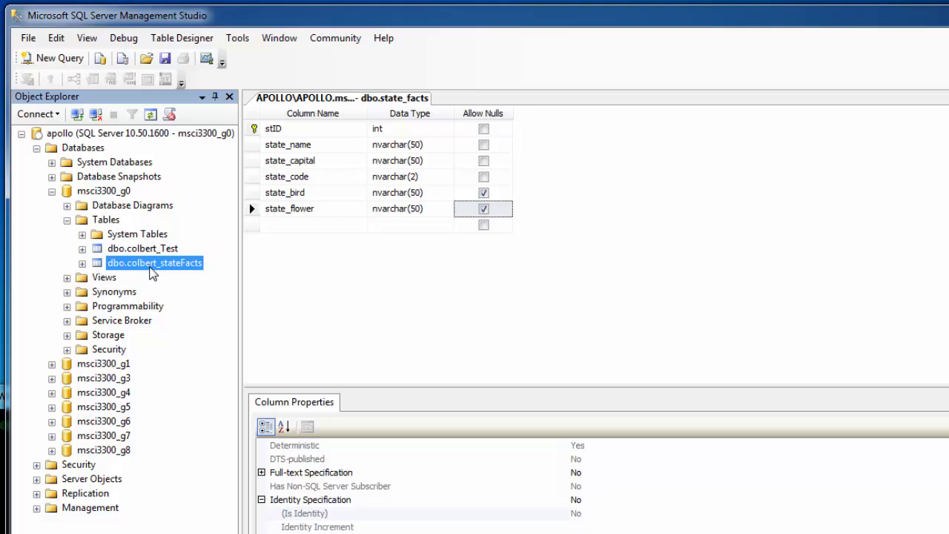
Step: Edit colbert_stateFacts rows and commit Alabama, Montgomery, Yellowhammer, Camellia as the first row
{"action": "right_click", "coordinate": [154, 263]}
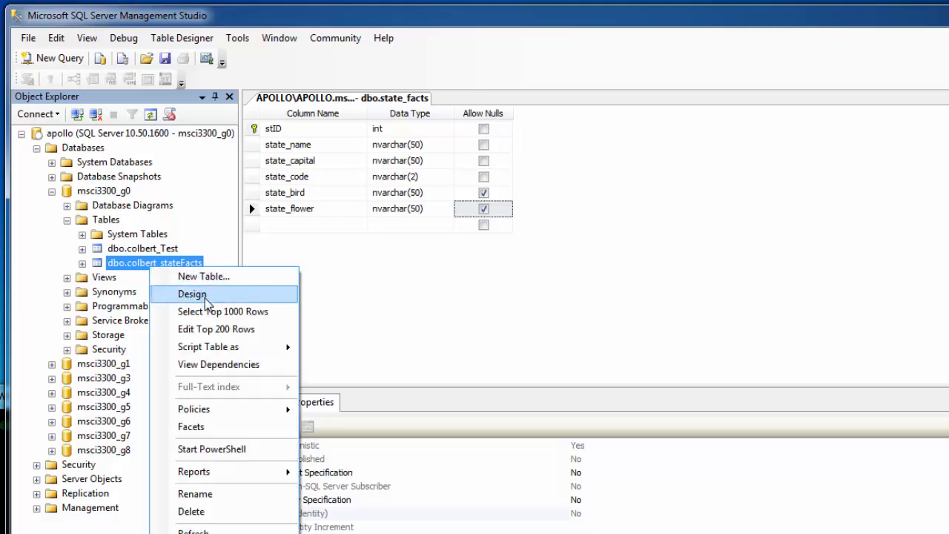
{"action": "mouse_move", "coordinate": [211, 330]}
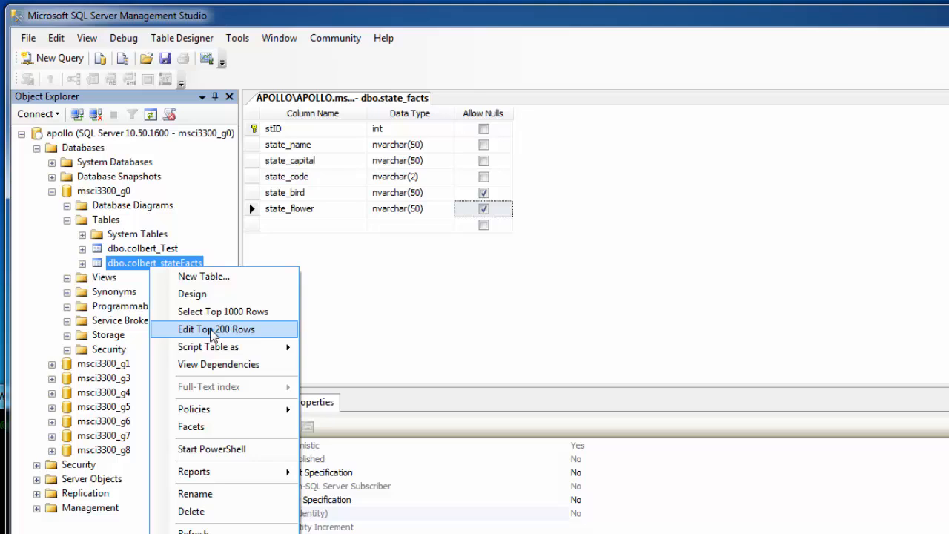
{"action": "left_click", "coordinate": [216, 329]}
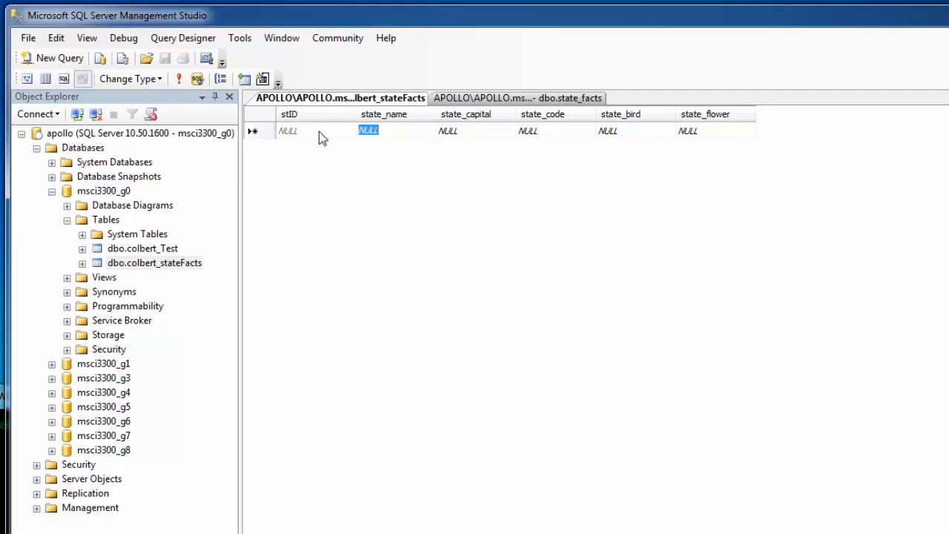
{"action": "mouse_move", "coordinate": [439, 152]}
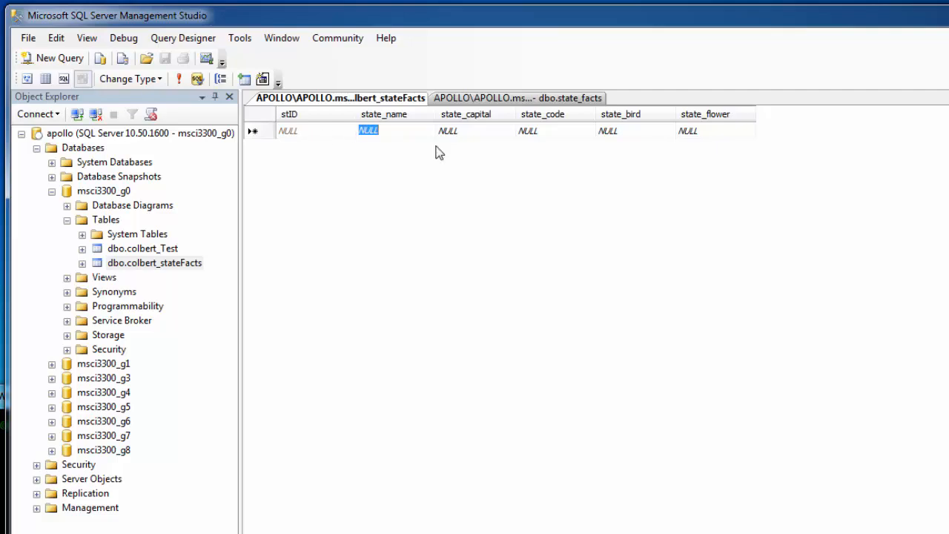
{"action": "type", "text": "Alabama"}
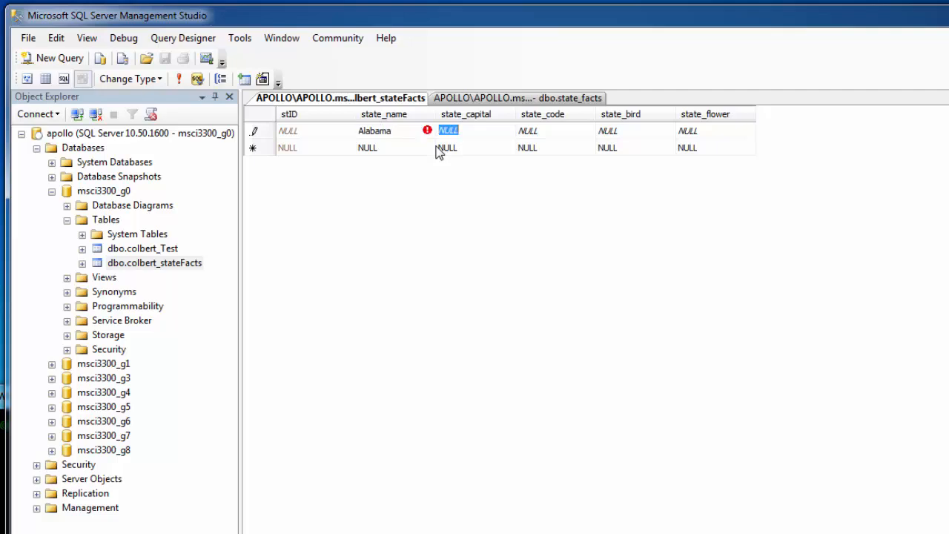
{"action": "type", "text": "Mont"}
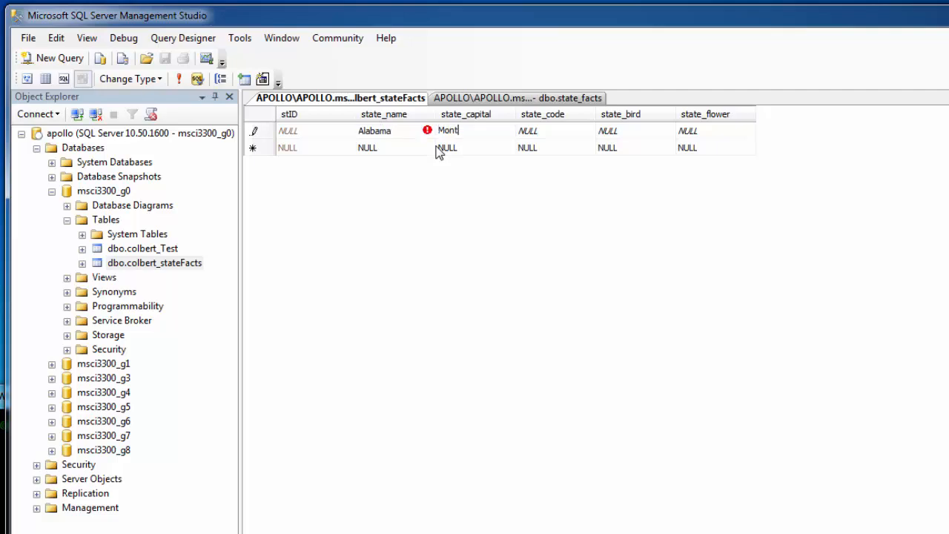
{"action": "type", "text": "gomery"}
{"action": "left_click", "coordinate": [555, 130]}
{"action": "type", "text": "AL"}
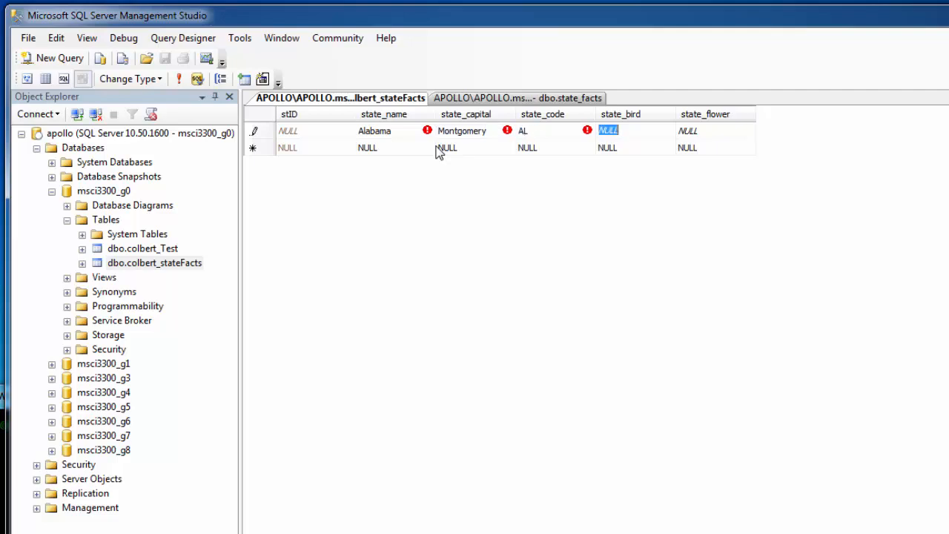
{"action": "type", "text": "yellow"}
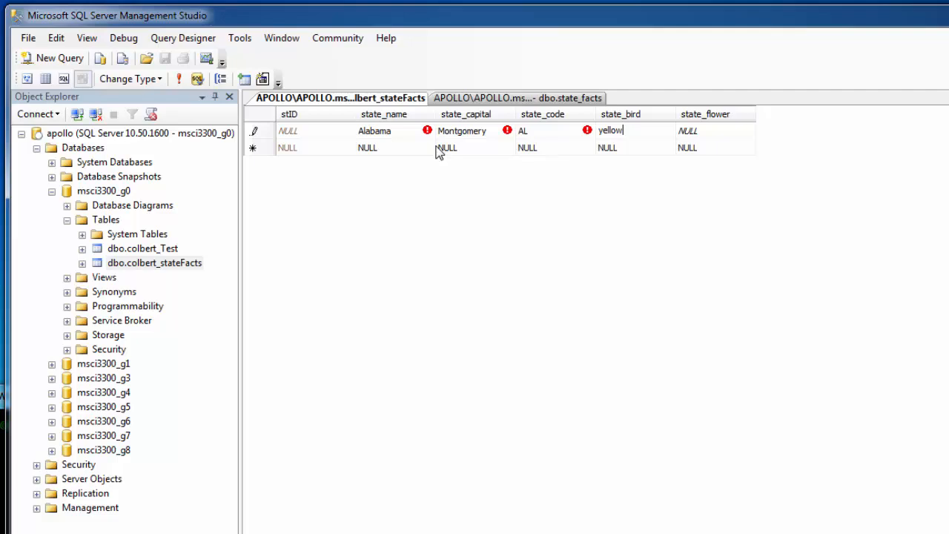
{"action": "type", "text": "hammer"}
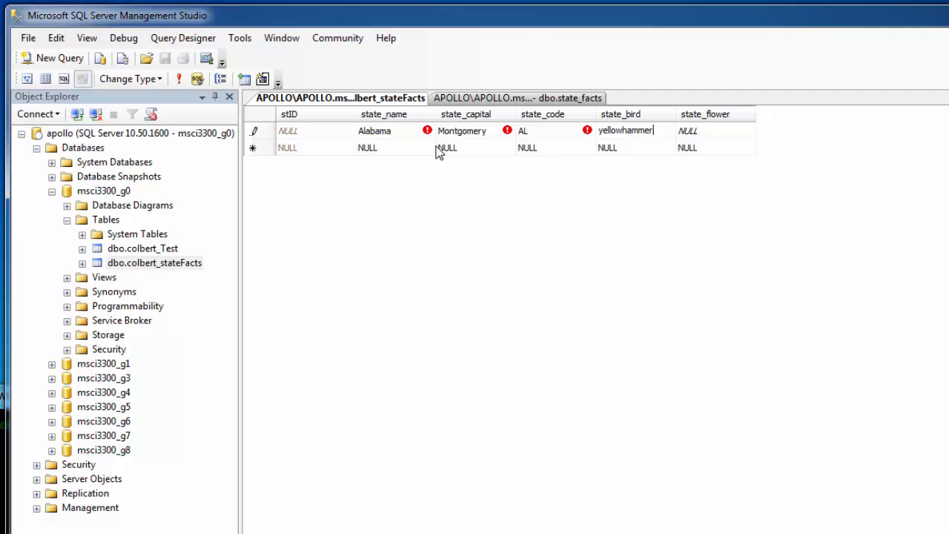
{"action": "type", "text": "Camellia"}
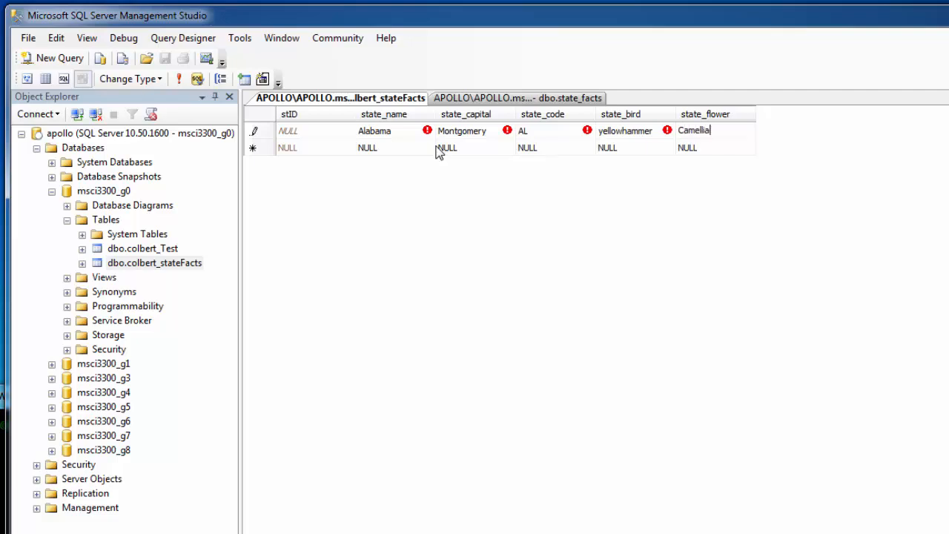
{"action": "left_click", "coordinate": [623, 131]}
{"action": "type", "text": "Y"}
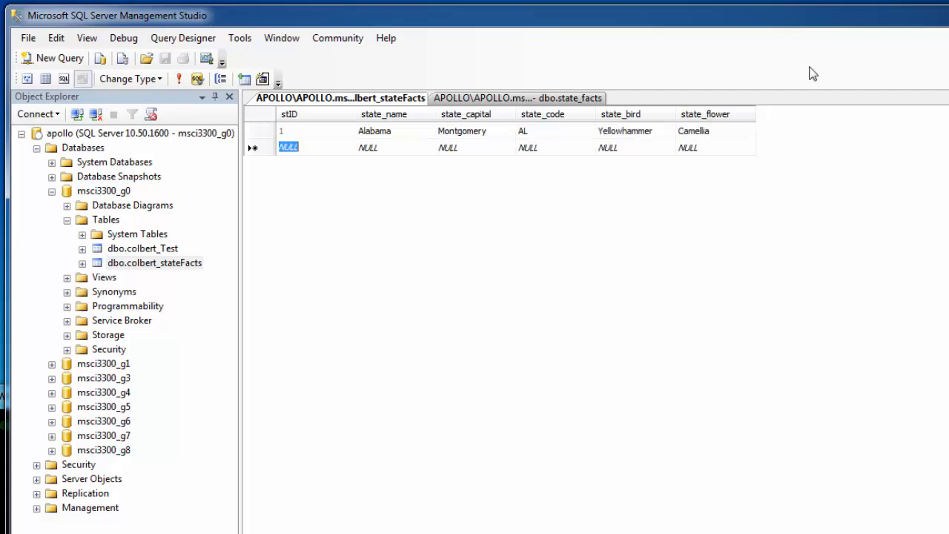
{"action": "mouse_move", "coordinate": [494, 158]}
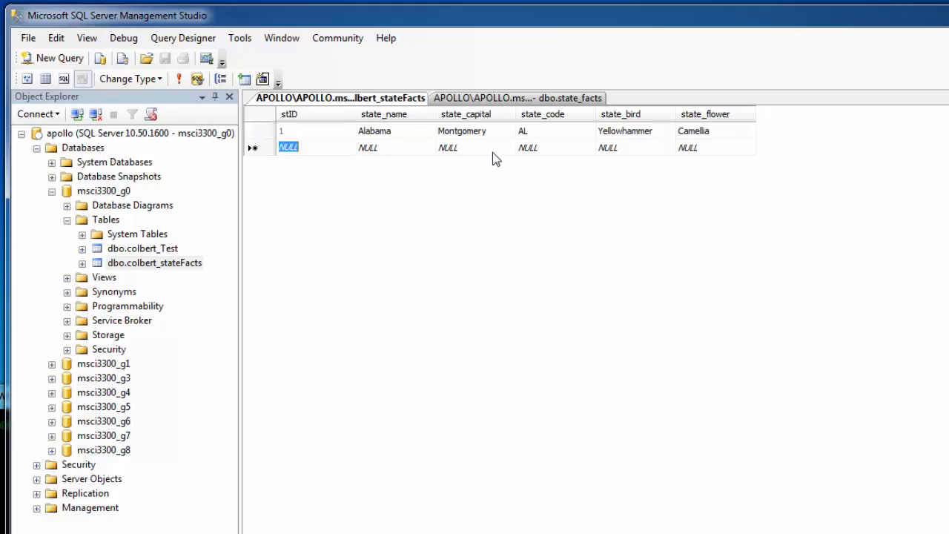
Step: Enter Alaska, Juneau, AK, Willow Ptarmigan and Forget Me Not into the new row
{"action": "left_click", "coordinate": [368, 147]}
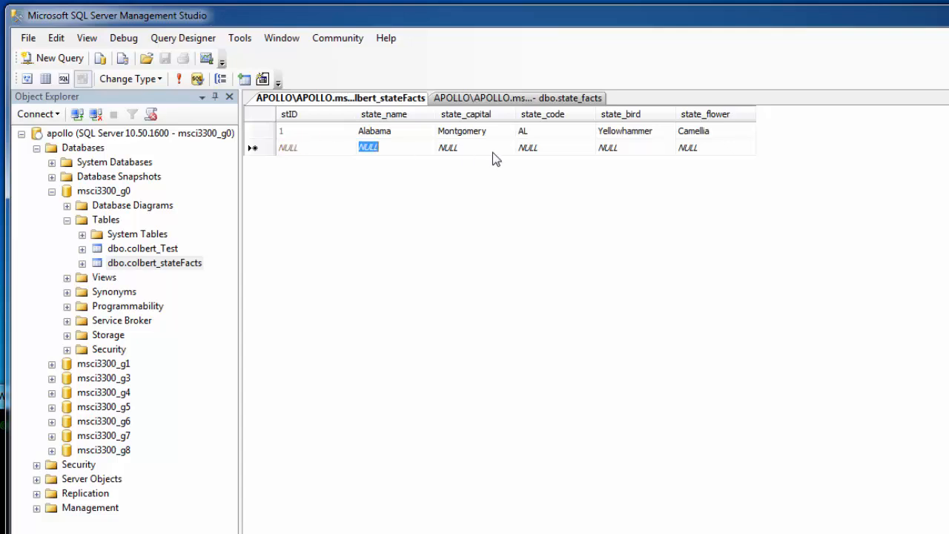
{"action": "type", "text": "Alaska"}
{"action": "left_click", "coordinate": [477, 148]}
{"action": "type", "text": "Juneau"}
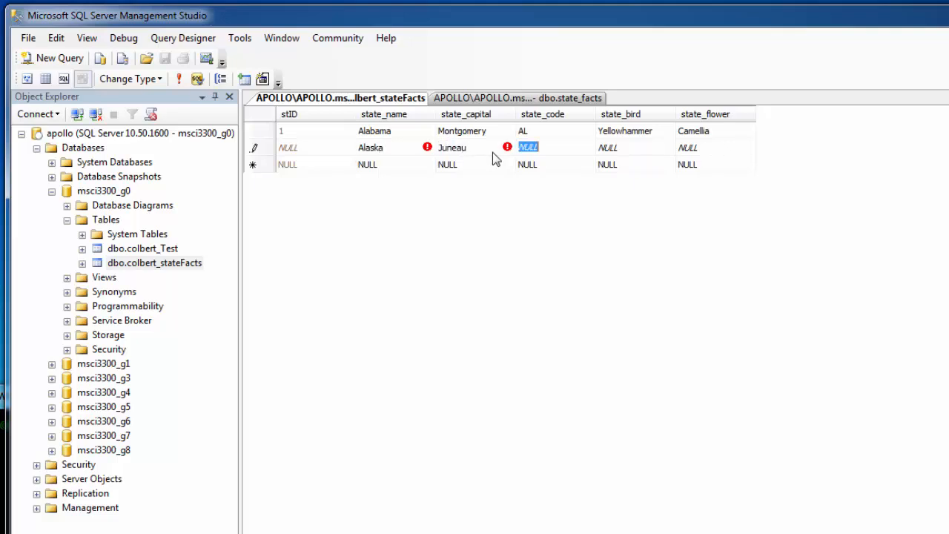
{"action": "type", "text": "AK"}
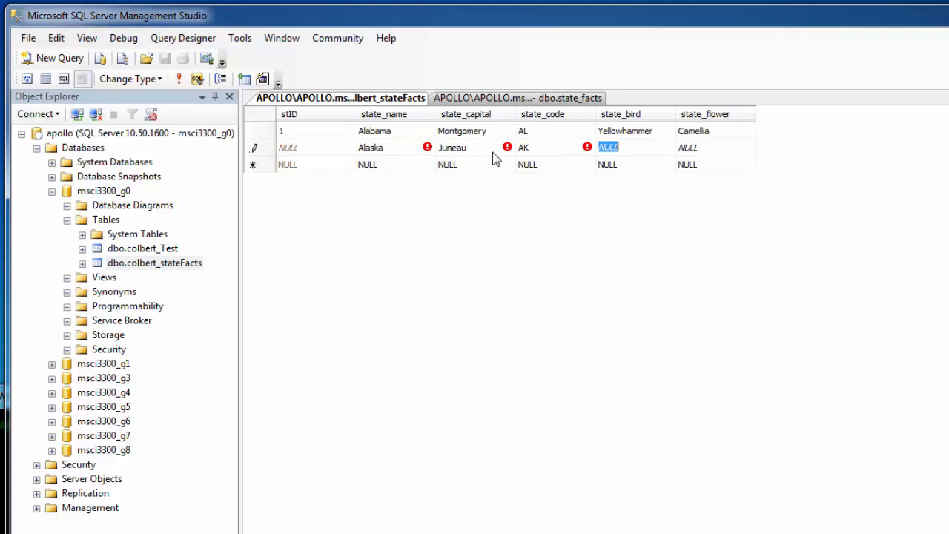
{"action": "type", "text": "Willow Ptarmigan"}
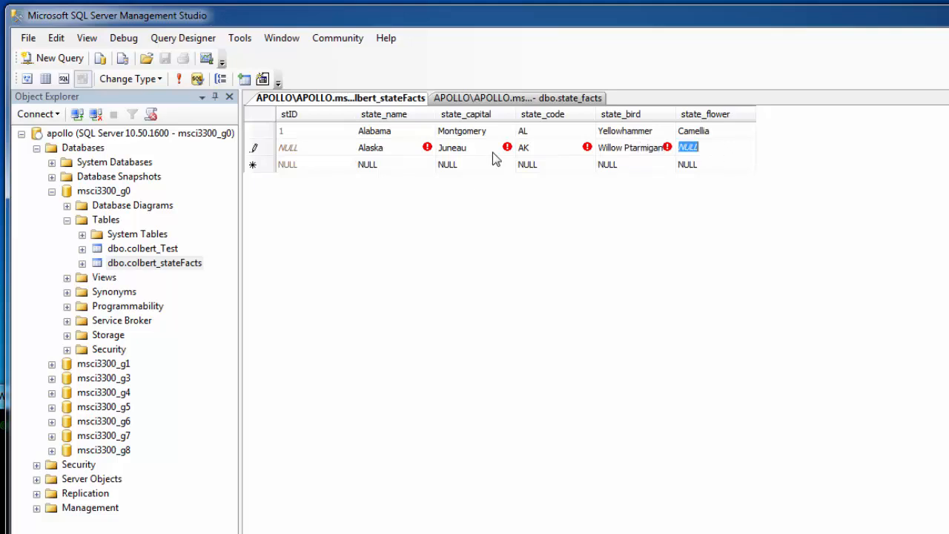
{"action": "type", "text": "Fi"}
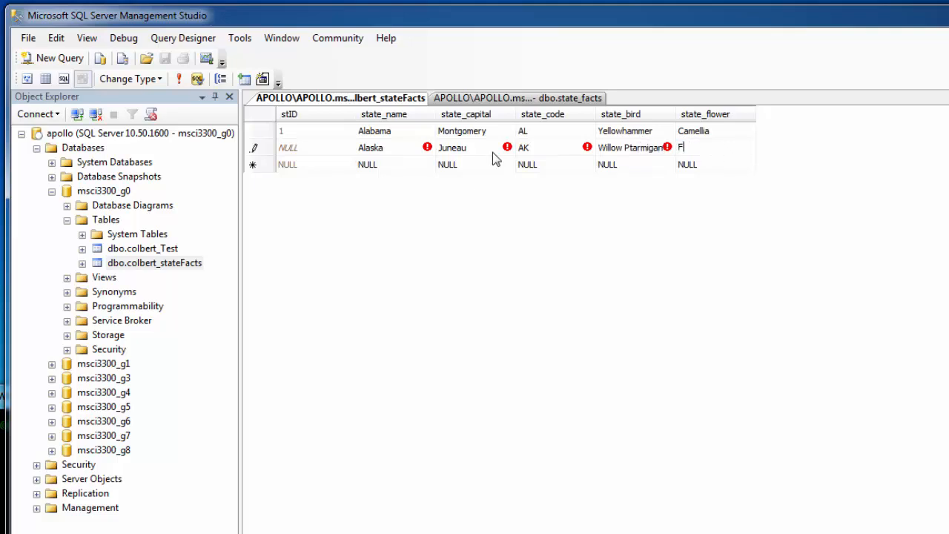
{"action": "type", "text": "orget Me Not"}
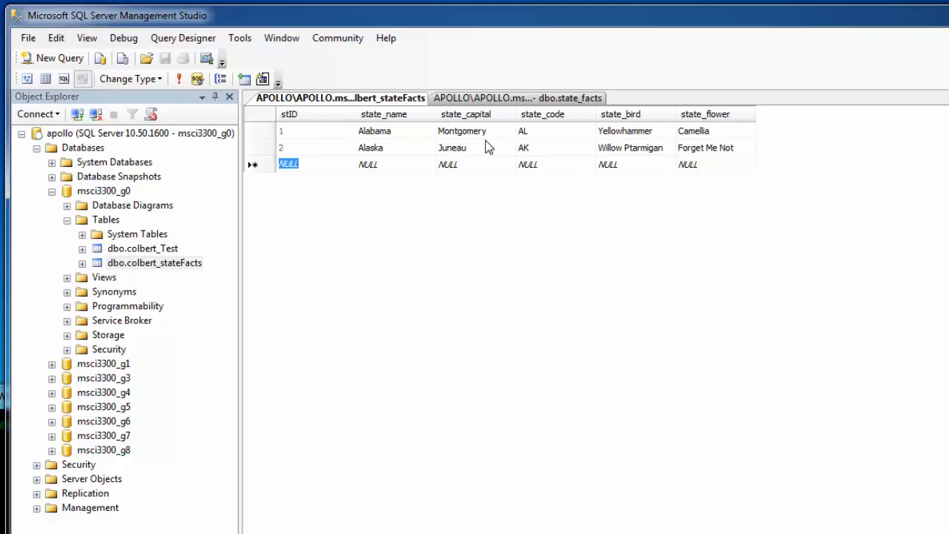
{"action": "mouse_move", "coordinate": [506, 158]}
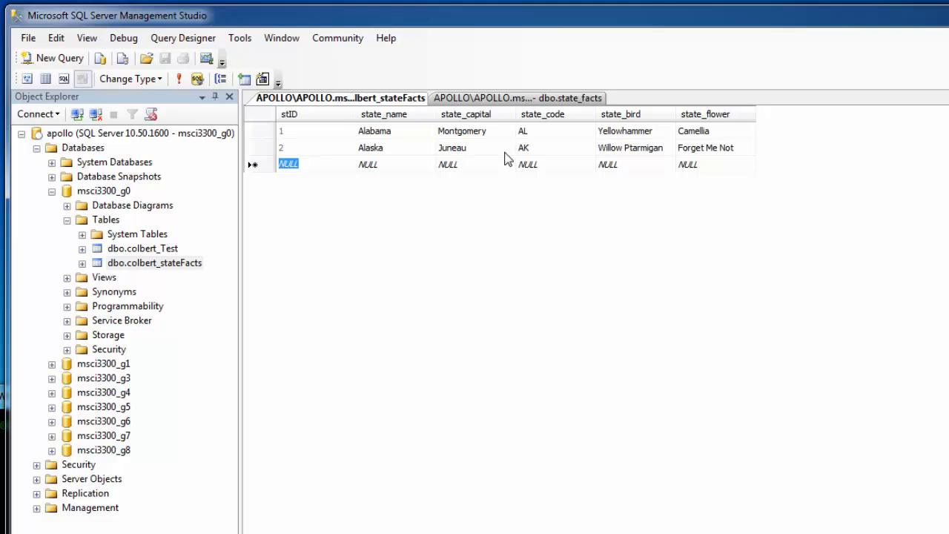
{"action": "mouse_move", "coordinate": [389, 331]}
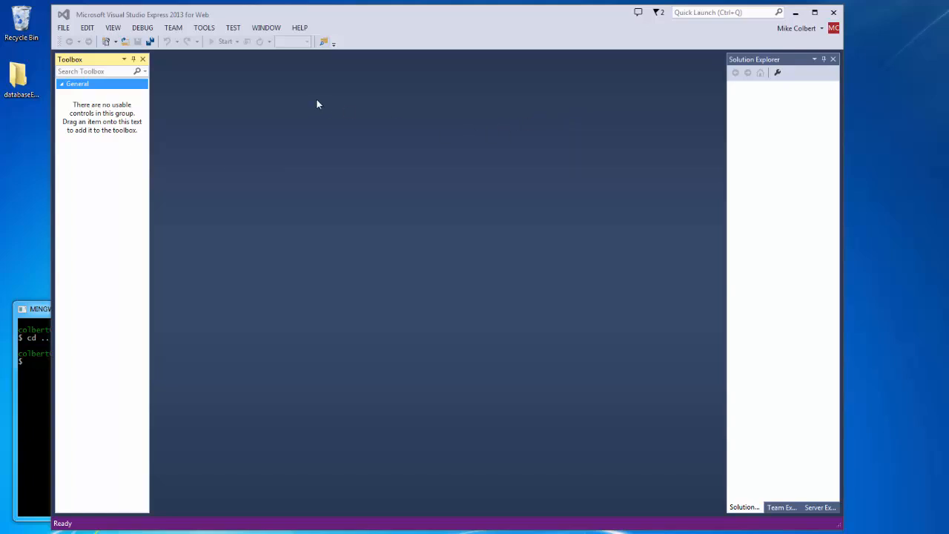
{"action": "mouse_move", "coordinate": [164, 61]}
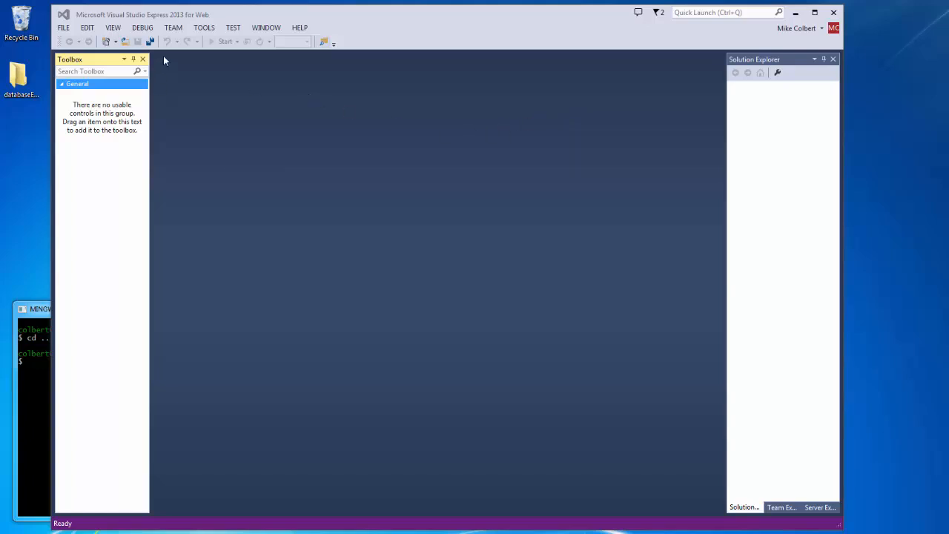
Step: Create a new web site at Desktop\databaseExample, keeping the existing folder location
{"action": "left_click", "coordinate": [69, 28]}
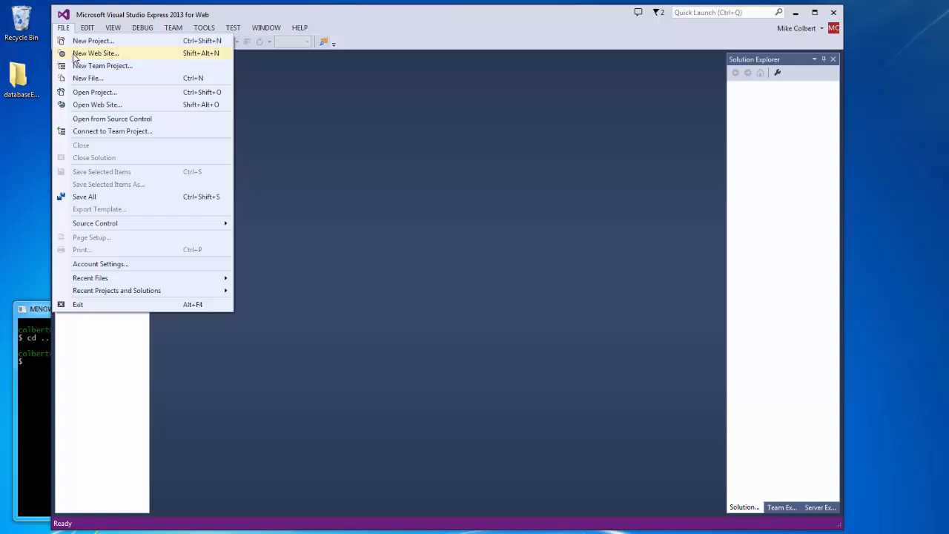
{"action": "left_click", "coordinate": [107, 52]}
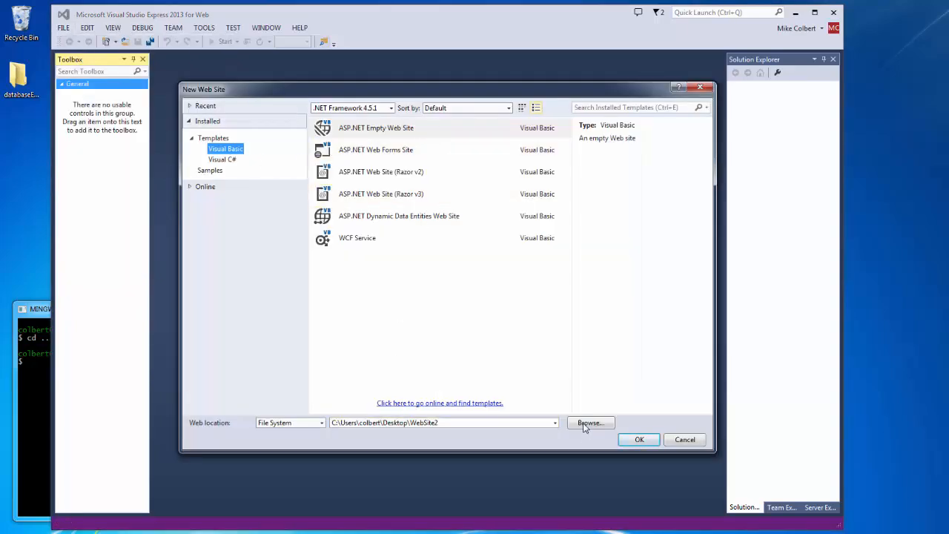
{"action": "left_click", "coordinate": [591, 423]}
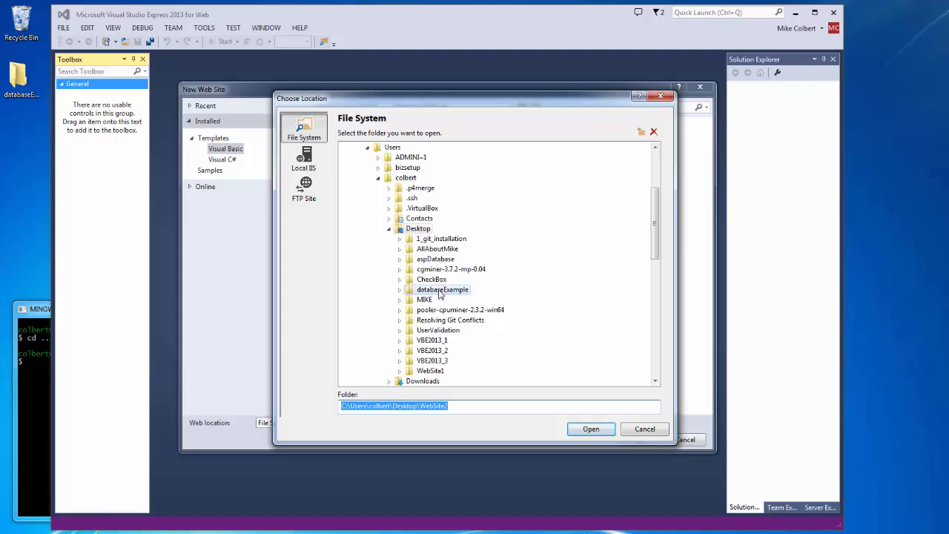
{"action": "left_click", "coordinate": [441, 289]}
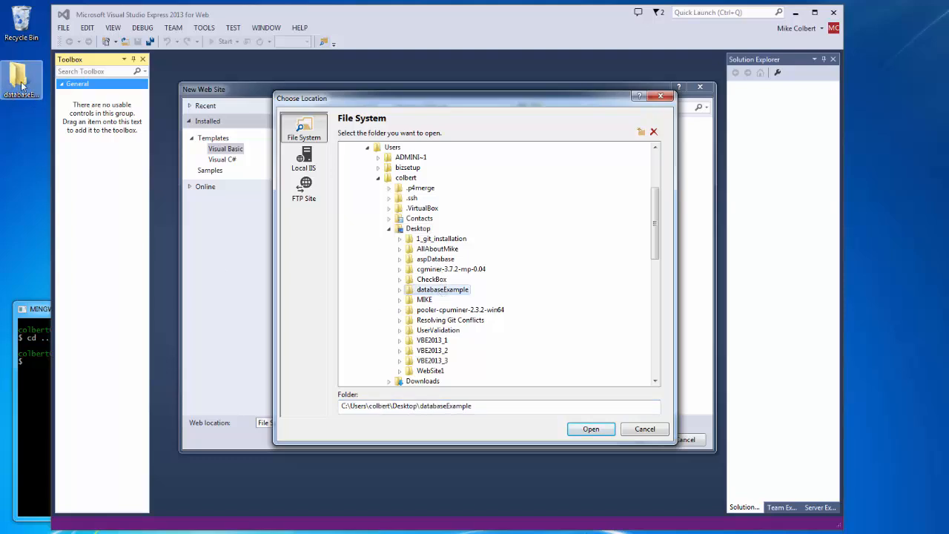
{"action": "mouse_move", "coordinate": [190, 349]}
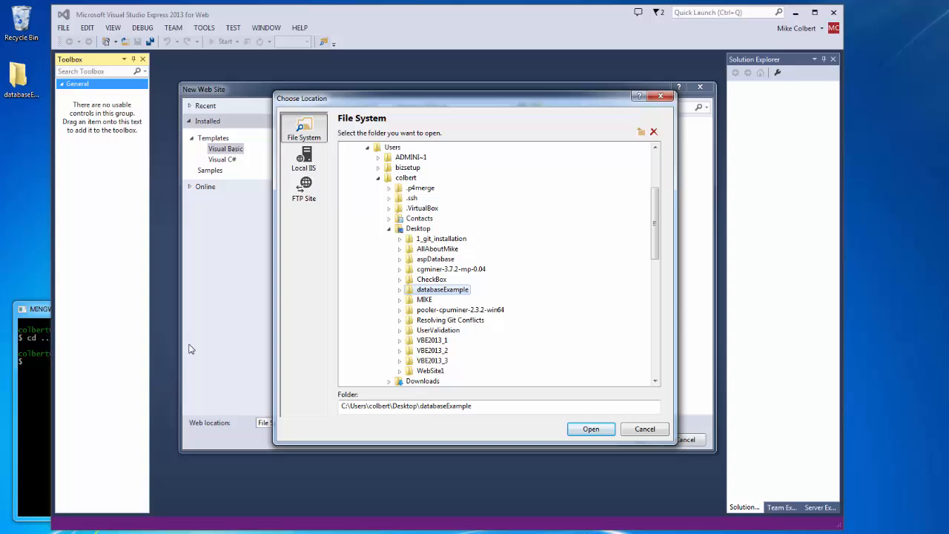
{"action": "left_click", "coordinate": [590, 428]}
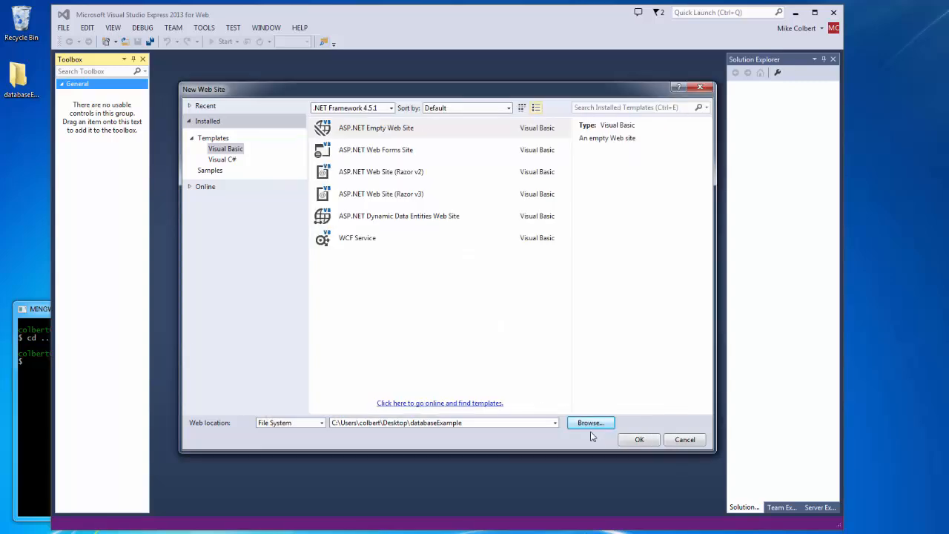
{"action": "left_click", "coordinate": [640, 439]}
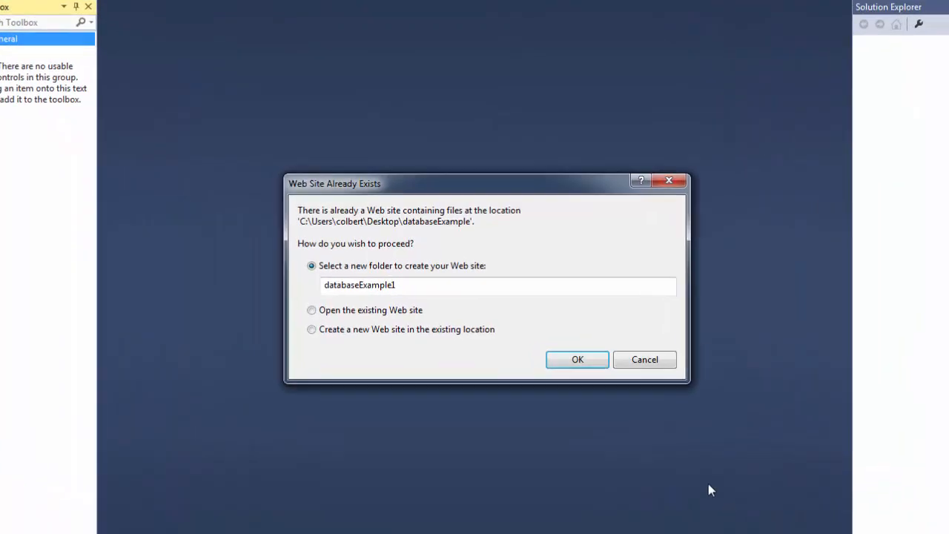
{"action": "left_click", "coordinate": [311, 330]}
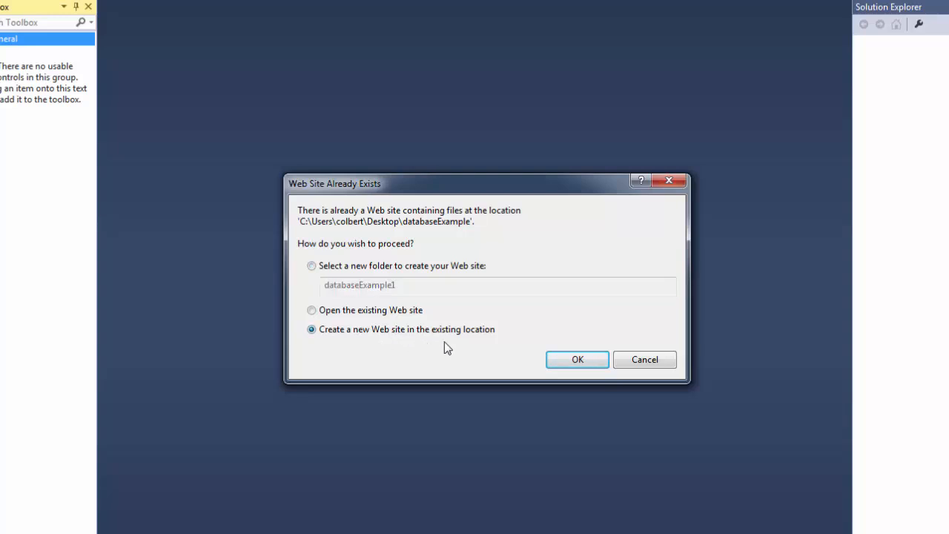
{"action": "left_click", "coordinate": [577, 360]}
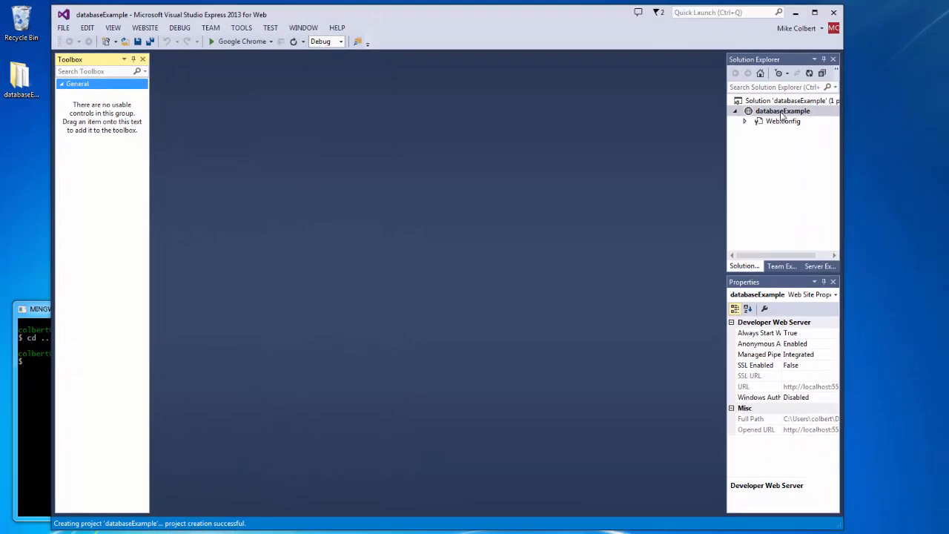
Step: Add a Default.aspx page to the databaseExample site and start working in Git Bash
{"action": "right_click", "coordinate": [782, 111]}
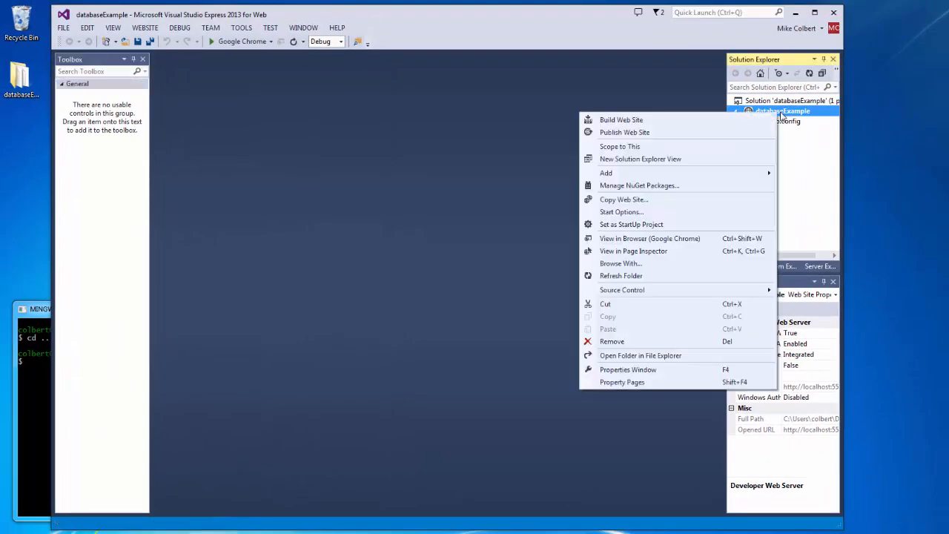
{"action": "left_click", "coordinate": [606, 173]}
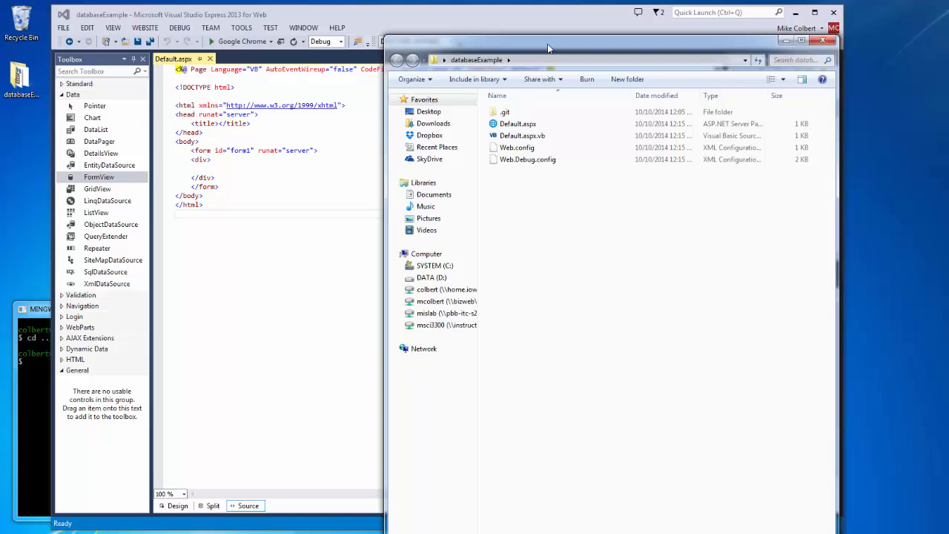
{"action": "mouse_move", "coordinate": [823, 41]}
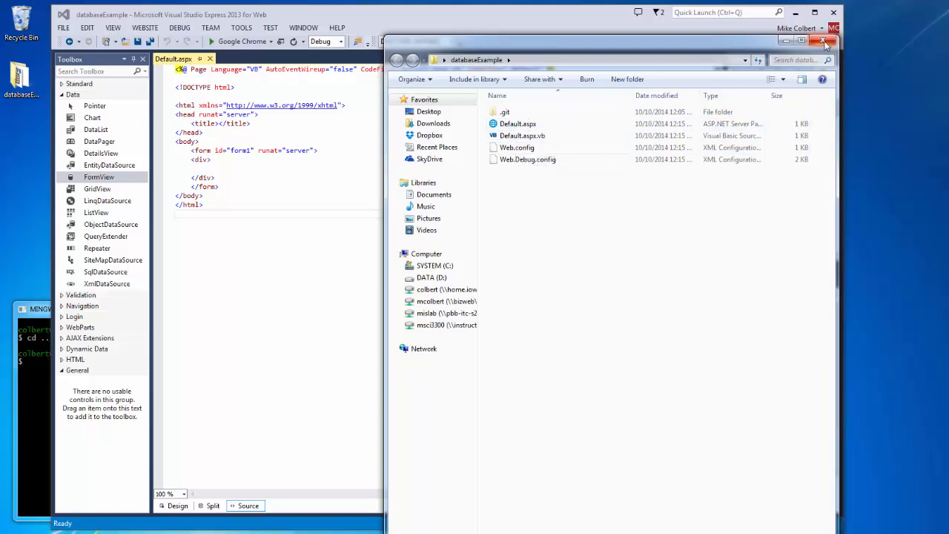
{"action": "mouse_move", "coordinate": [824, 40]}
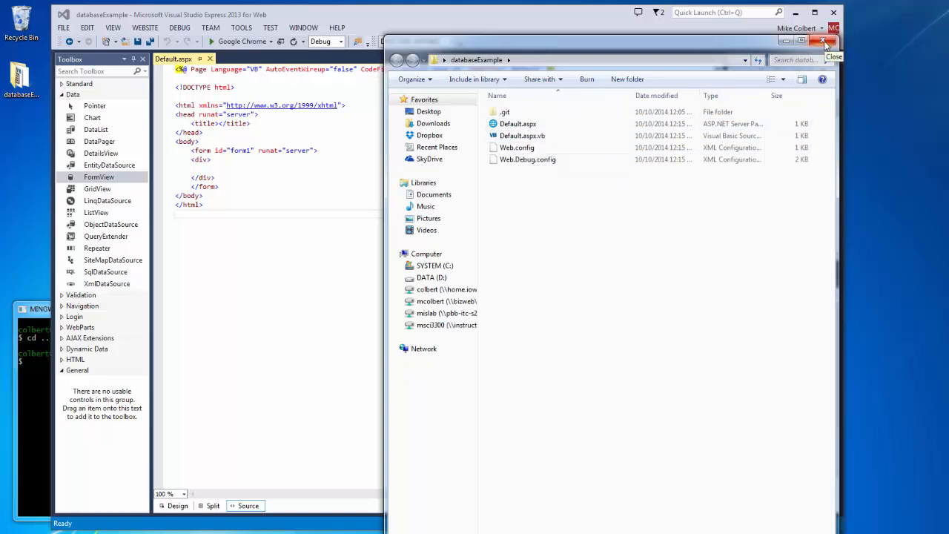
{"action": "mouse_move", "coordinate": [782, 41]}
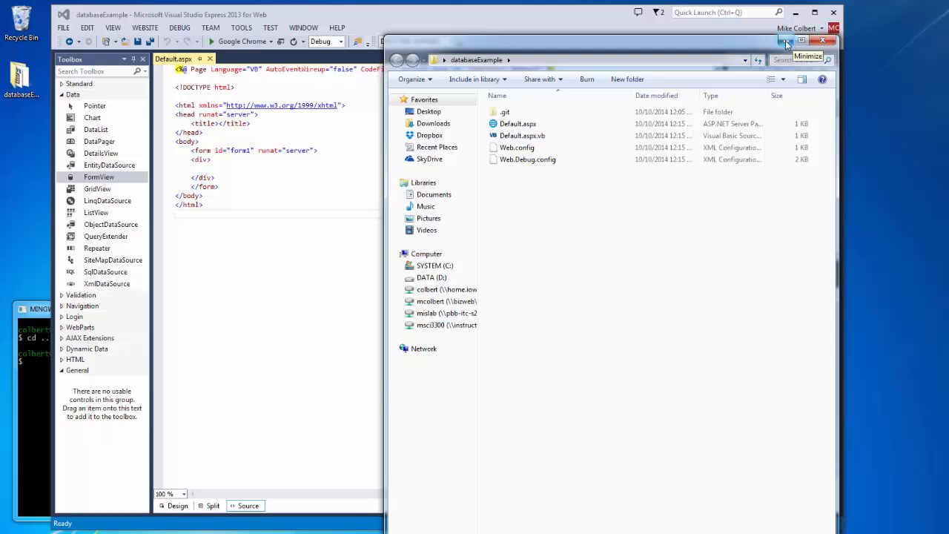
{"action": "left_click", "coordinate": [782, 42]}
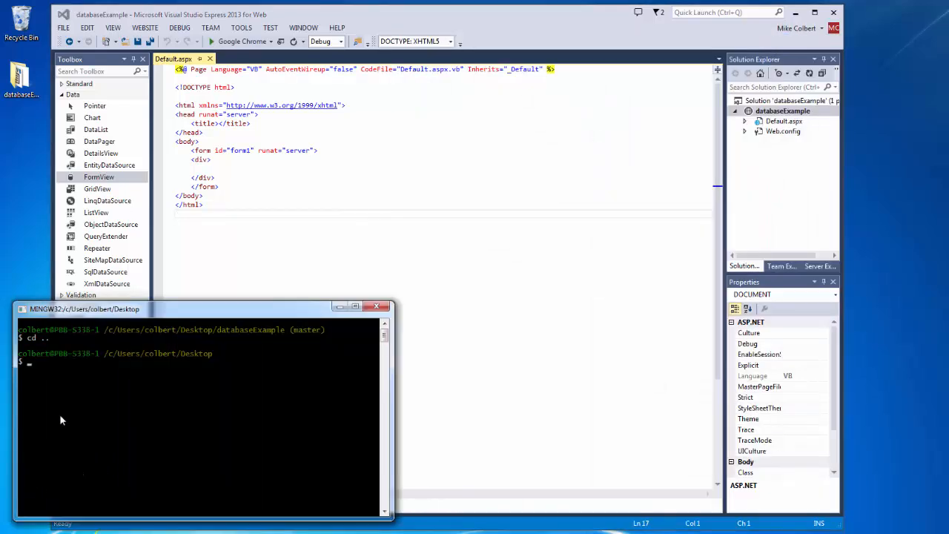
{"action": "type", "text": "cd databaseExample/"}
{"action": "type", "text": "ls"}
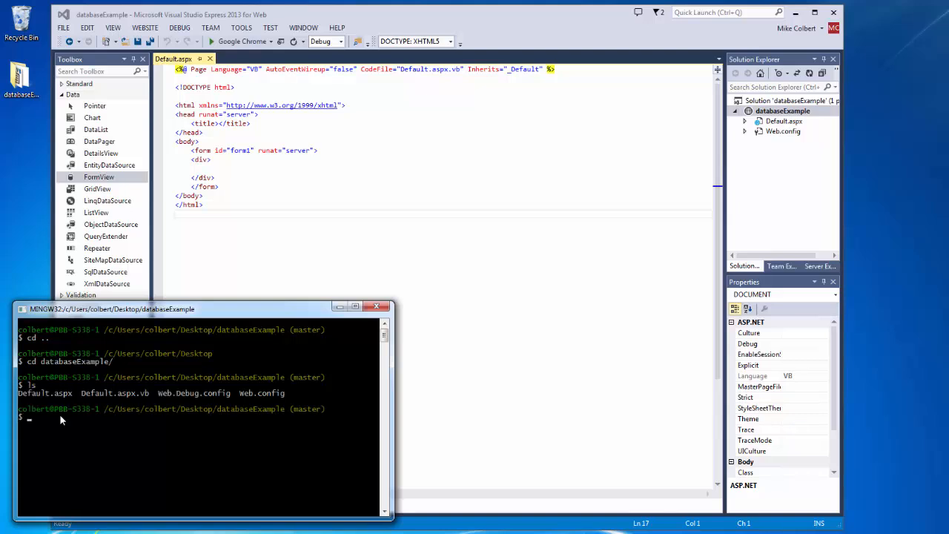
Step: Run git status, then git add to stage the databaseExample files
{"action": "type", "text": "git status"}
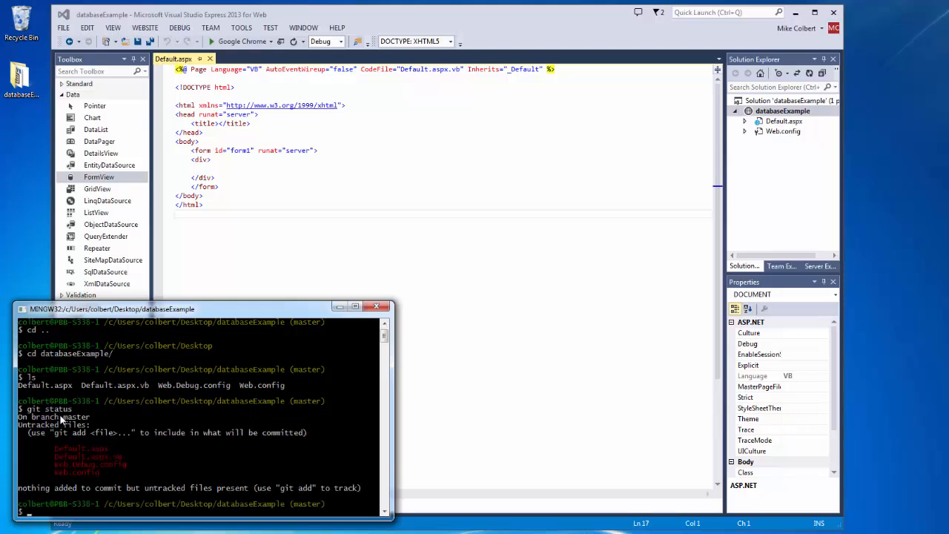
{"action": "type", "text": "git add"}
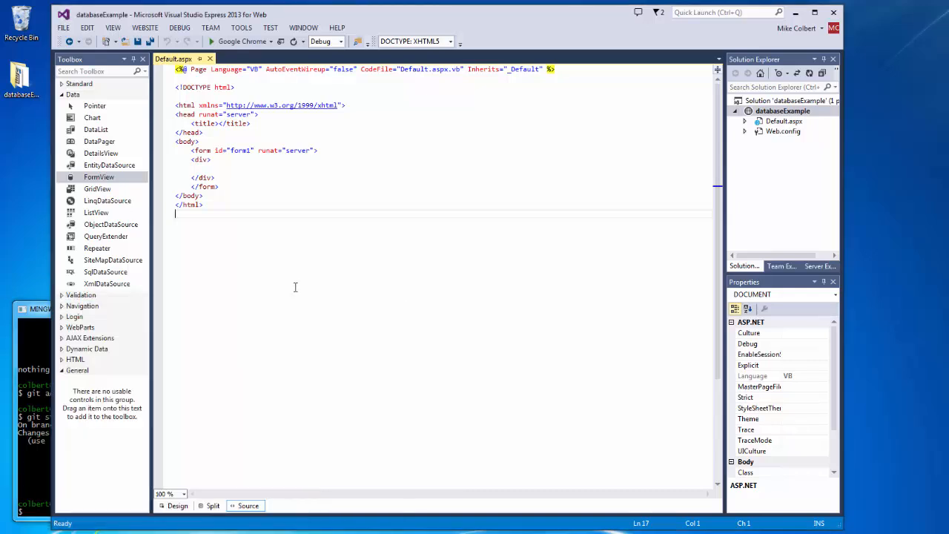
Step: Add the LocalSqlServer and db_Test connection strings to Web.config, save, and close it
{"action": "left_click", "coordinate": [211, 168]}
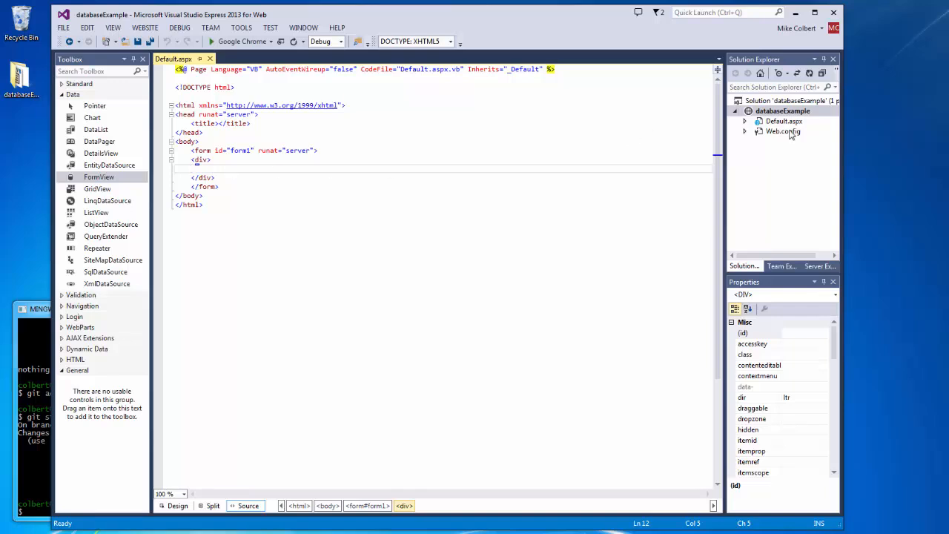
{"action": "double_click", "coordinate": [784, 131]}
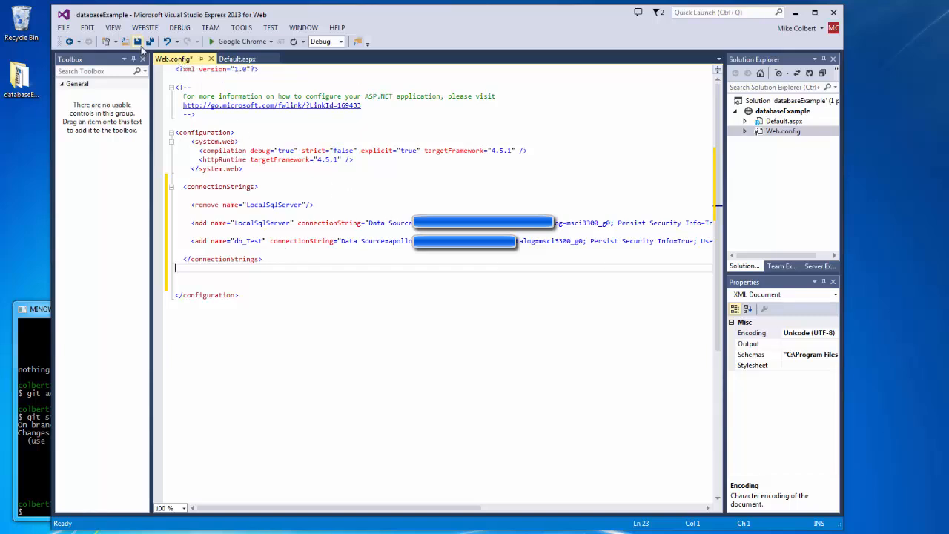
{"action": "key", "text": "Ctrl+S"}
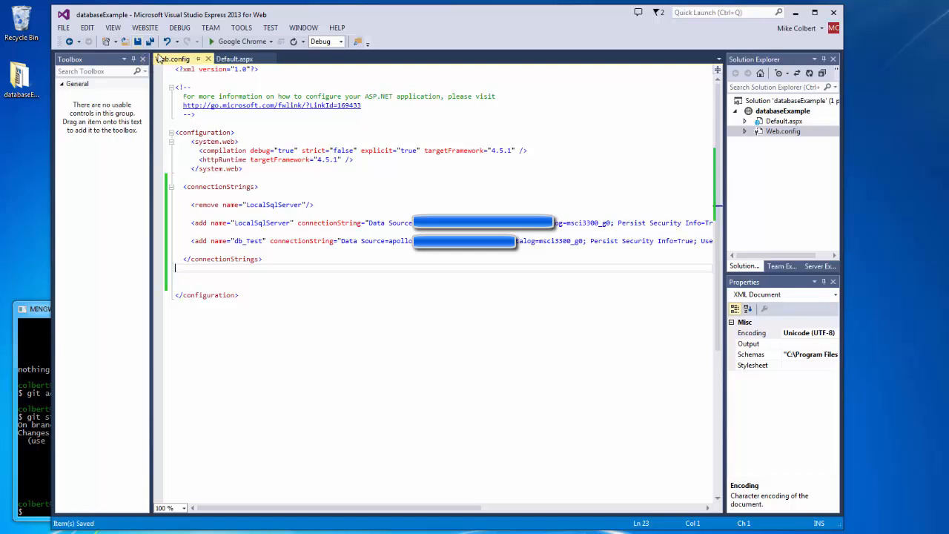
{"action": "mouse_move", "coordinate": [210, 58]}
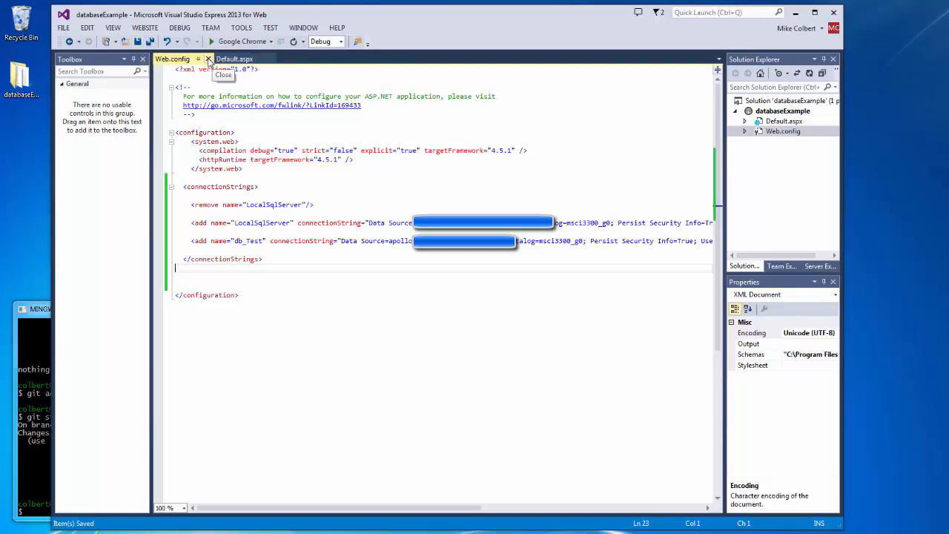
{"action": "left_click", "coordinate": [210, 59]}
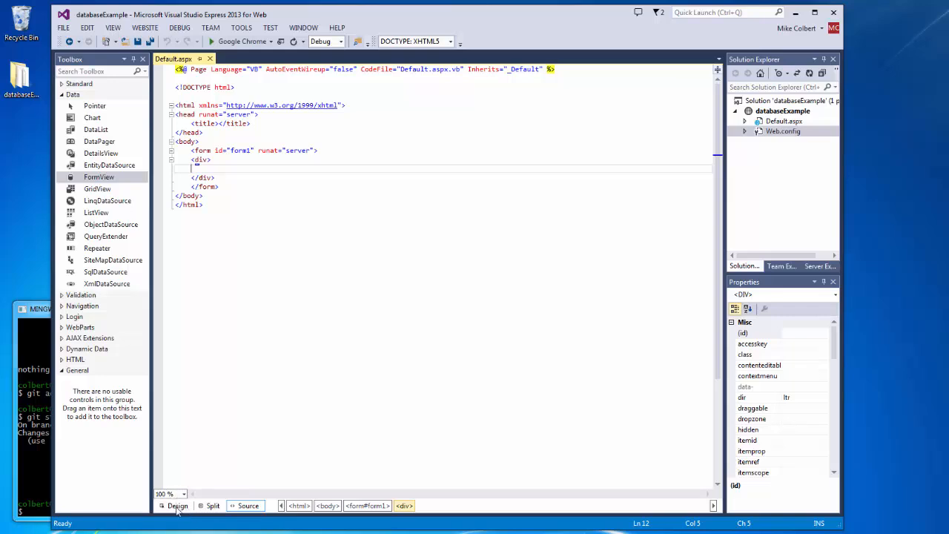
Step: In Design view, add a SqlDataSource control with ID sql_stateFacts
{"action": "left_click", "coordinate": [177, 506]}
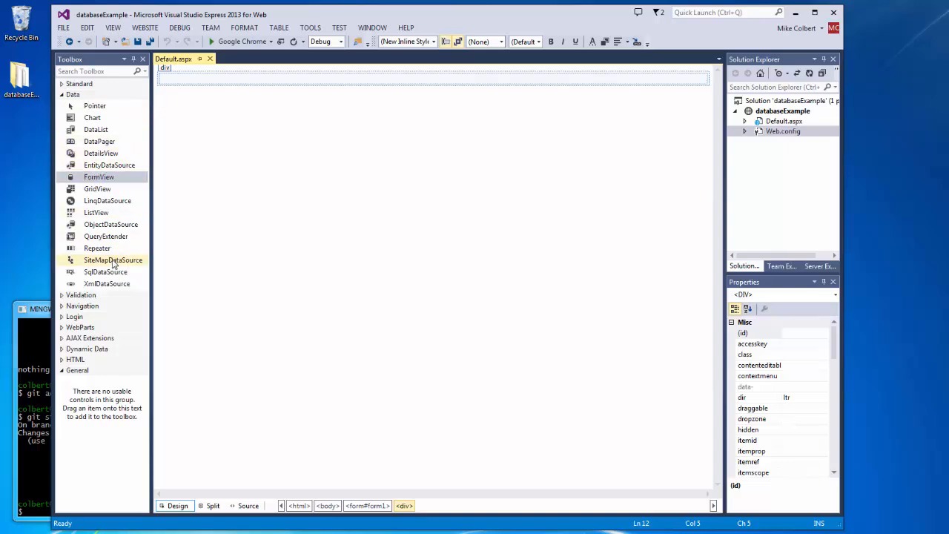
{"action": "mouse_move", "coordinate": [105, 271]}
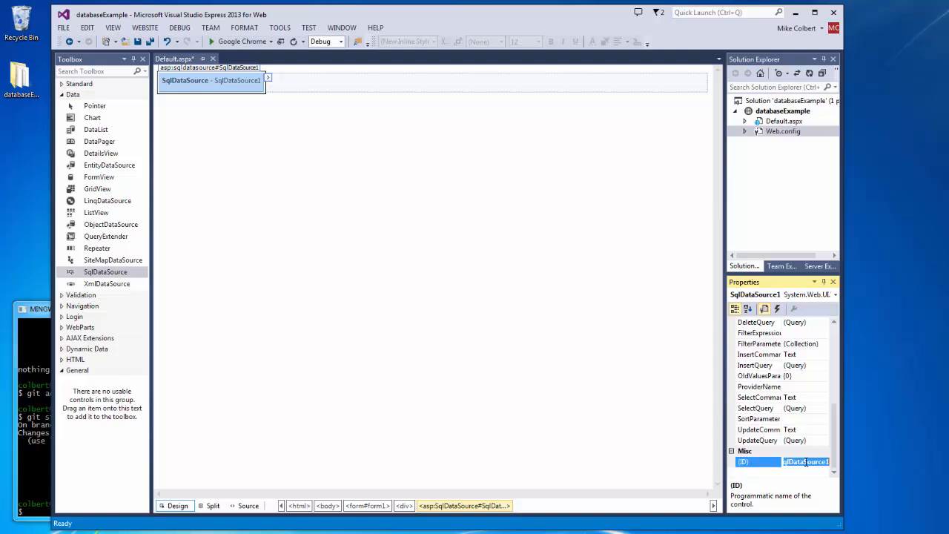
{"action": "type", "text": "sql_"}
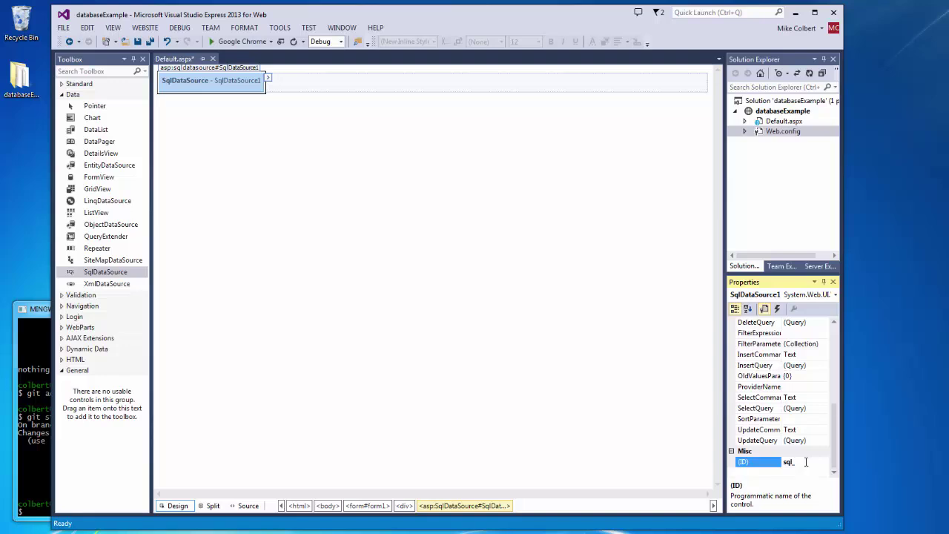
{"action": "type", "text": "S"}
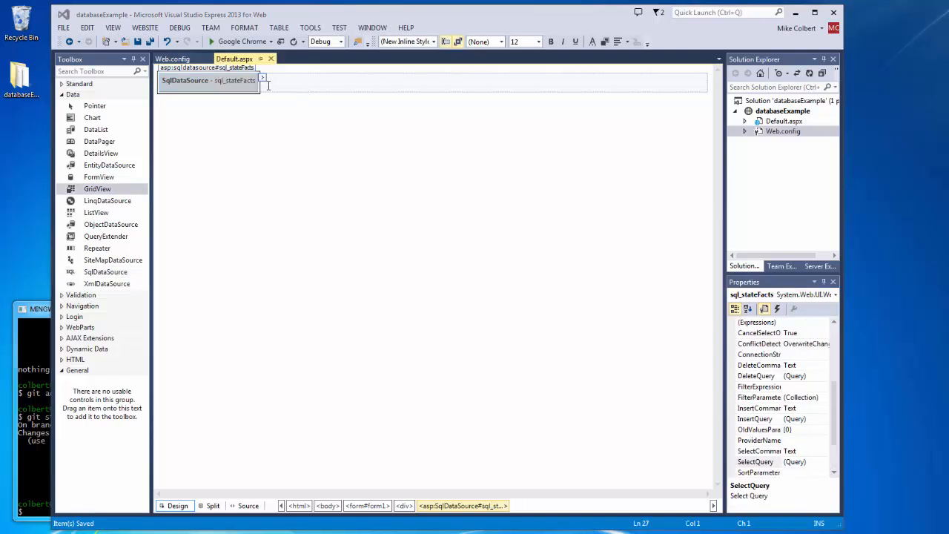
{"action": "left_click", "coordinate": [264, 79]}
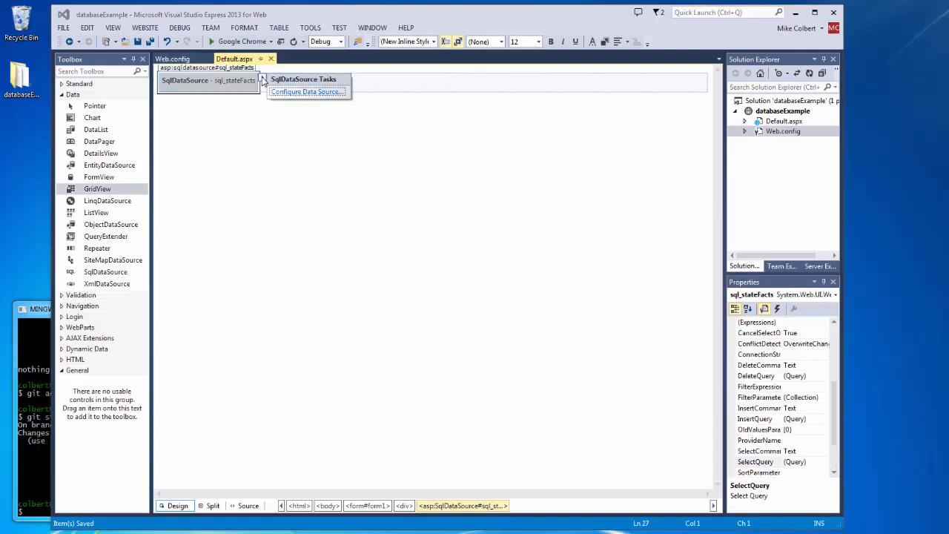
Step: Configure sql_stateFacts on db_stateFacts to select colbert_stateFacts columns, test the query, and finish
{"action": "left_click", "coordinate": [308, 91]}
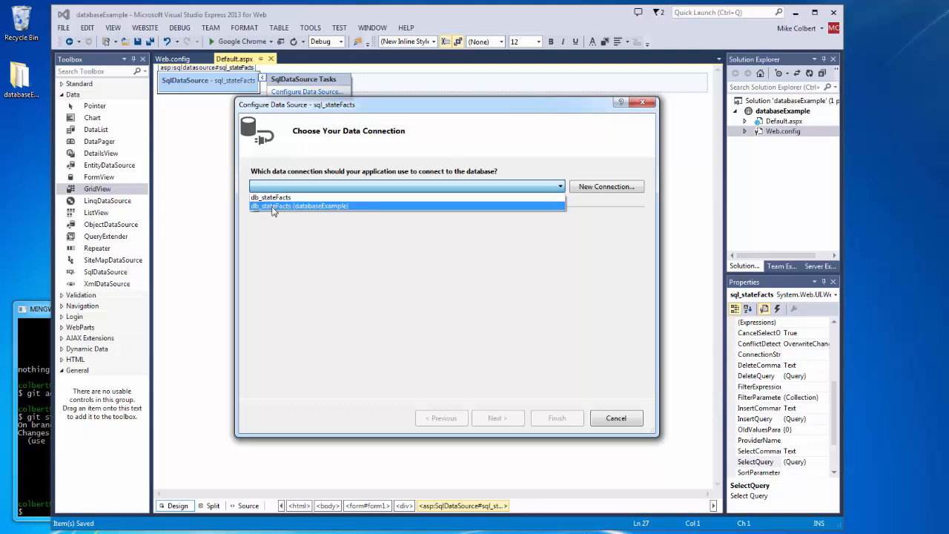
{"action": "left_click", "coordinate": [300, 206]}
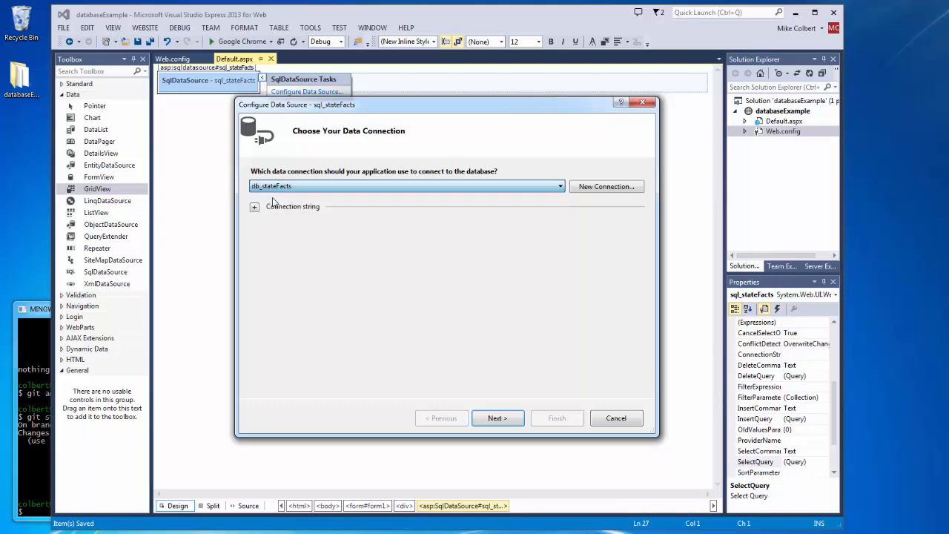
{"action": "left_click", "coordinate": [498, 418]}
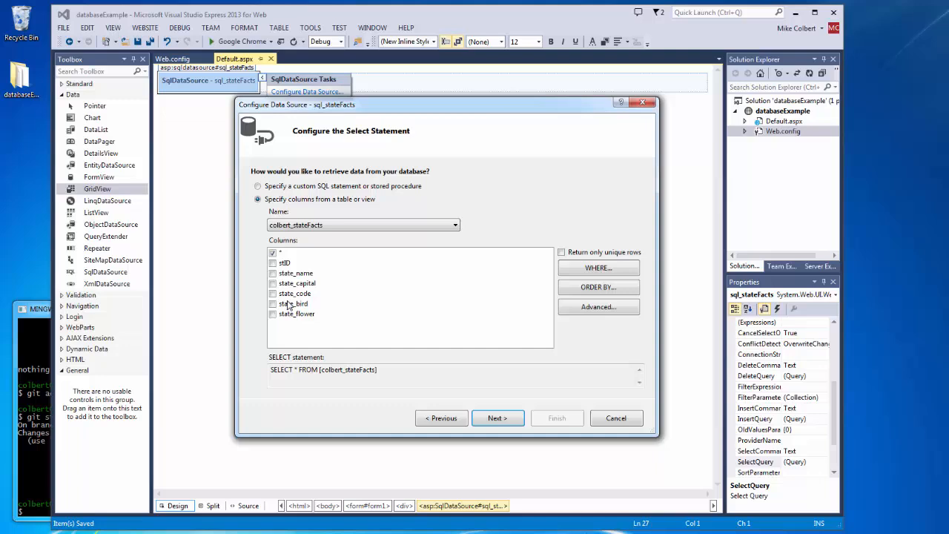
{"action": "left_click", "coordinate": [272, 273]}
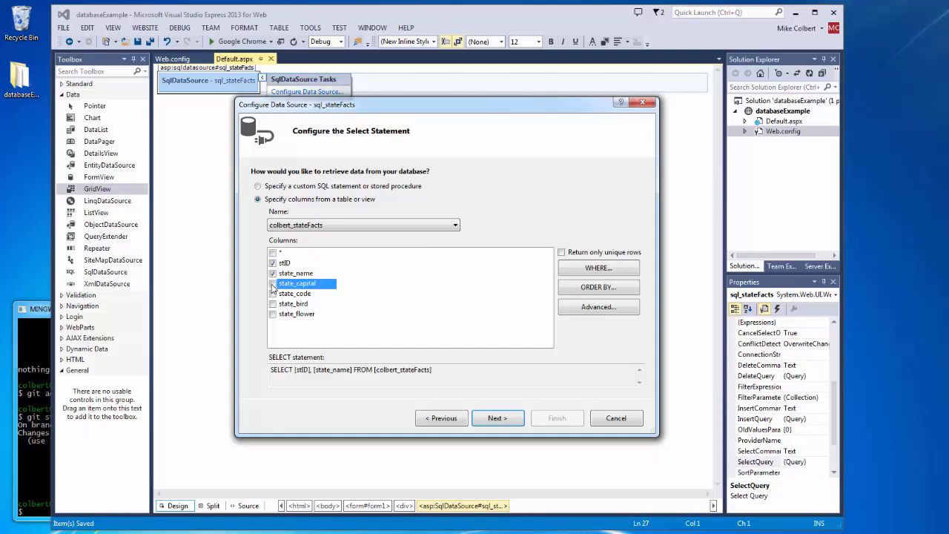
{"action": "left_click", "coordinate": [273, 313]}
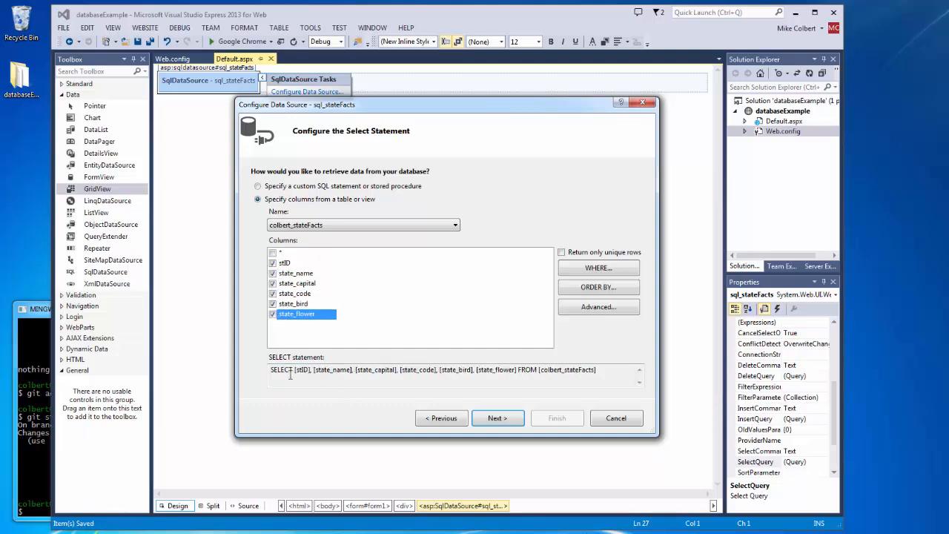
{"action": "mouse_move", "coordinate": [599, 378]}
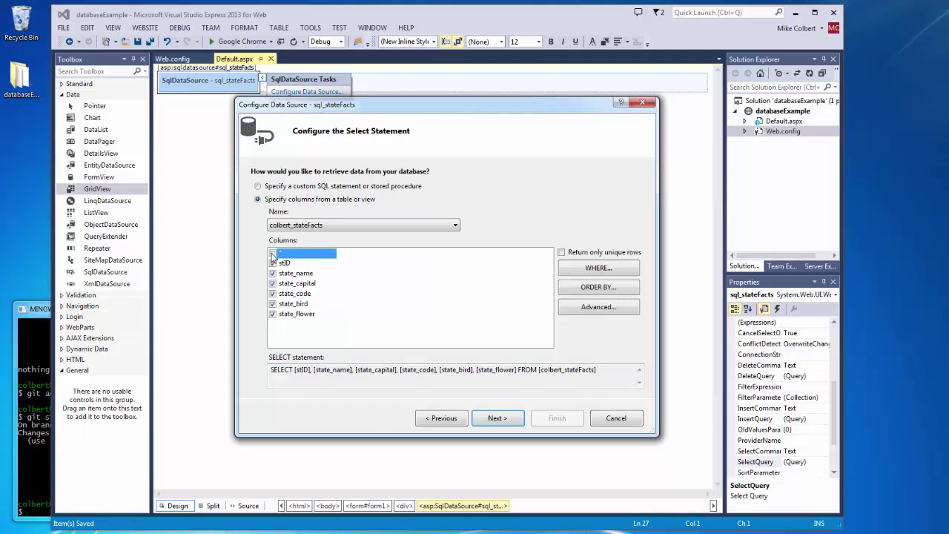
{"action": "left_click", "coordinate": [498, 417]}
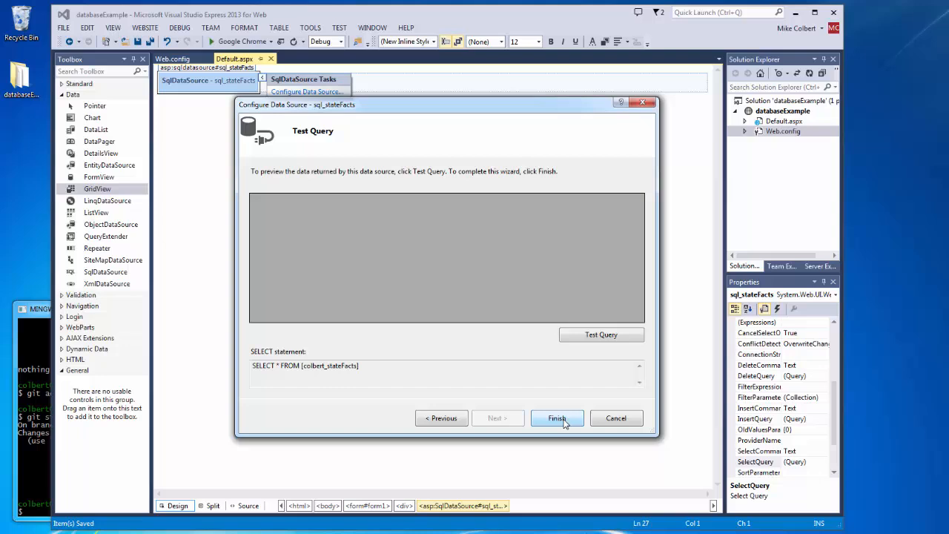
{"action": "left_click", "coordinate": [602, 335]}
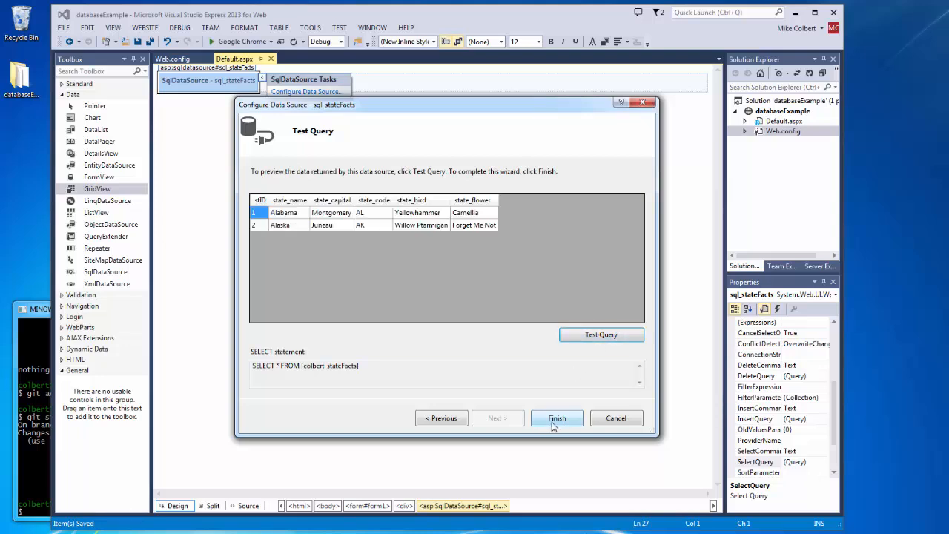
{"action": "left_click", "coordinate": [557, 418]}
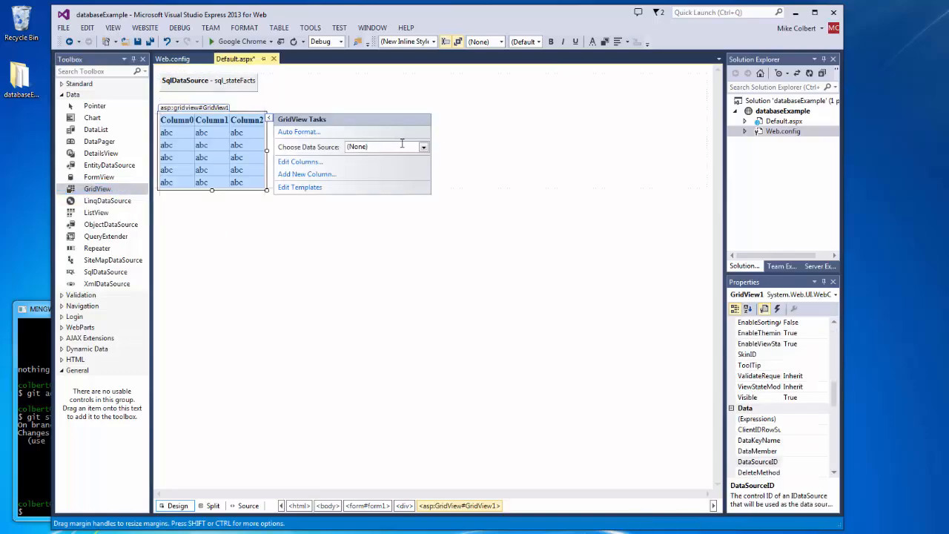
Step: Bind the GridView to sql_stateFacts and view Default.aspx in the browser
{"action": "left_click", "coordinate": [422, 146]}
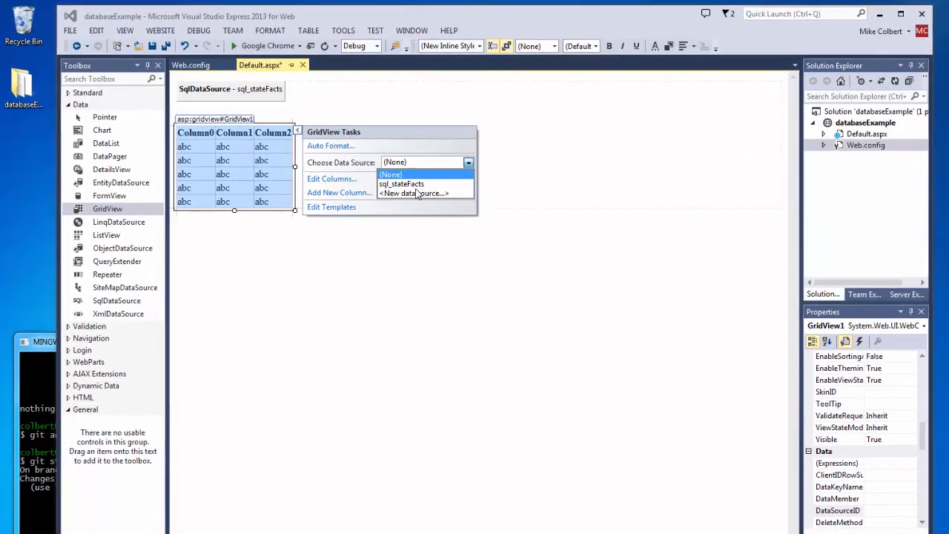
{"action": "left_click", "coordinate": [401, 183]}
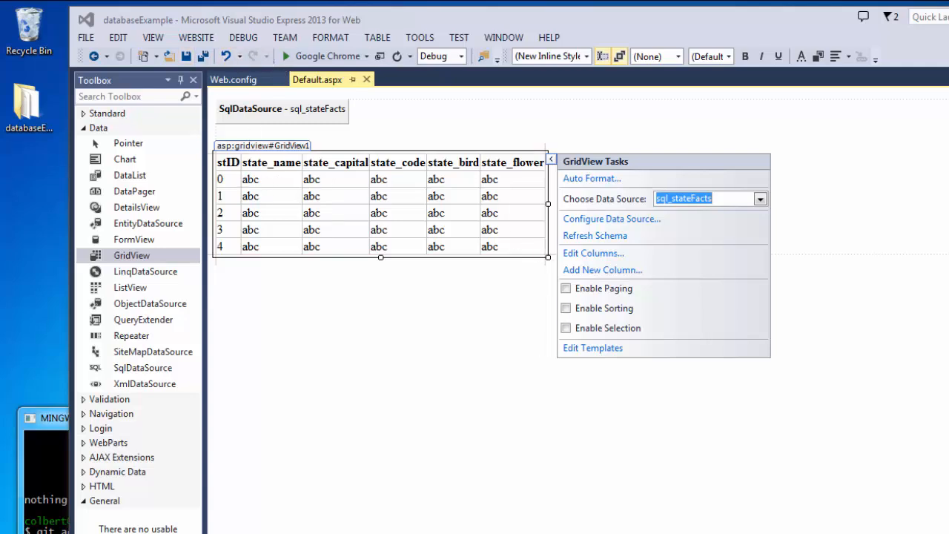
{"action": "right_click", "coordinate": [379, 213]}
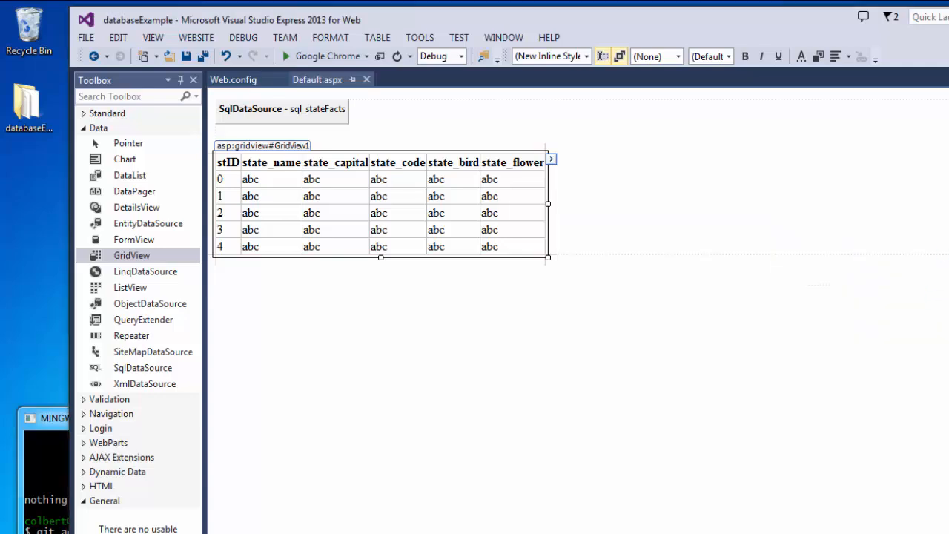
{"action": "left_click", "coordinate": [285, 55]}
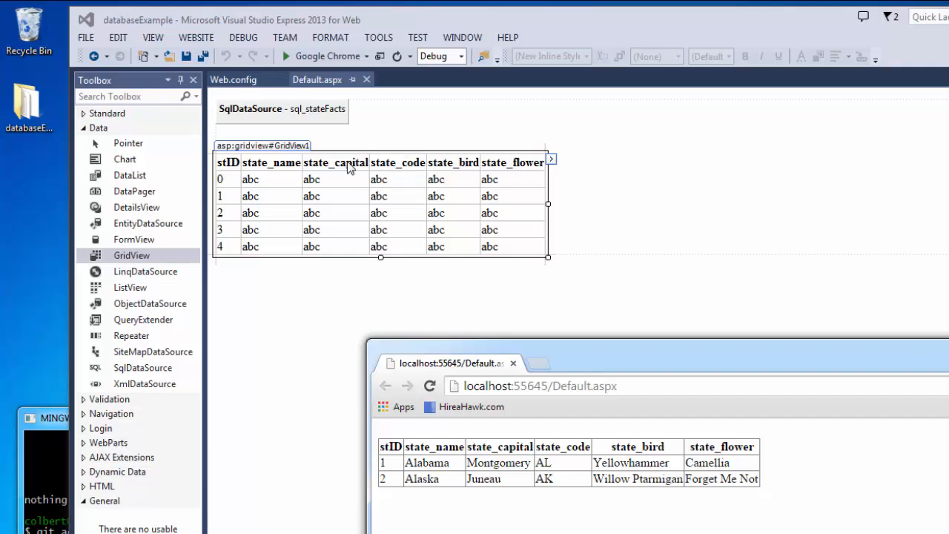
{"action": "mouse_move", "coordinate": [551, 162]}
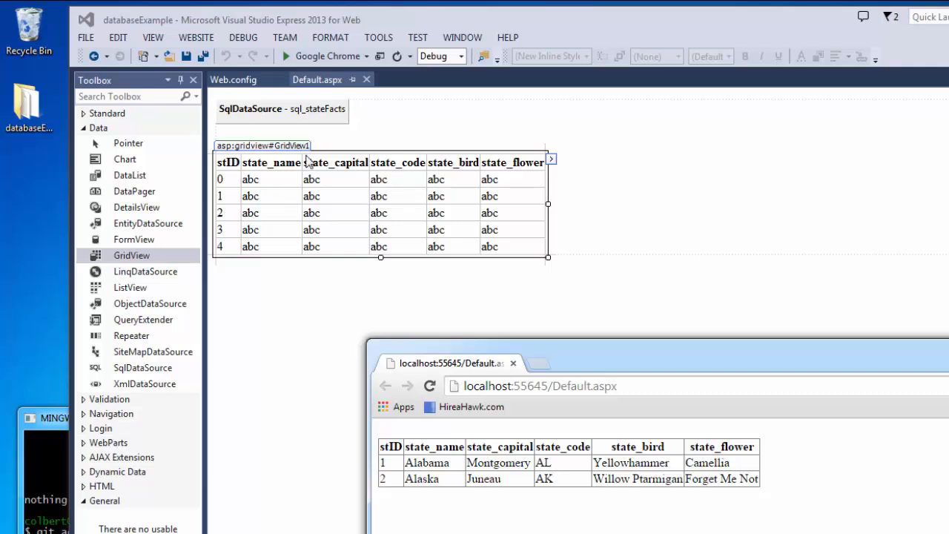
{"action": "mouse_move", "coordinate": [380, 187]}
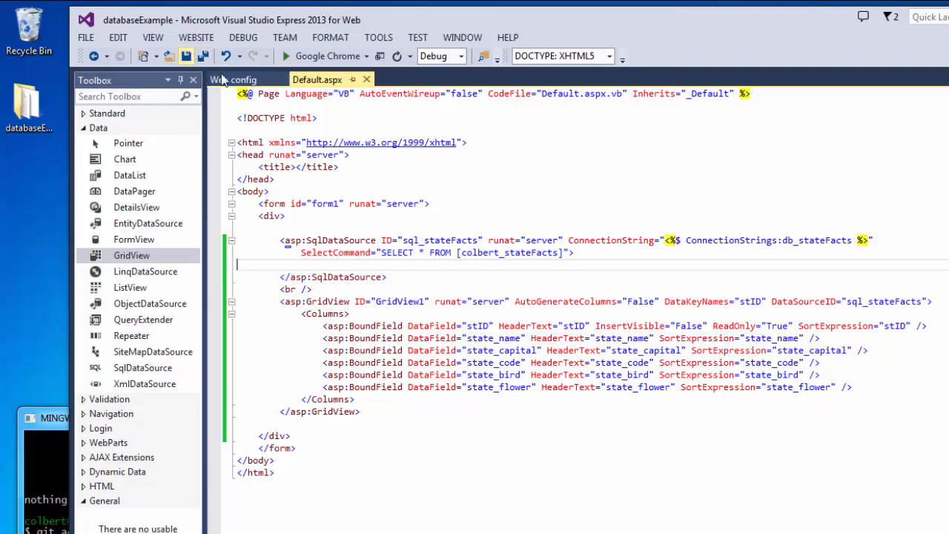
{"action": "mouse_move", "coordinate": [366, 80]}
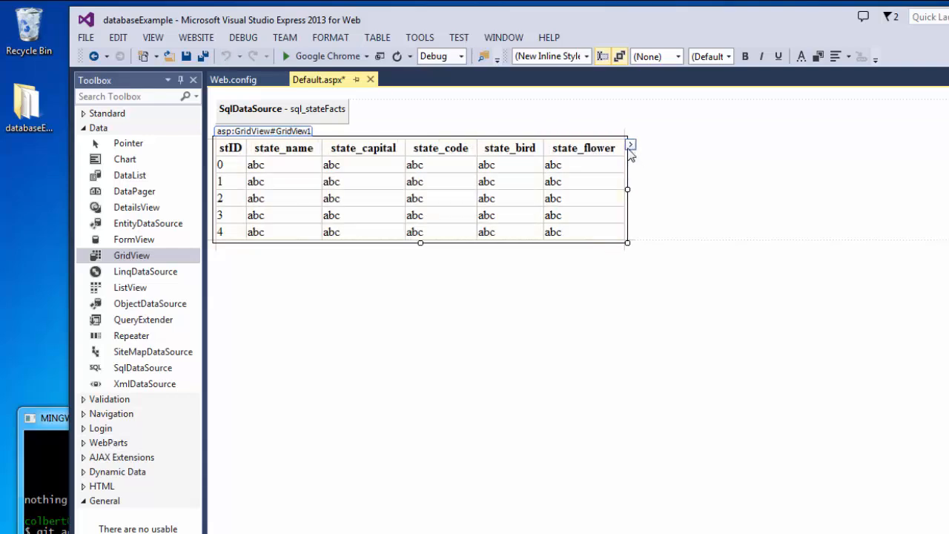
Step: Tick Enable Paging and Enable Sorting in the GridView's tasks
{"action": "left_click", "coordinate": [630, 145]}
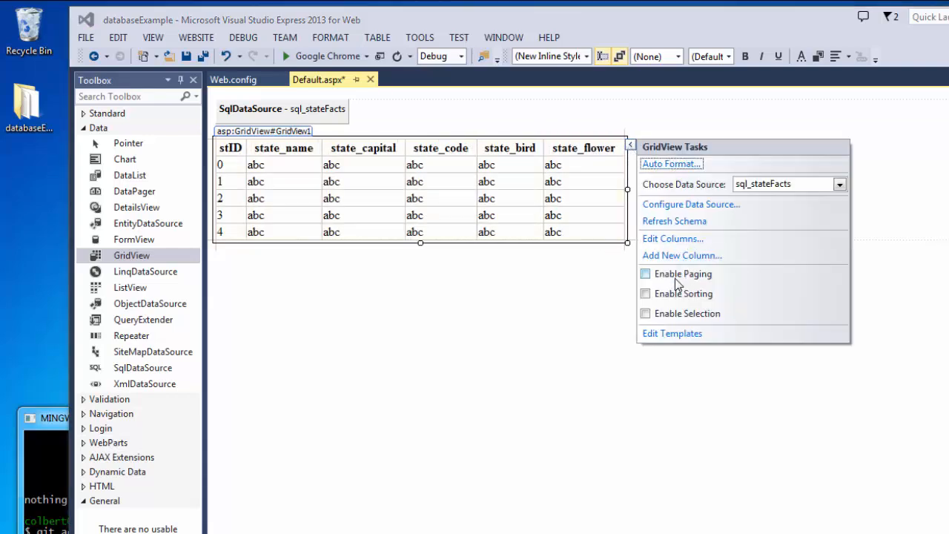
{"action": "left_click", "coordinate": [646, 273]}
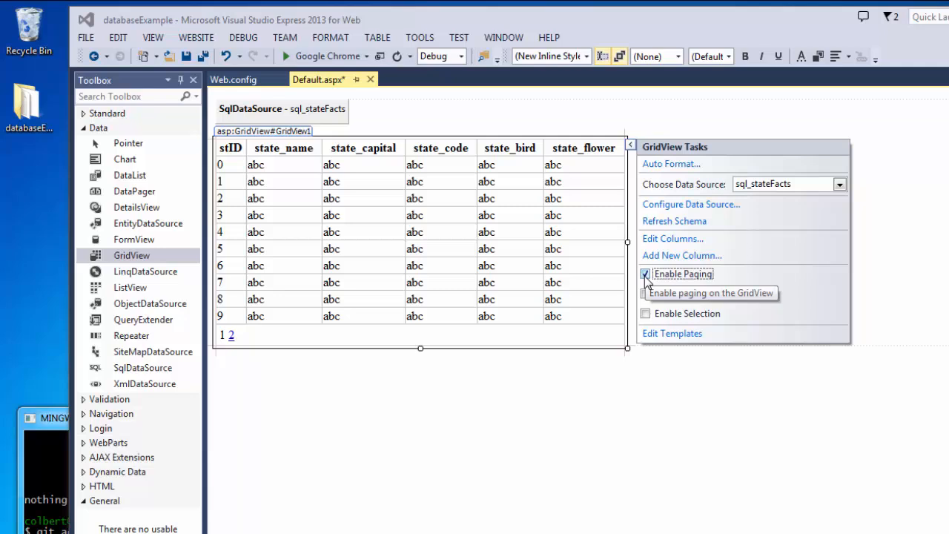
{"action": "left_click", "coordinate": [645, 294]}
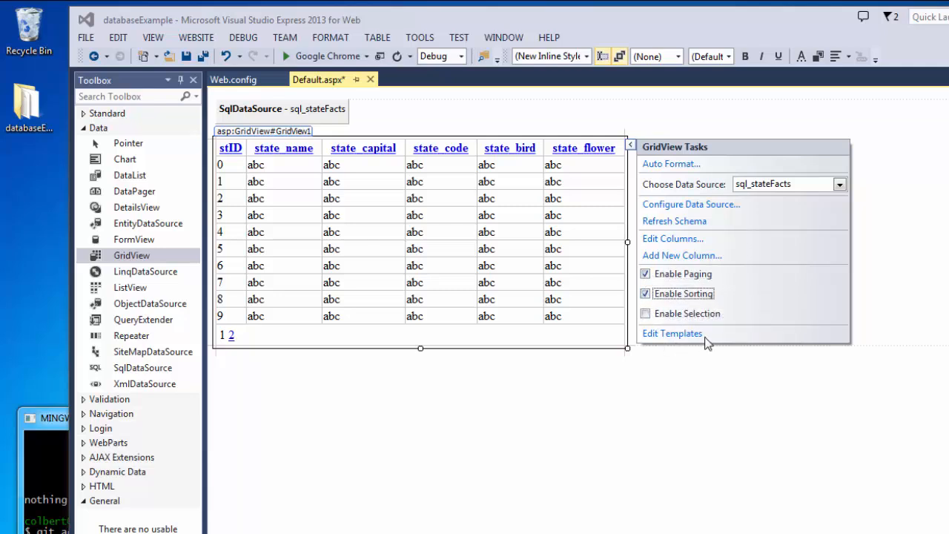
{"action": "mouse_move", "coordinate": [684, 294]}
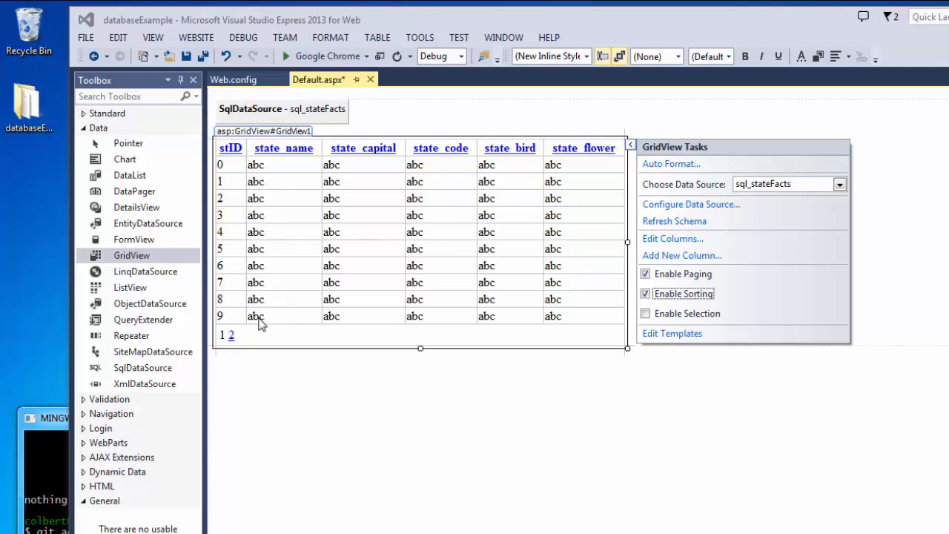
{"action": "mouse_move", "coordinate": [249, 256]}
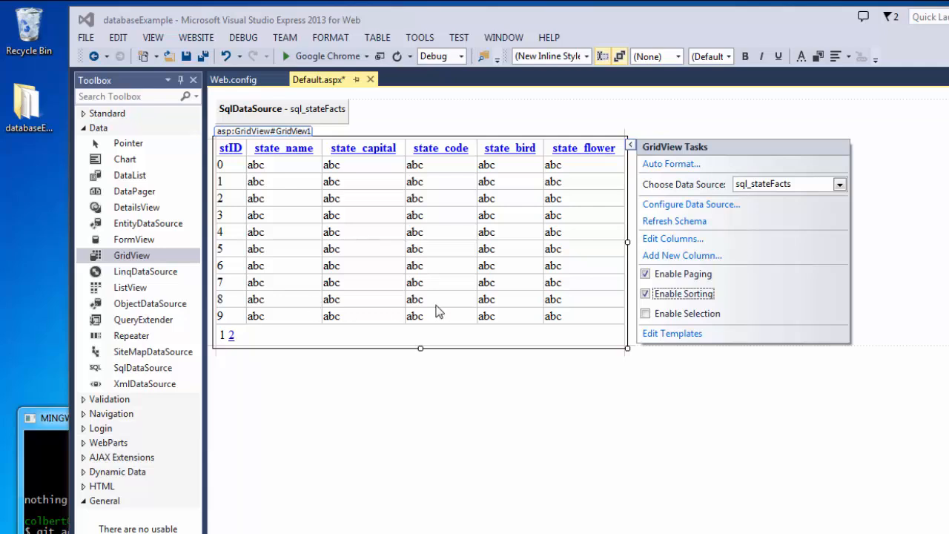
{"action": "mouse_move", "coordinate": [452, 153]}
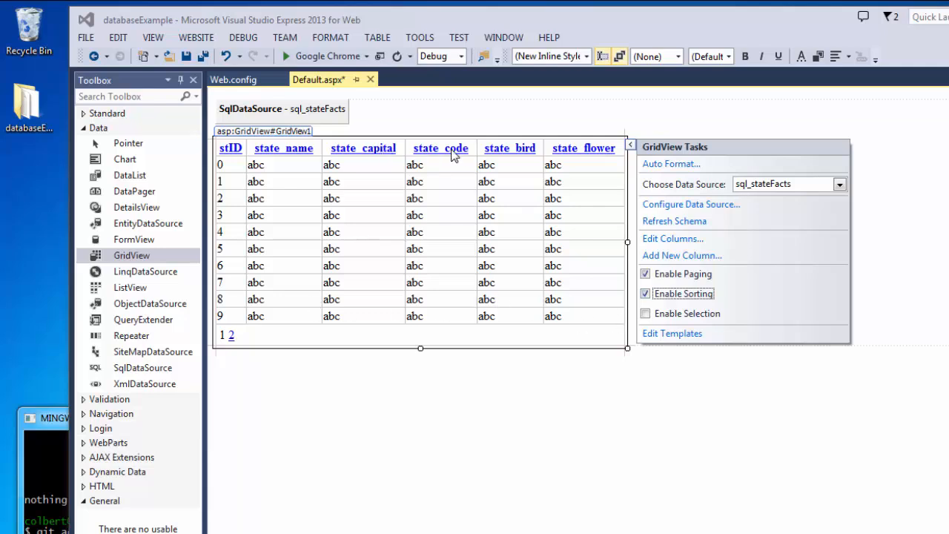
{"action": "mouse_move", "coordinate": [289, 152]}
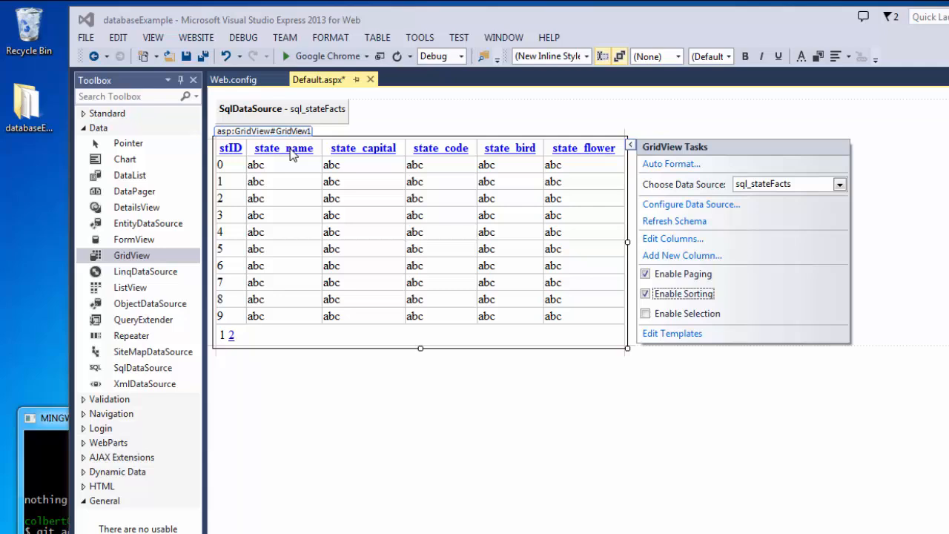
{"action": "mouse_move", "coordinate": [556, 162]}
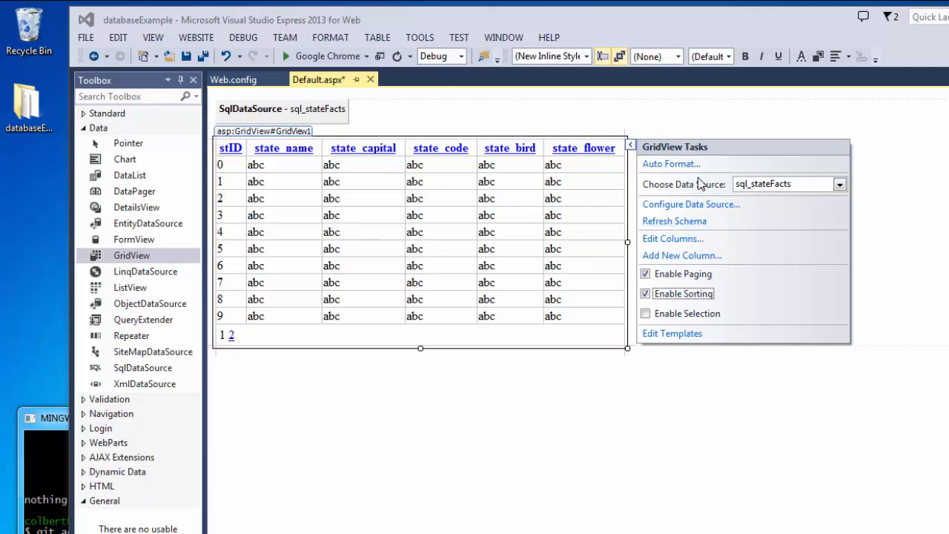
{"action": "mouse_move", "coordinate": [687, 165]}
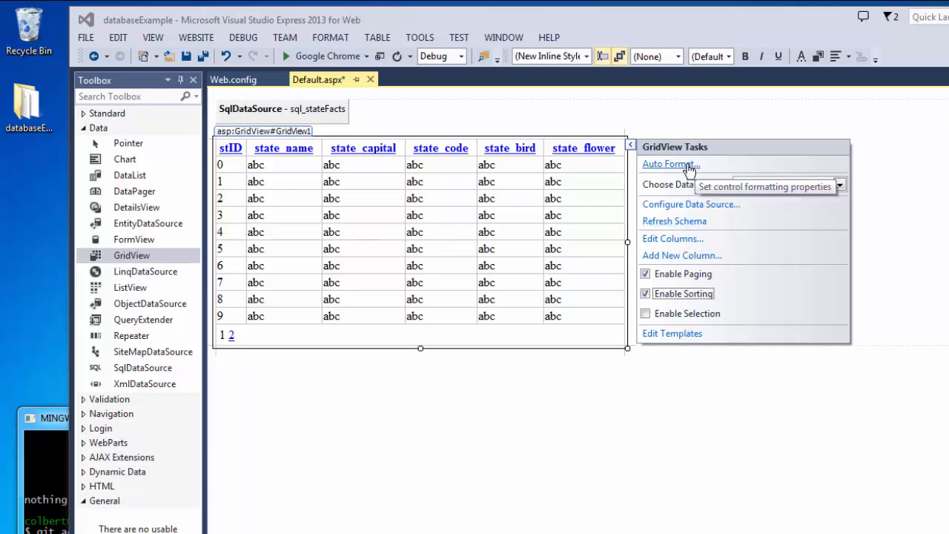
Step: Preview Snowy Pine and Clover Field auto-formats, cancel without applying, and save Default.aspx
{"action": "left_click", "coordinate": [669, 164]}
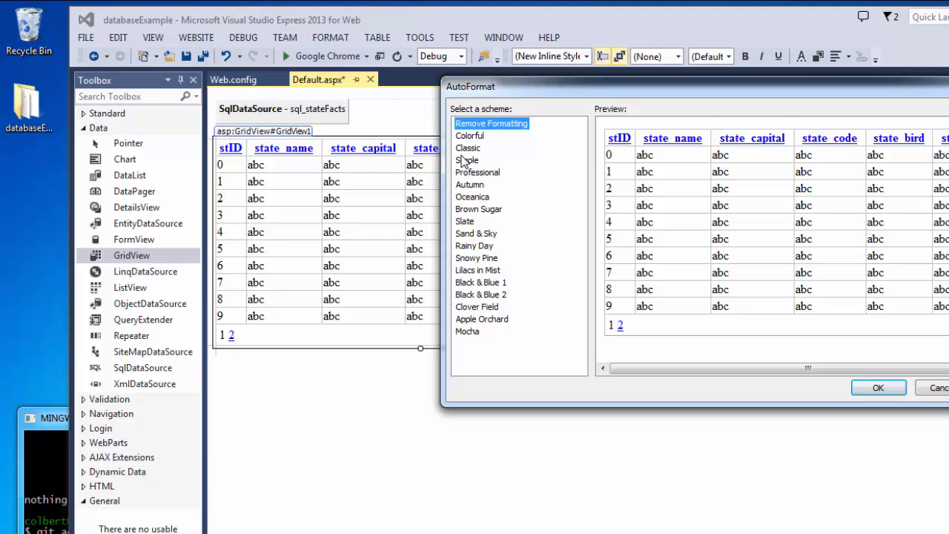
{"action": "left_click", "coordinate": [476, 257]}
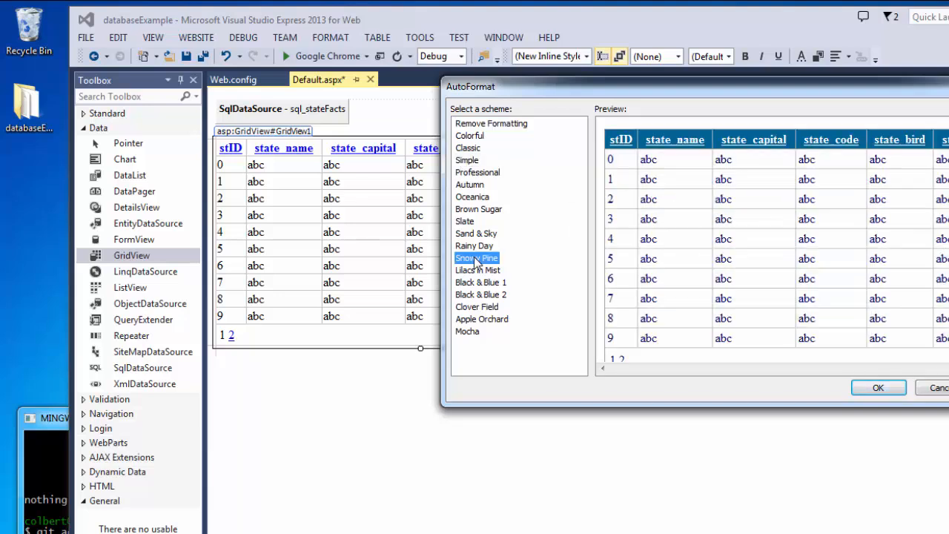
{"action": "left_click", "coordinate": [476, 306]}
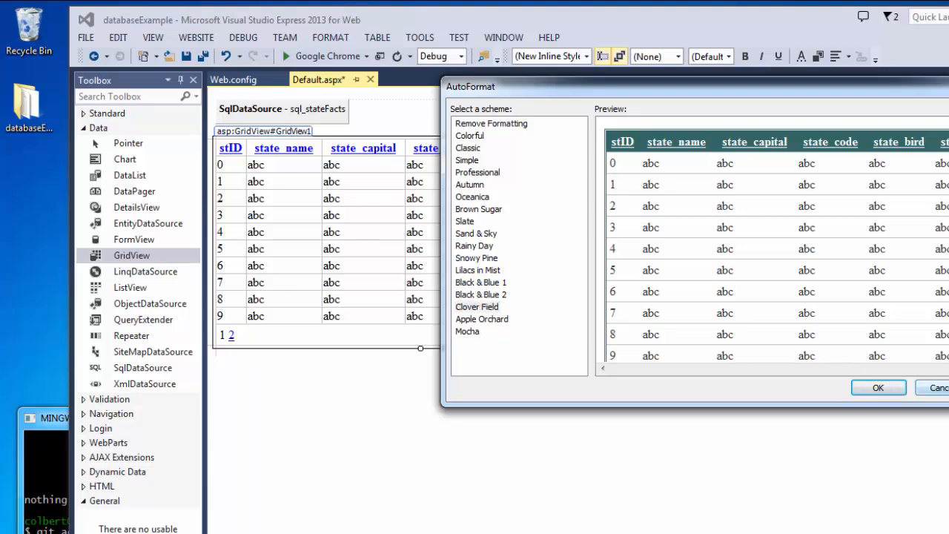
{"action": "left_click", "coordinate": [939, 387]}
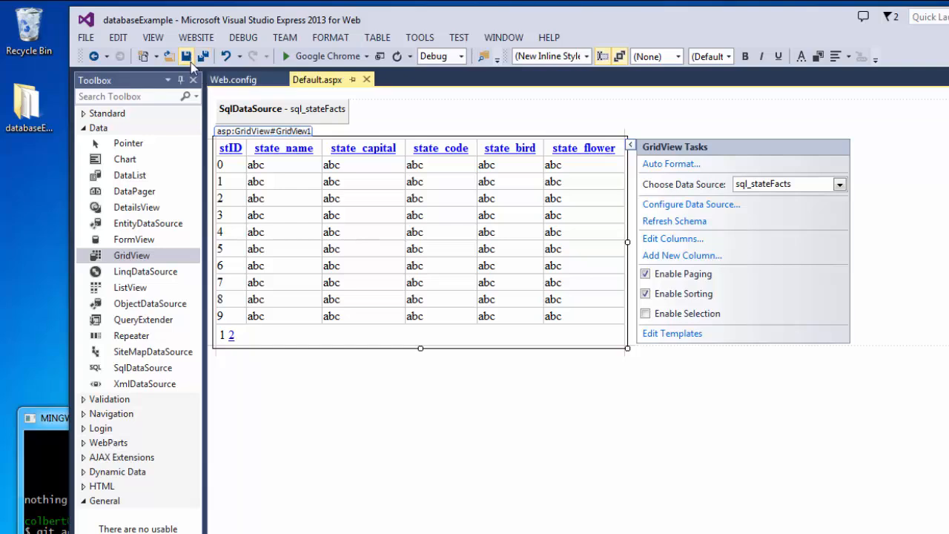
{"action": "left_click", "coordinate": [611, 103]}
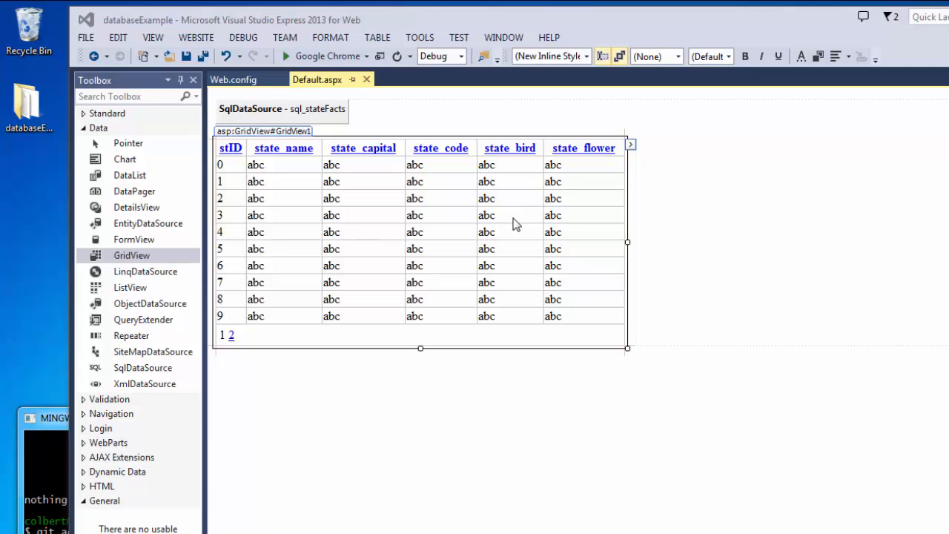
{"action": "mouse_move", "coordinate": [490, 270]}
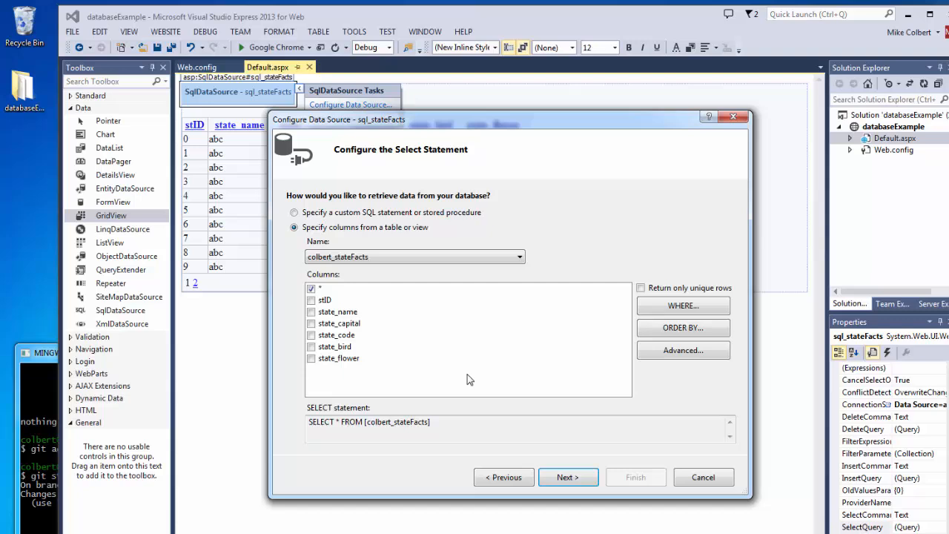
{"action": "mouse_move", "coordinate": [674, 354]}
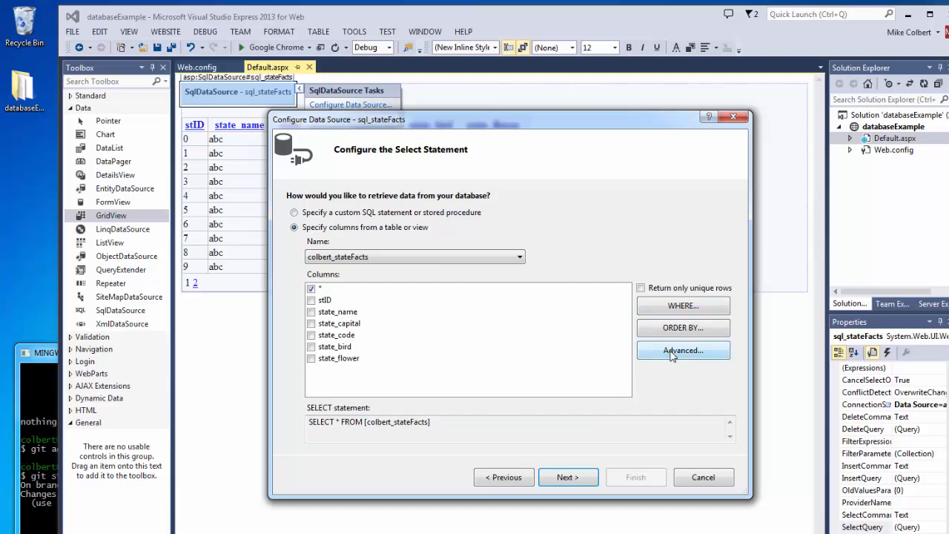
Step: Turn on generated INSERT, UPDATE and DELETE statements for sql_stateFacts and finish
{"action": "left_click", "coordinate": [683, 350]}
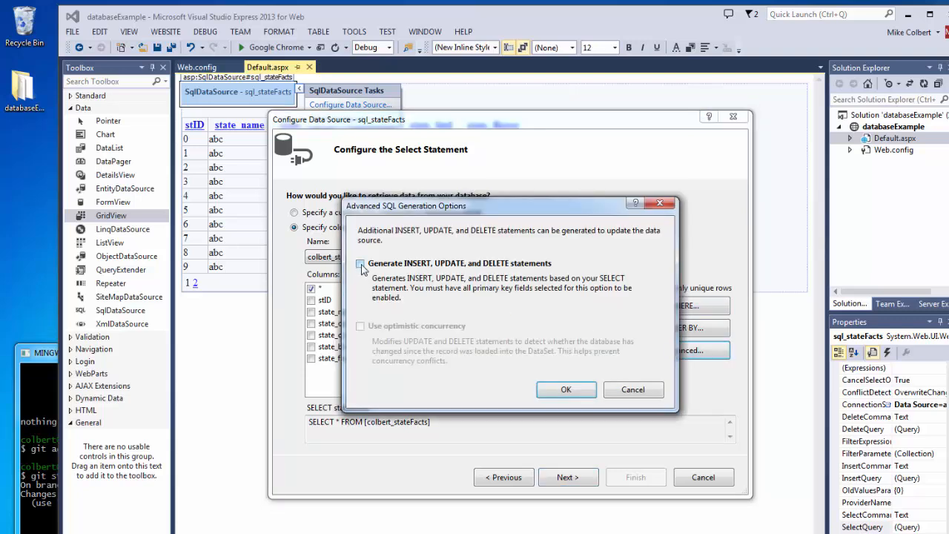
{"action": "left_click", "coordinate": [361, 264]}
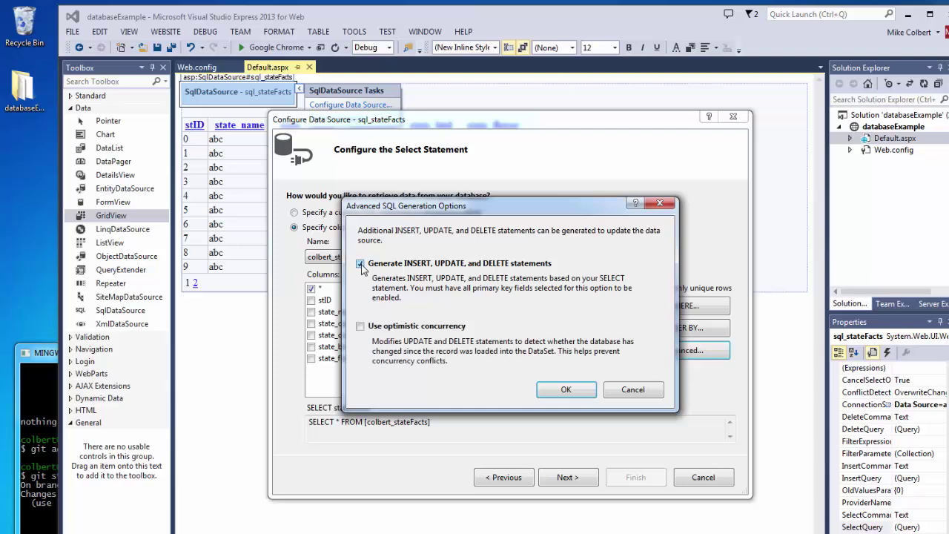
{"action": "mouse_move", "coordinate": [439, 293]}
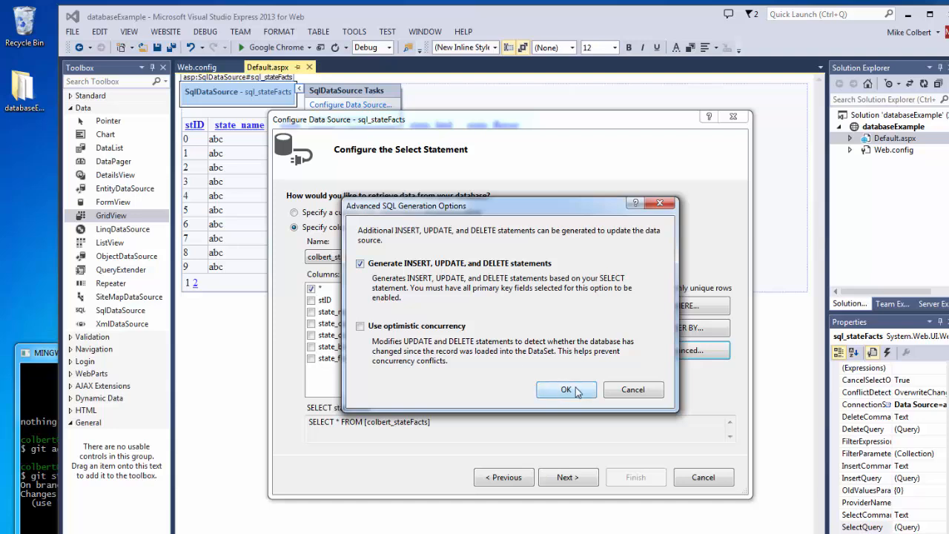
{"action": "left_click", "coordinate": [566, 389]}
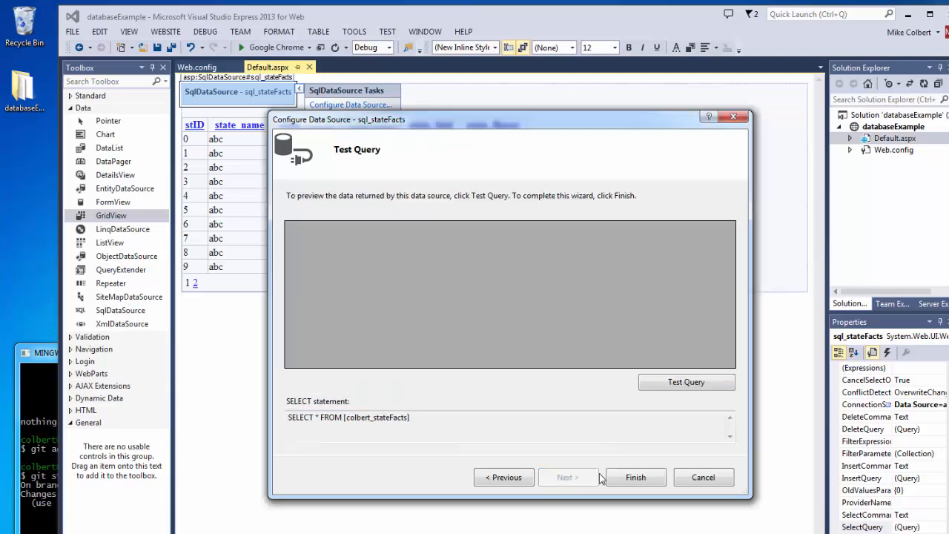
{"action": "left_click", "coordinate": [636, 476]}
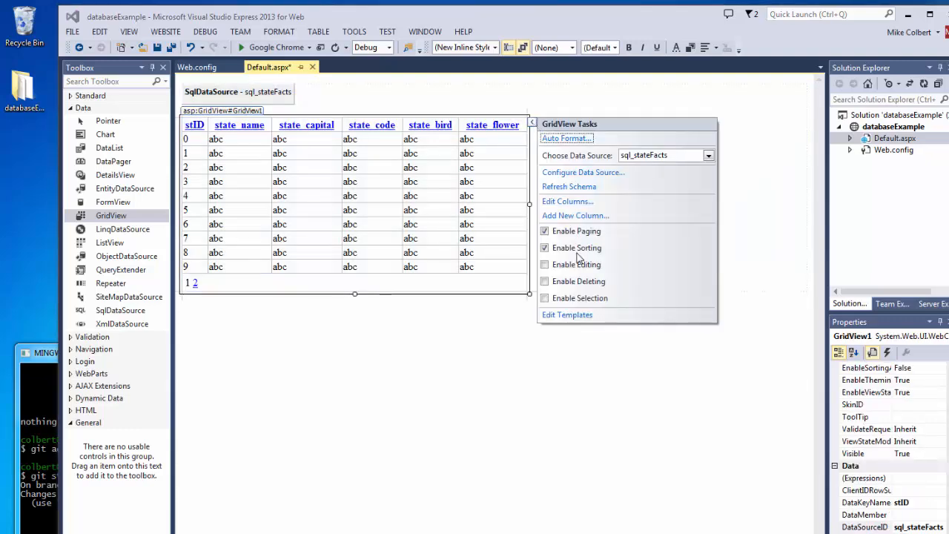
Step: Enable editing on the grid and run the page in the browser
{"action": "left_click", "coordinate": [545, 265]}
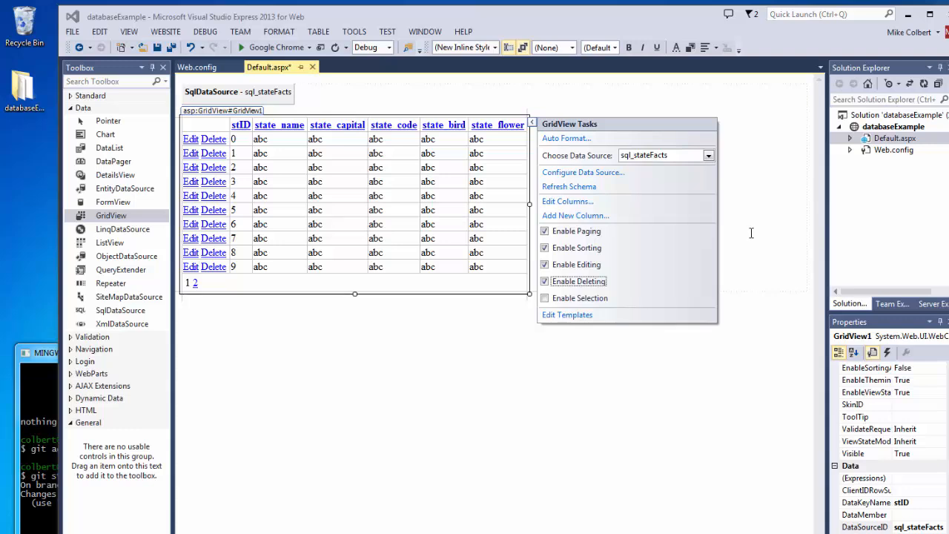
{"action": "mouse_move", "coordinate": [172, 48]}
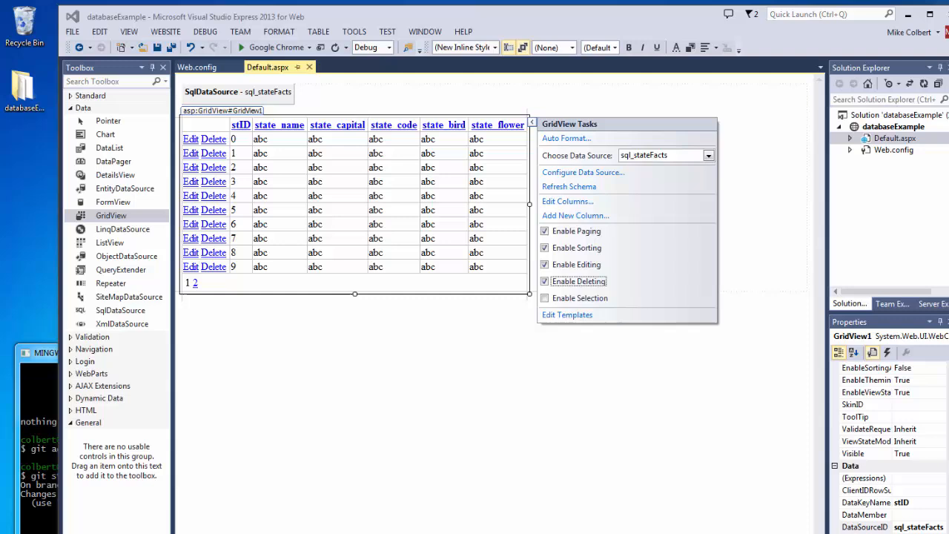
{"action": "left_click", "coordinate": [683, 459]}
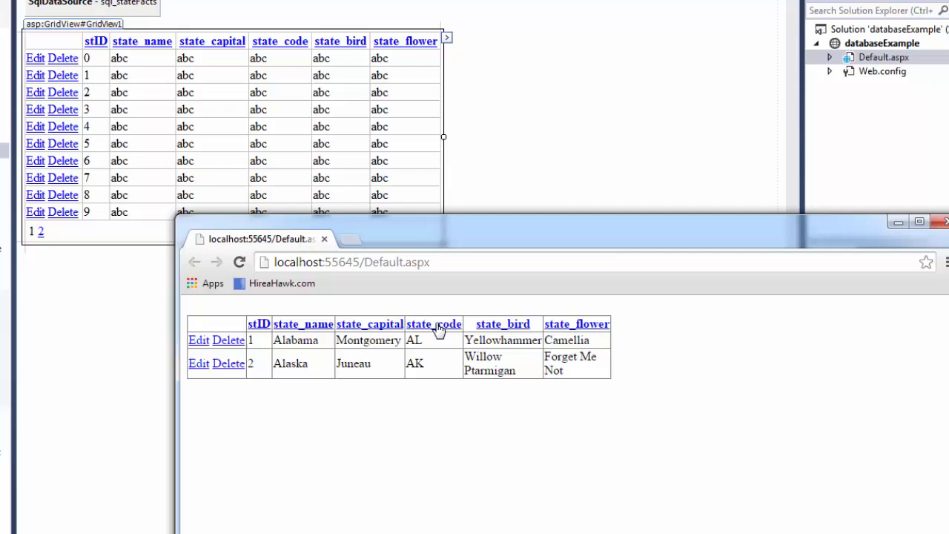
Step: Try changing Alabama's capital to 'sdfg', then delete the Alabama row
{"action": "left_click", "coordinate": [302, 324]}
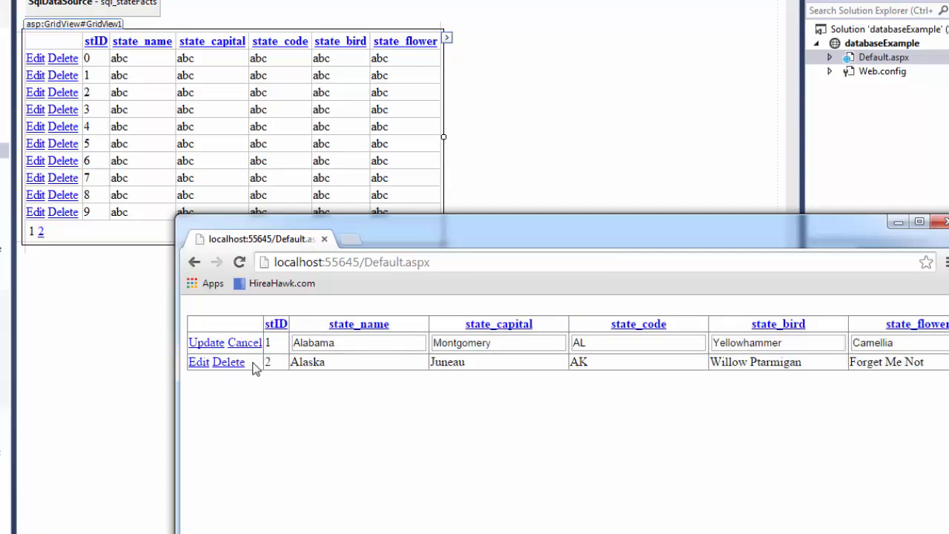
{"action": "type", "text": "sdfg"}
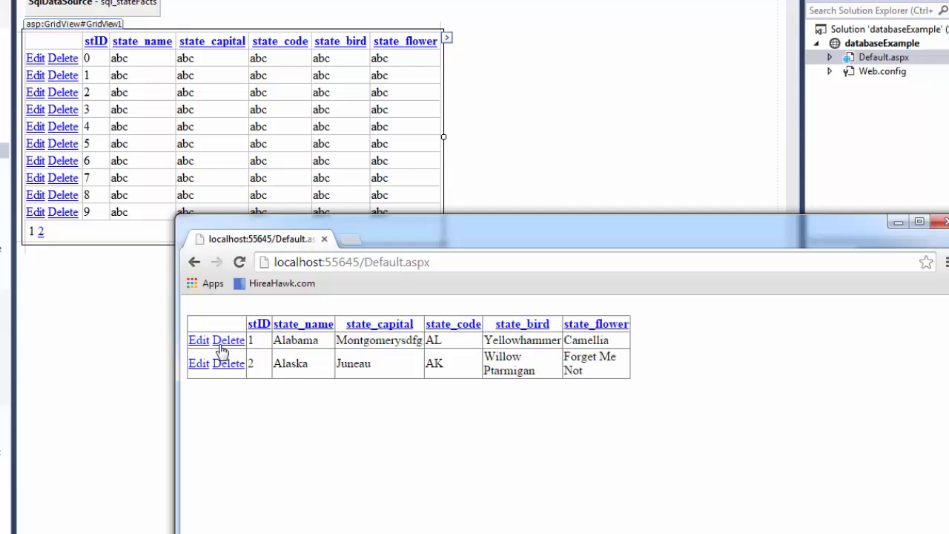
{"action": "left_click", "coordinate": [228, 340]}
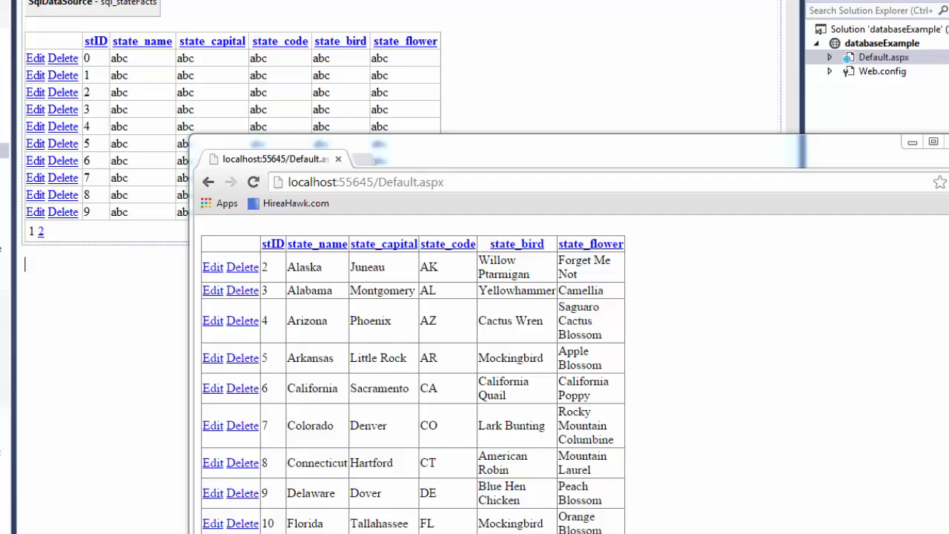
{"action": "mouse_move", "coordinate": [406, 233]}
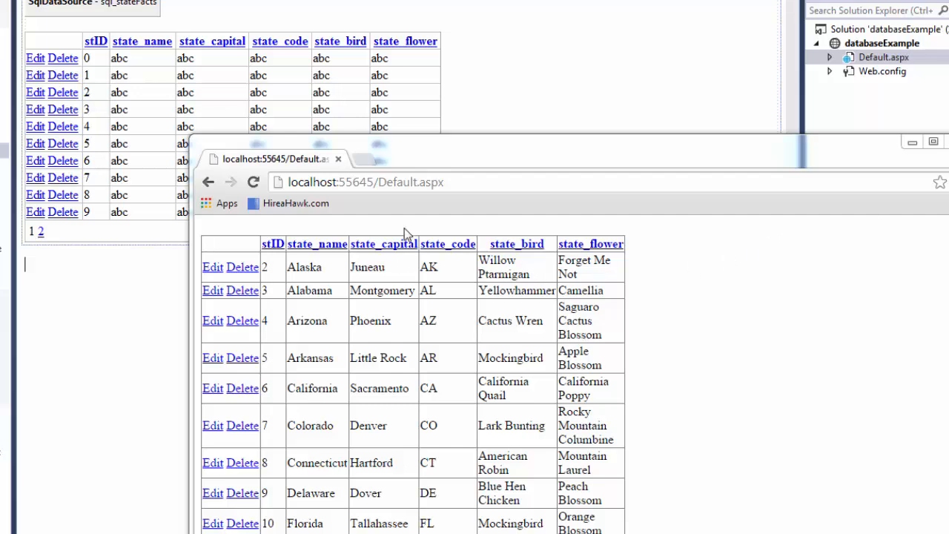
{"action": "mouse_move", "coordinate": [406, 233]}
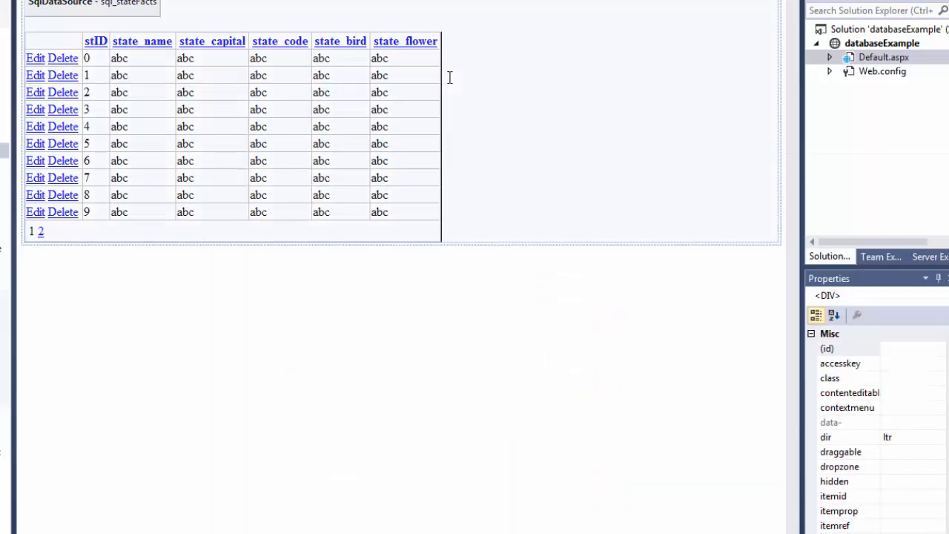
Step: View page 2 of states, then set GridView1's PageSize property to 100
{"action": "left_click", "coordinate": [223, 111]}
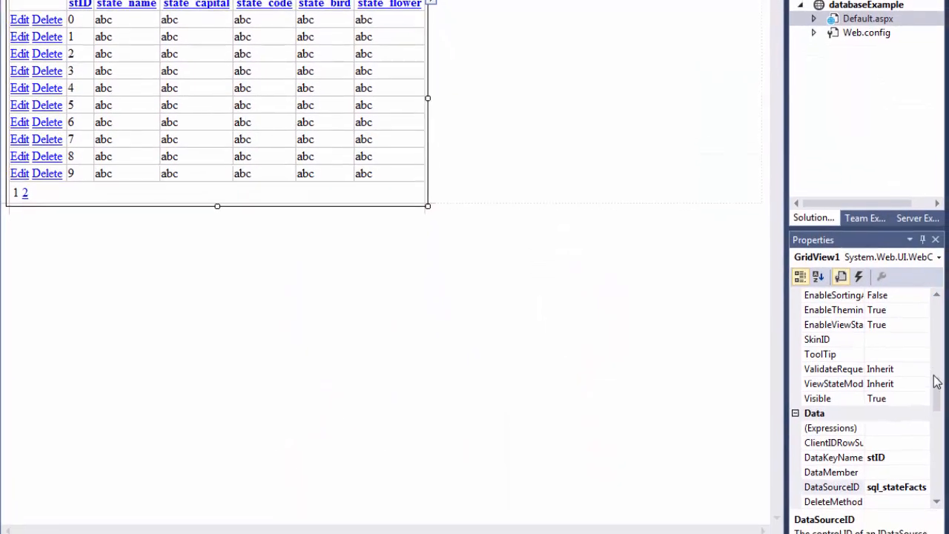
{"action": "scroll", "scroll_direction": "down", "scroll_amount": 3}
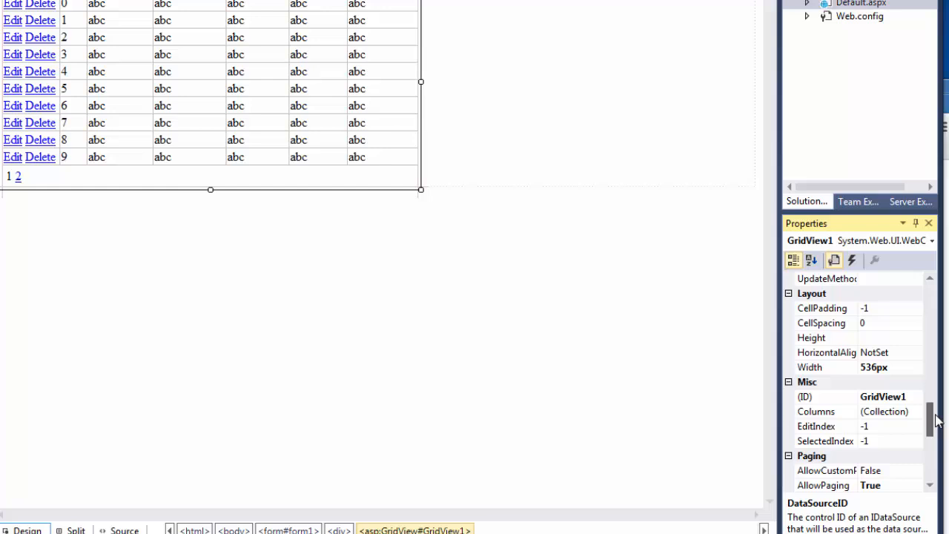
{"action": "scroll", "scroll_direction": "down", "scroll_amount": 3}
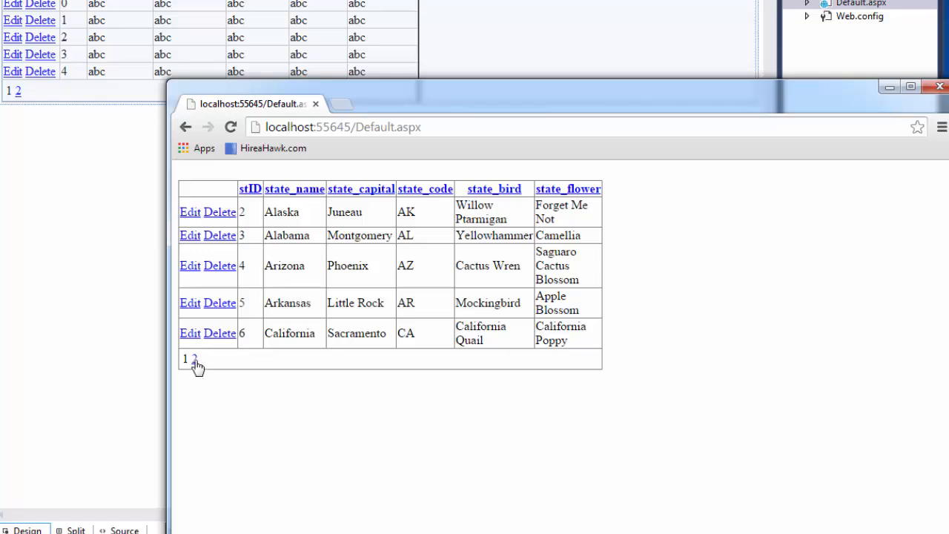
{"action": "left_click", "coordinate": [194, 360]}
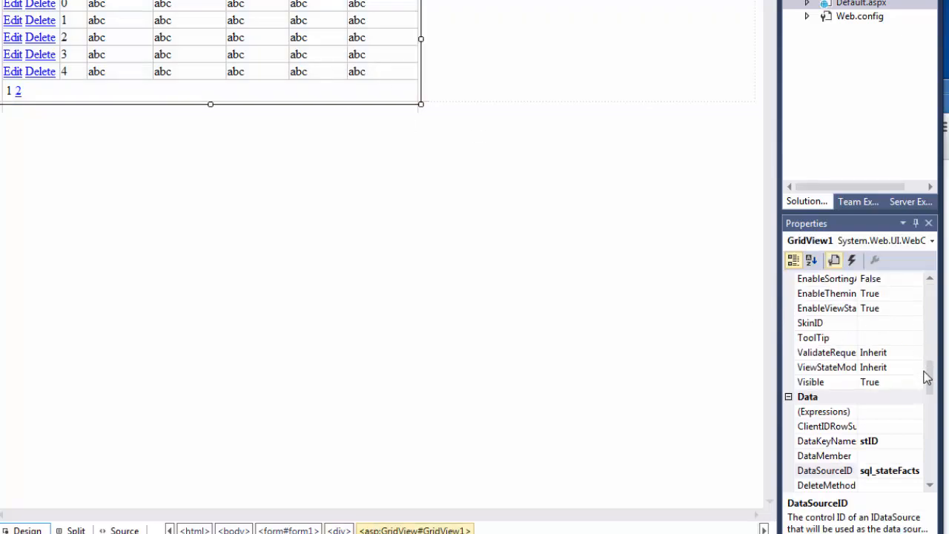
{"action": "scroll", "scroll_direction": "down", "scroll_amount": 3}
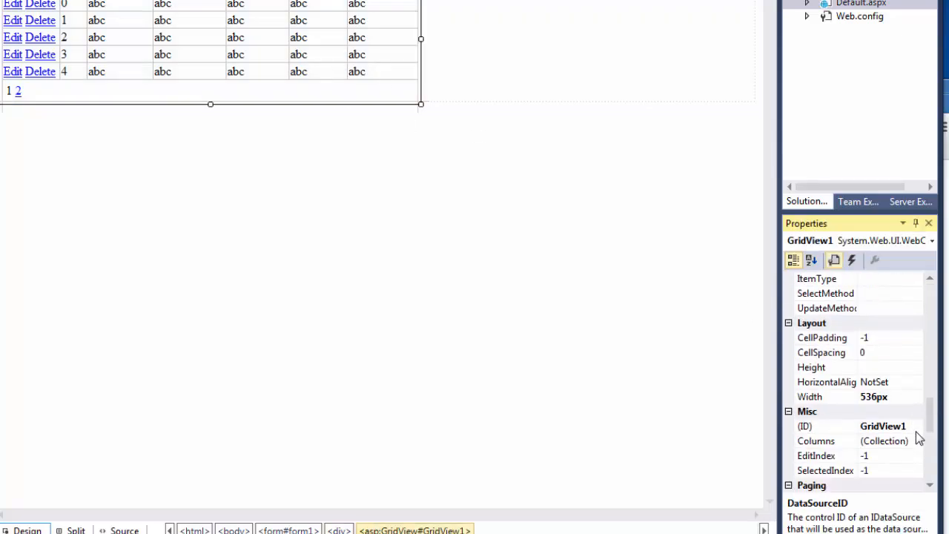
{"action": "scroll", "scroll_direction": "down", "scroll_amount": 3}
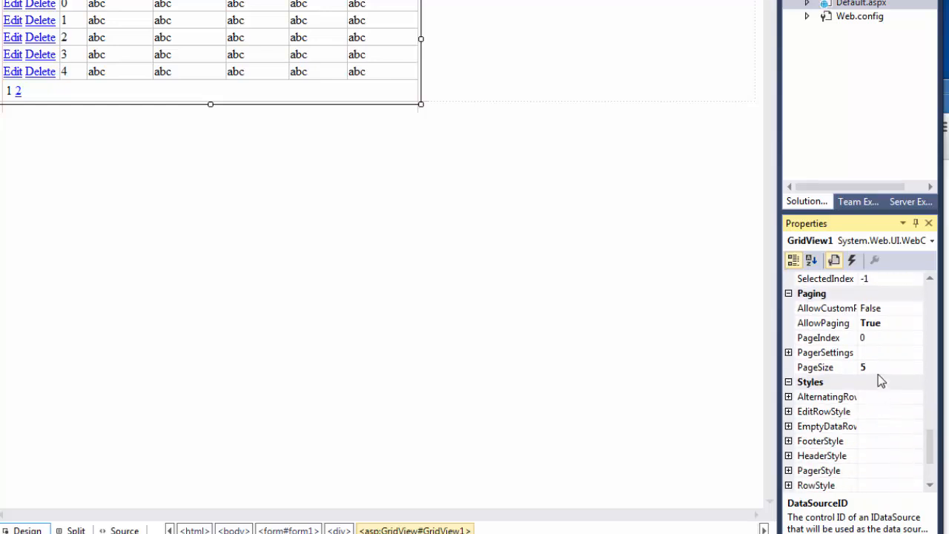
{"action": "type", "text": "100"}
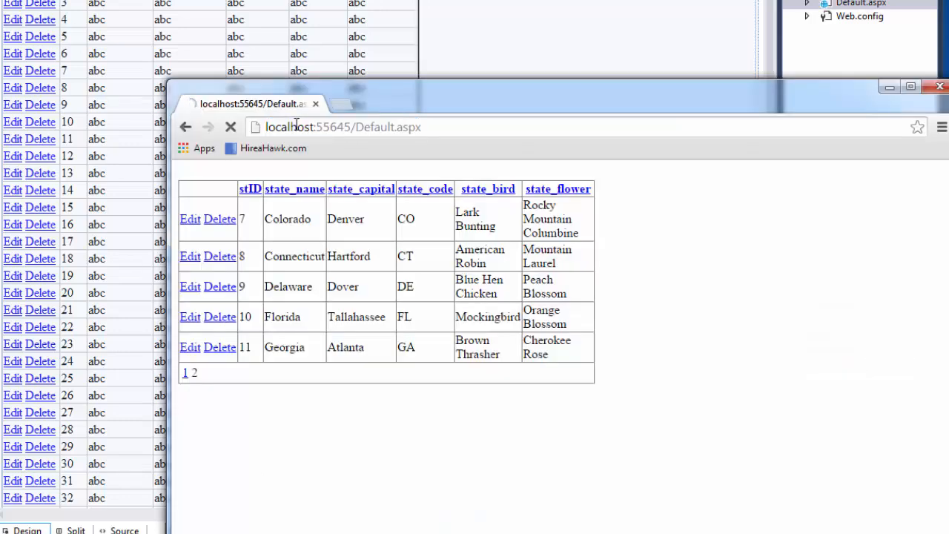
Step: Reload localhost Default.aspx in Chrome to show all states on one page
{"action": "left_click", "coordinate": [184, 373]}
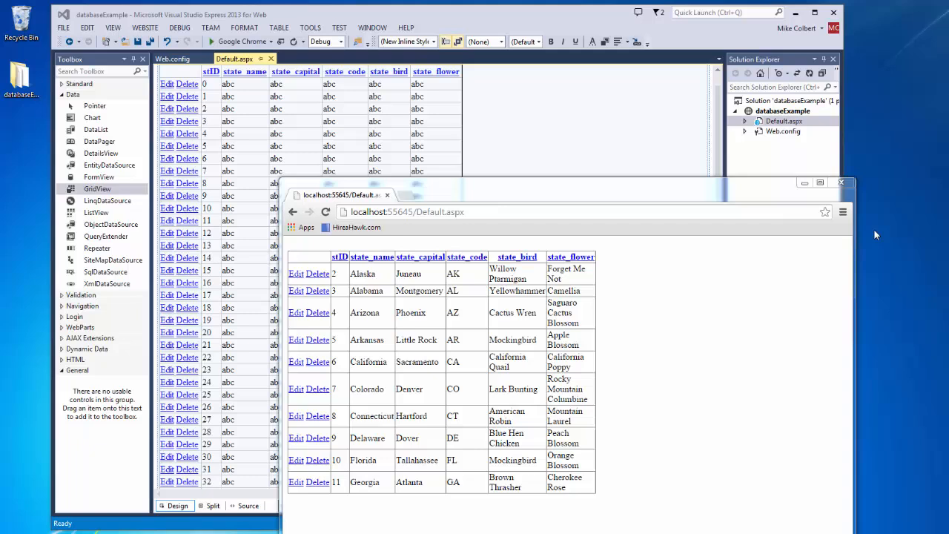
{"action": "mouse_move", "coordinate": [454, 274]}
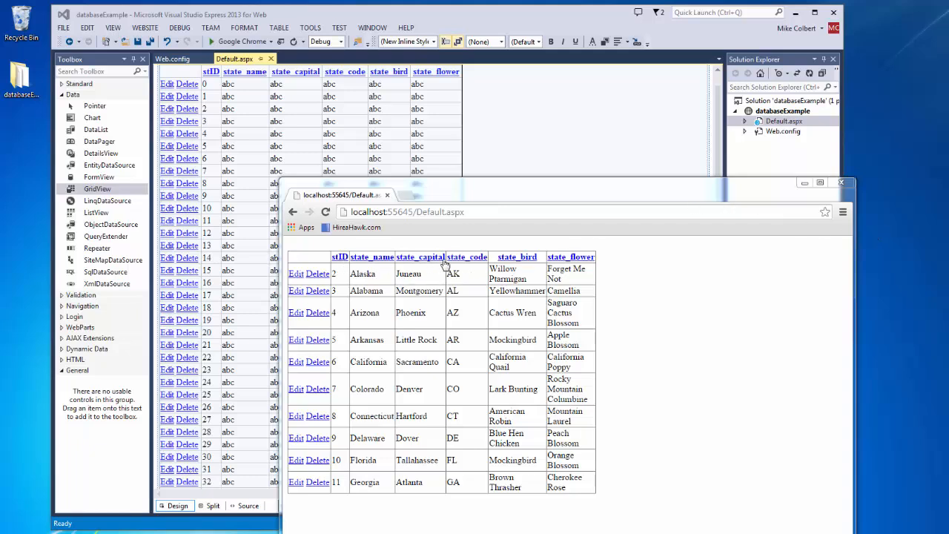
{"action": "mouse_move", "coordinate": [425, 352]}
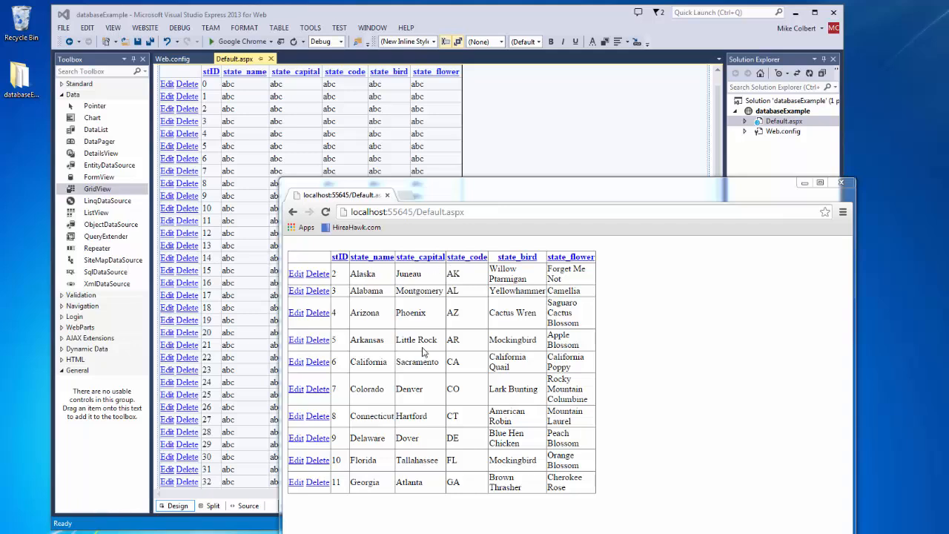
{"action": "mouse_move", "coordinate": [434, 266]}
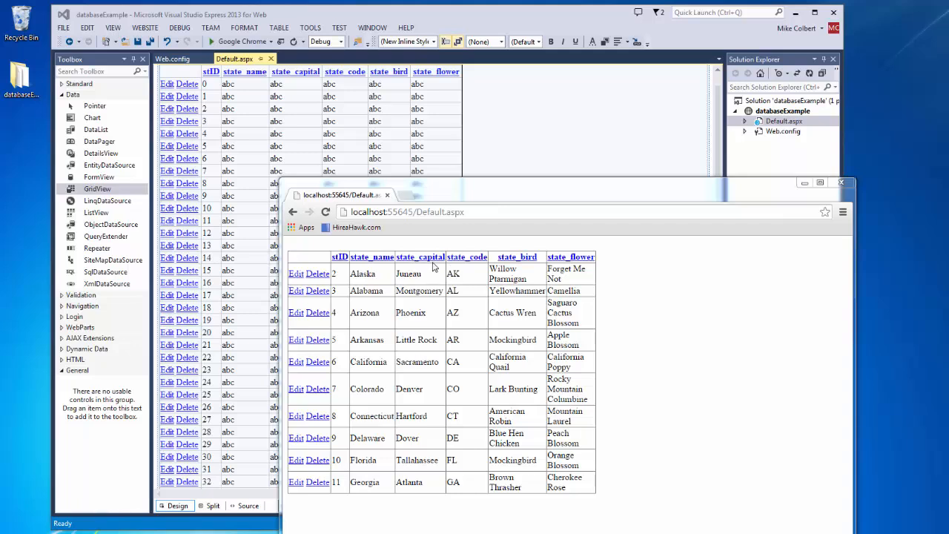
{"action": "mouse_move", "coordinate": [339, 257]}
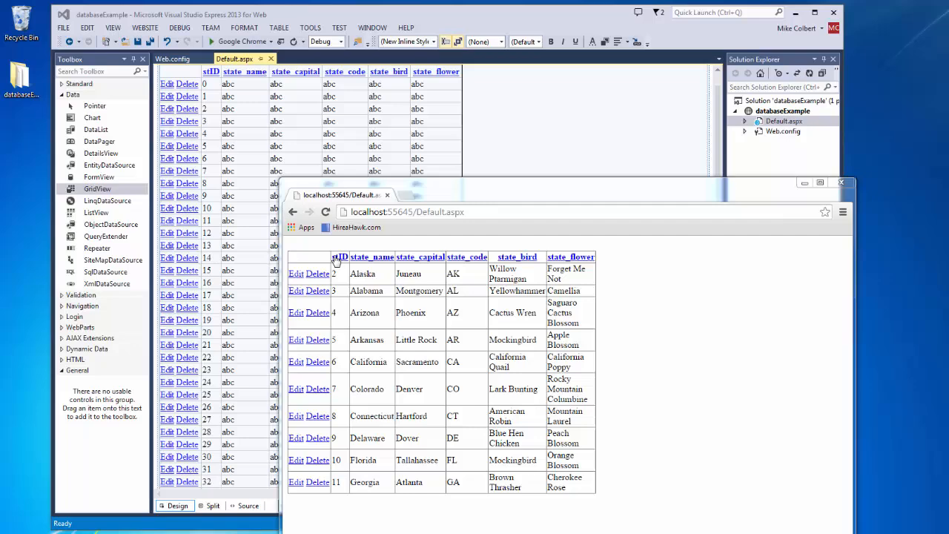
{"action": "mouse_move", "coordinate": [344, 369]}
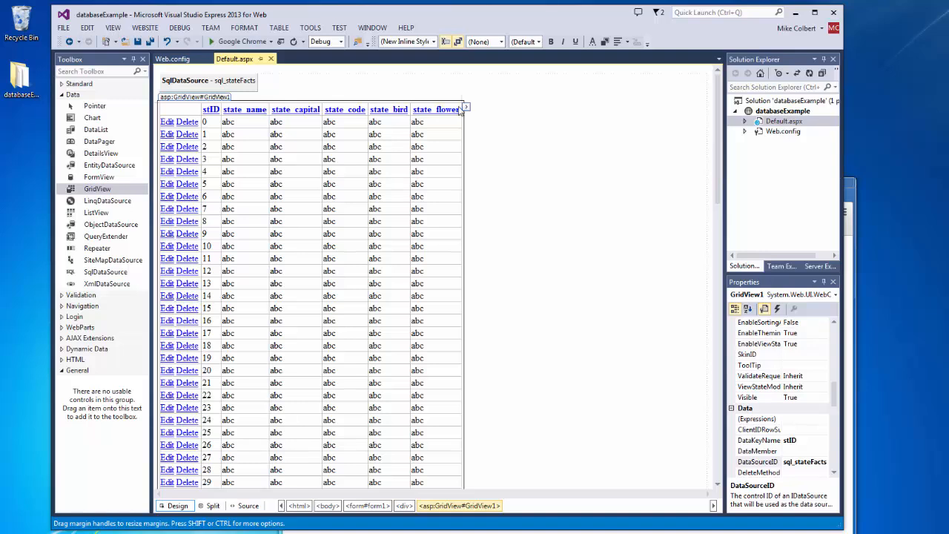
Step: Remove the stID field from GridView1's columns in Edit Columns
{"action": "left_click", "coordinate": [466, 108]}
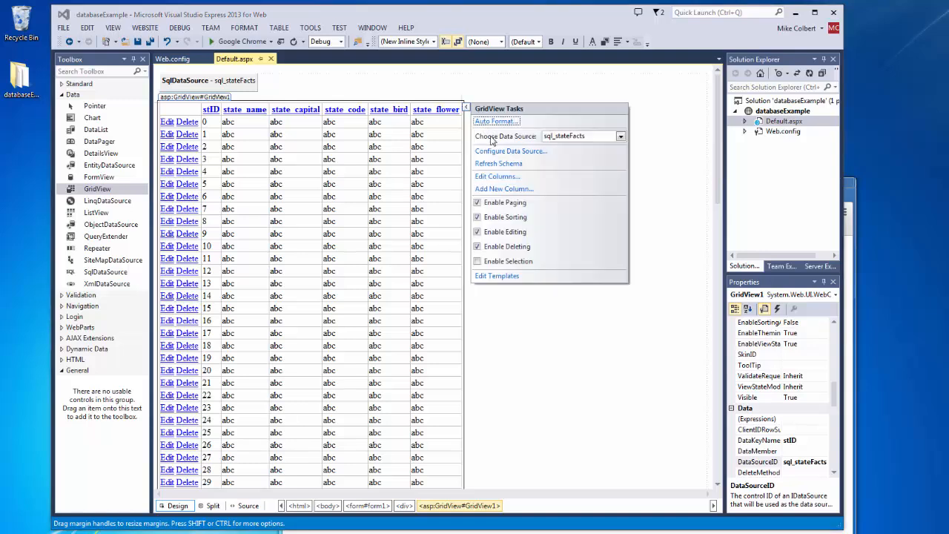
{"action": "mouse_move", "coordinate": [498, 176]}
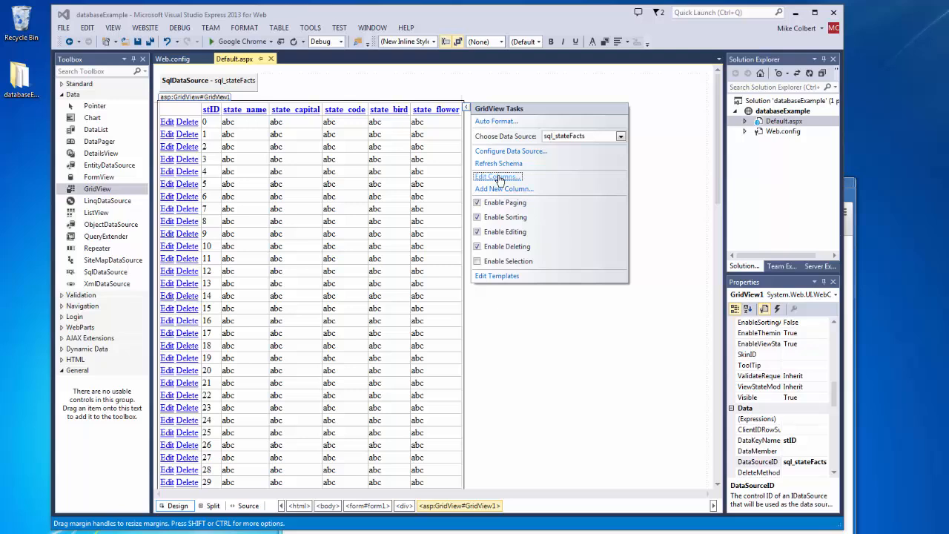
{"action": "left_click", "coordinate": [496, 176]}
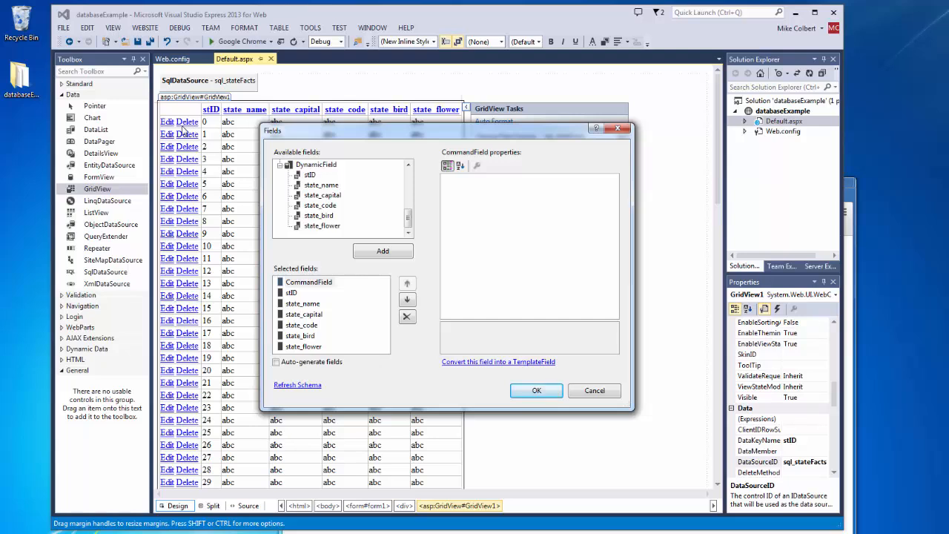
{"action": "left_click", "coordinate": [291, 292]}
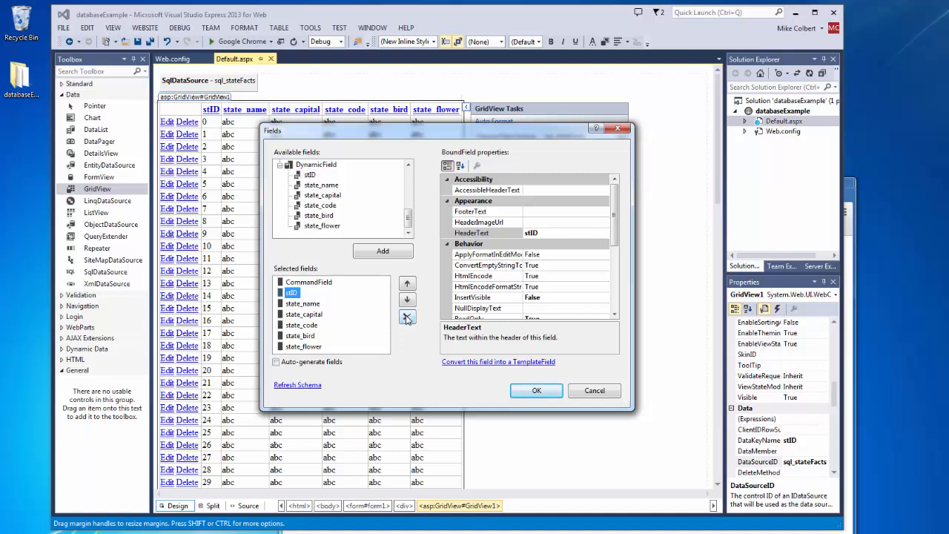
{"action": "left_click", "coordinate": [302, 303]}
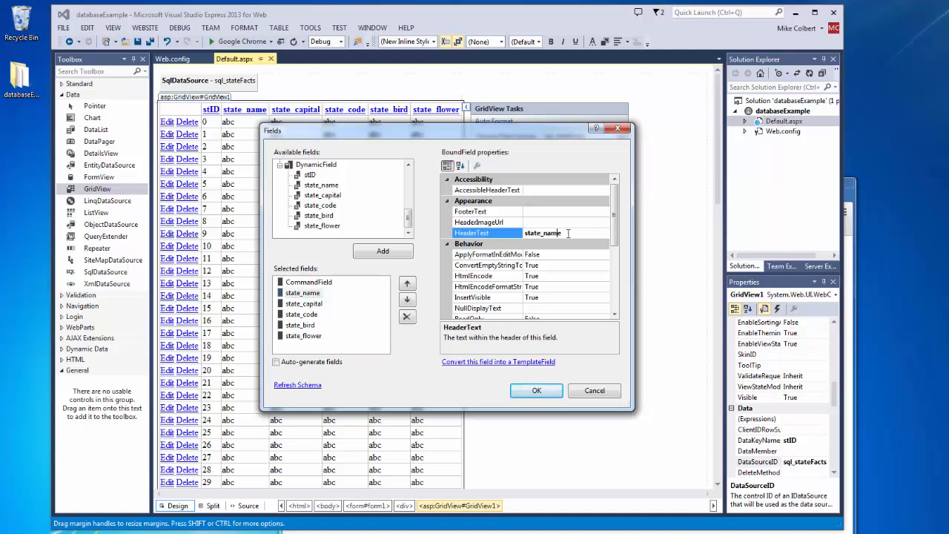
Step: Set headers to State Name, Capital, Postal Code, Official Bird, Official Flower and apply
{"action": "type", "text": "Satet"}
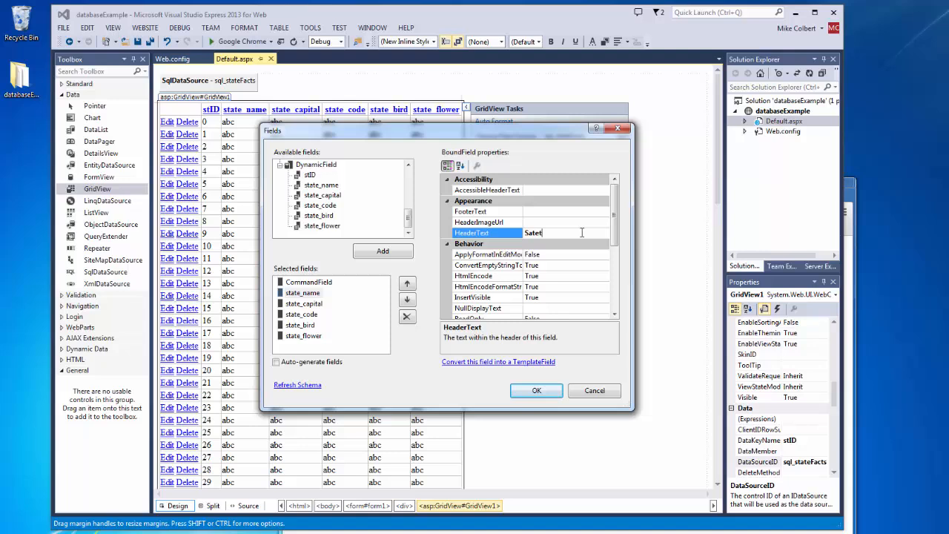
{"action": "type", "text": "State Name"}
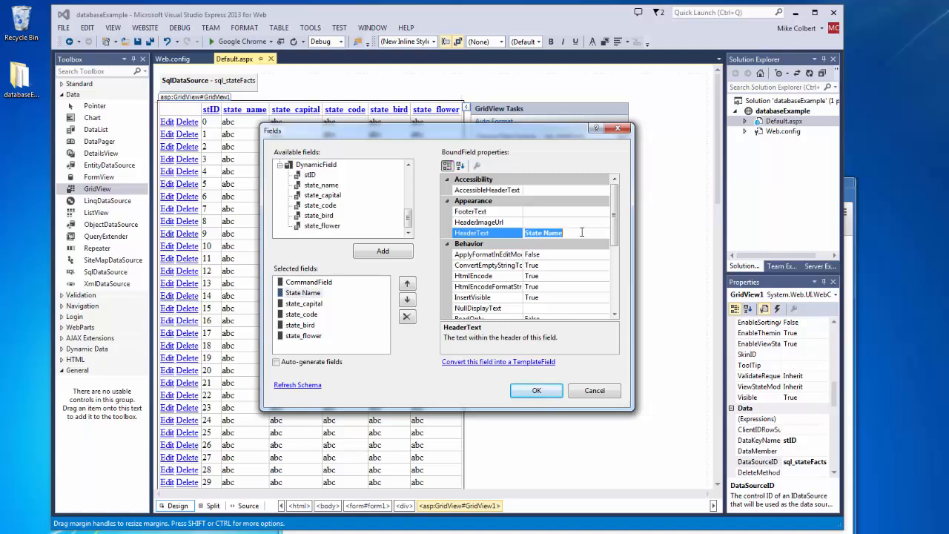
{"action": "left_click", "coordinate": [304, 303]}
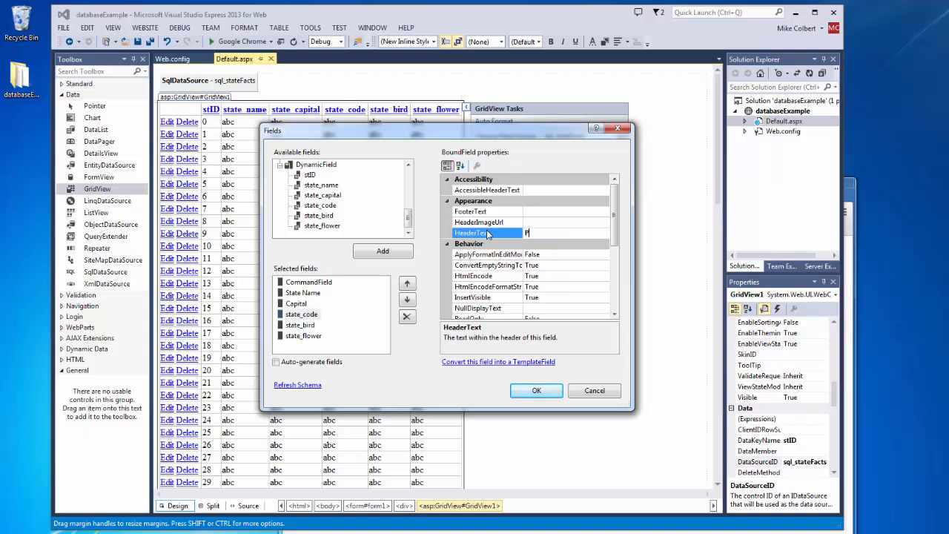
{"action": "type", "text": "ostal Code"}
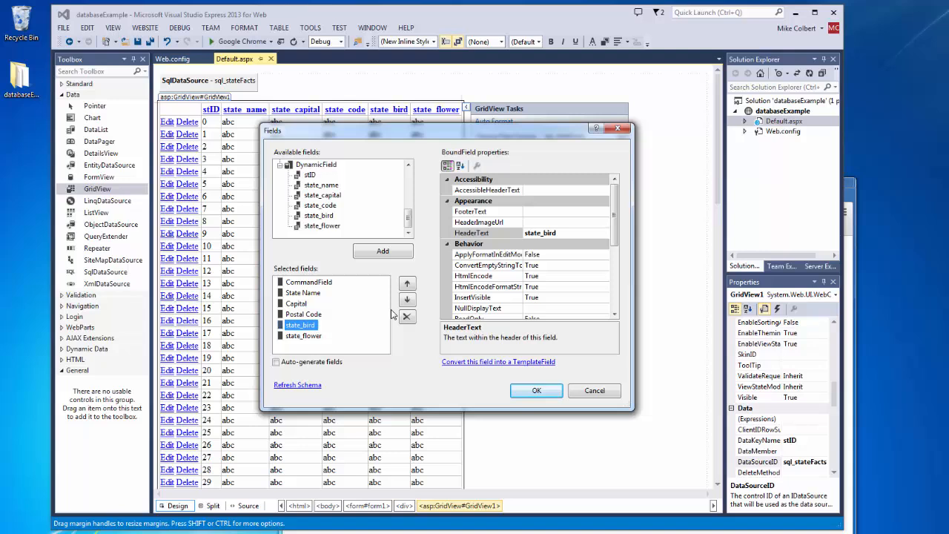
{"action": "left_click", "coordinate": [479, 233]}
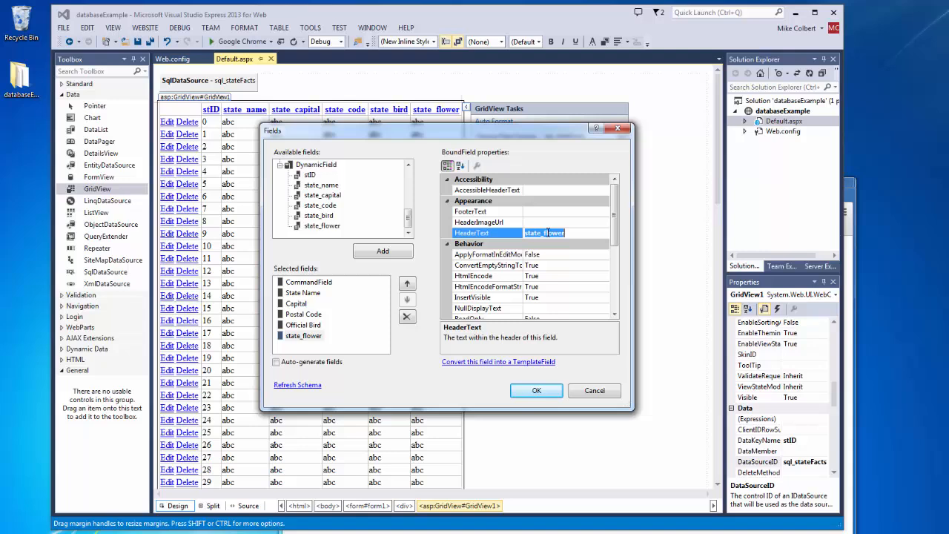
{"action": "type", "text": "Offici"}
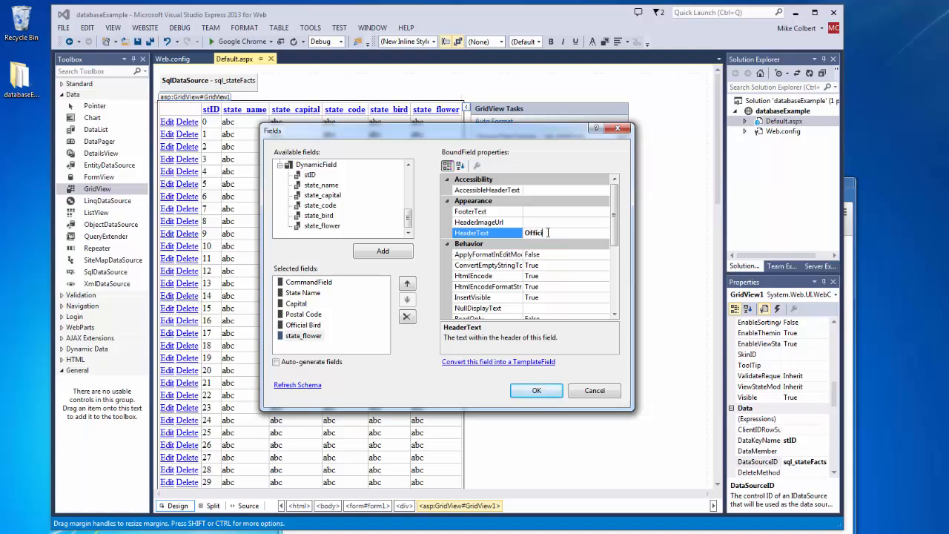
{"action": "type", "text": "Official Flower"}
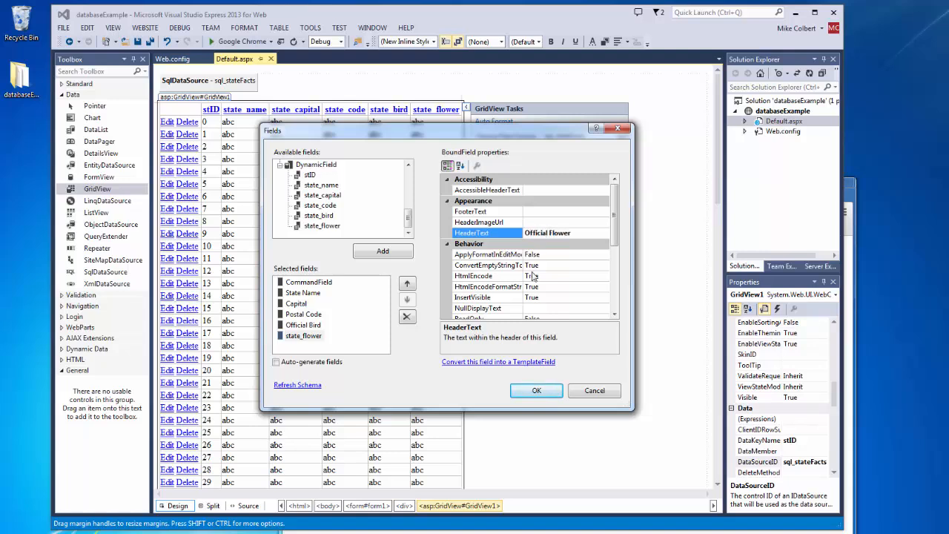
{"action": "left_click", "coordinate": [536, 390]}
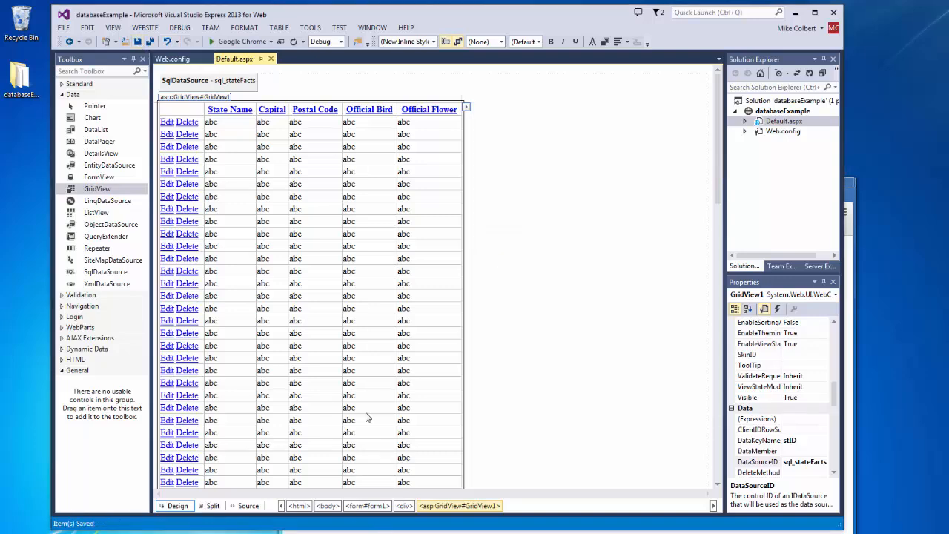
Step: Switch back to the Chrome window showing the running Default.aspx page
{"action": "left_click", "coordinate": [304, 41]}
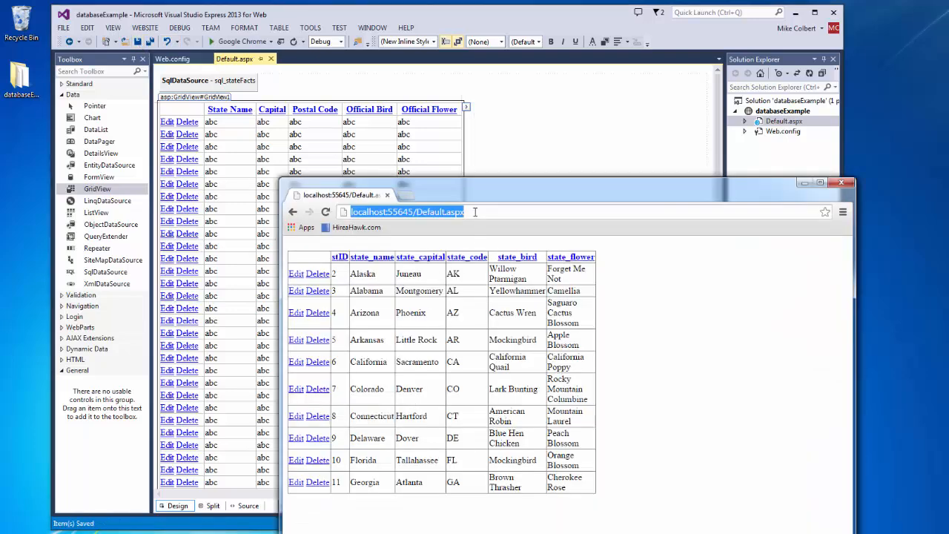